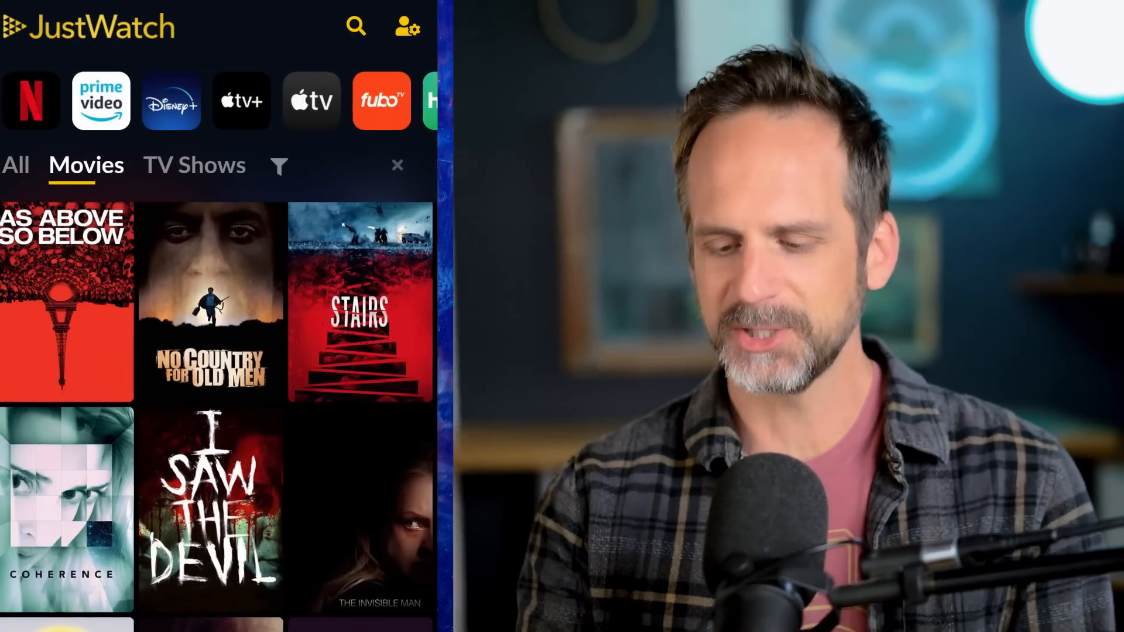
# Step: Display the skull photo's RGB, Red, Green and Blue channels in the Channels panel
pyautogui.scroll(-3)
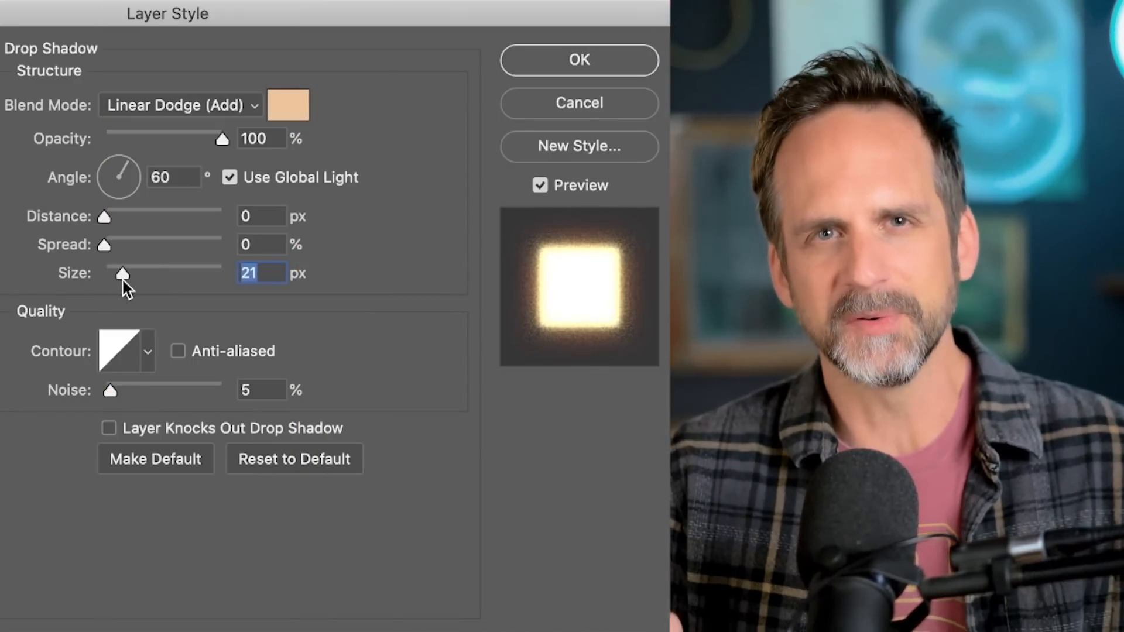
pyautogui.click(578, 60)
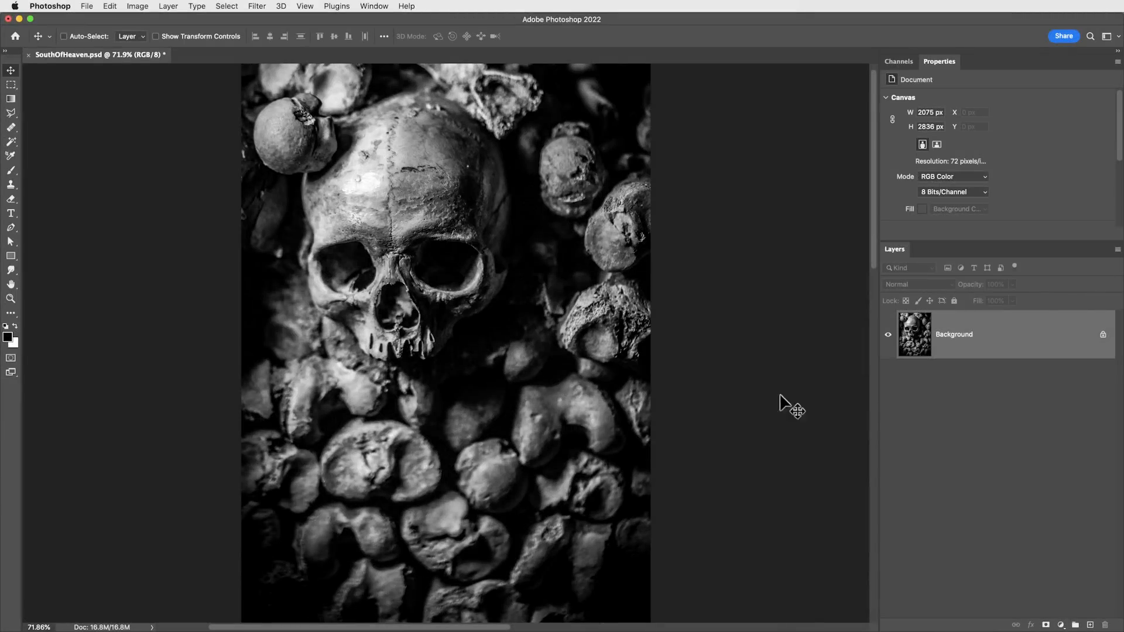
pyautogui.moveTo(442, 341)
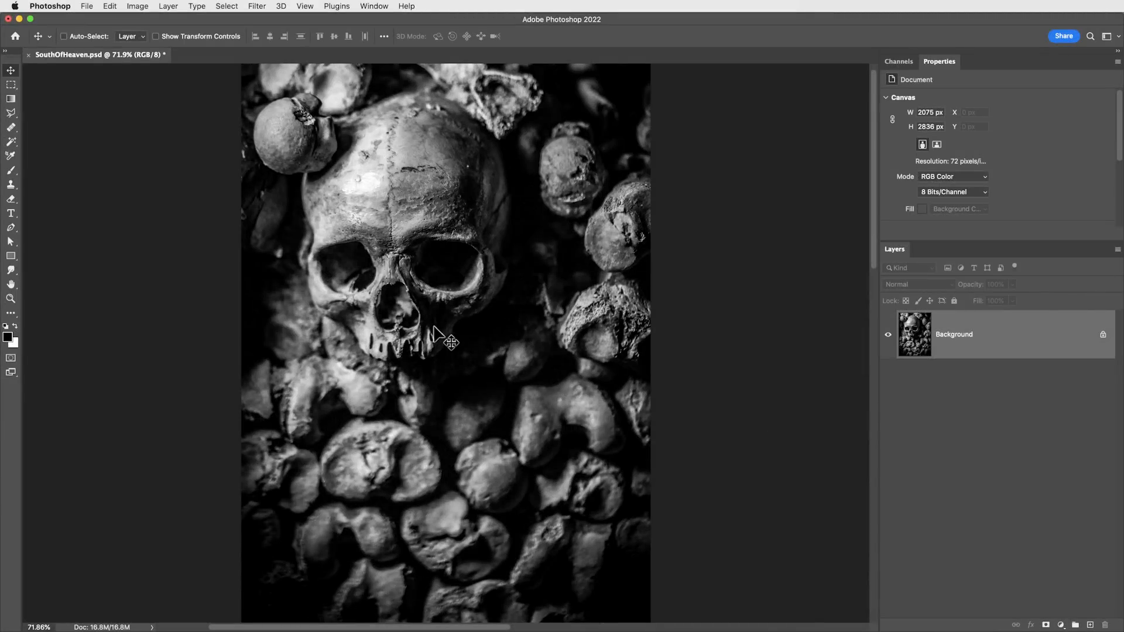
pyautogui.moveTo(815, 402)
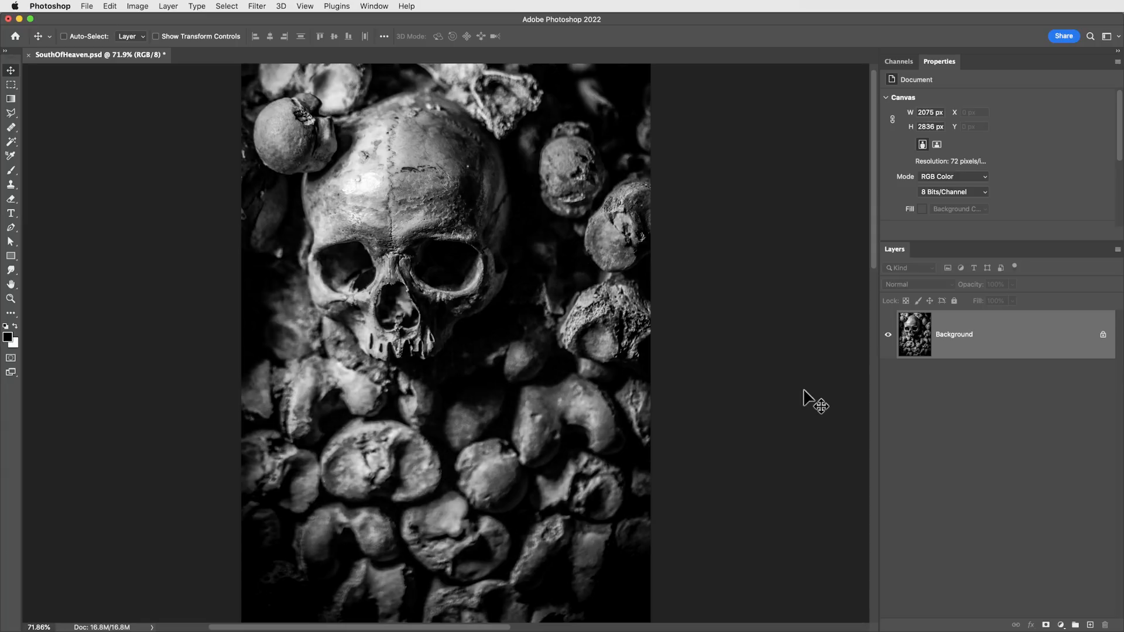
pyautogui.moveTo(794, 378)
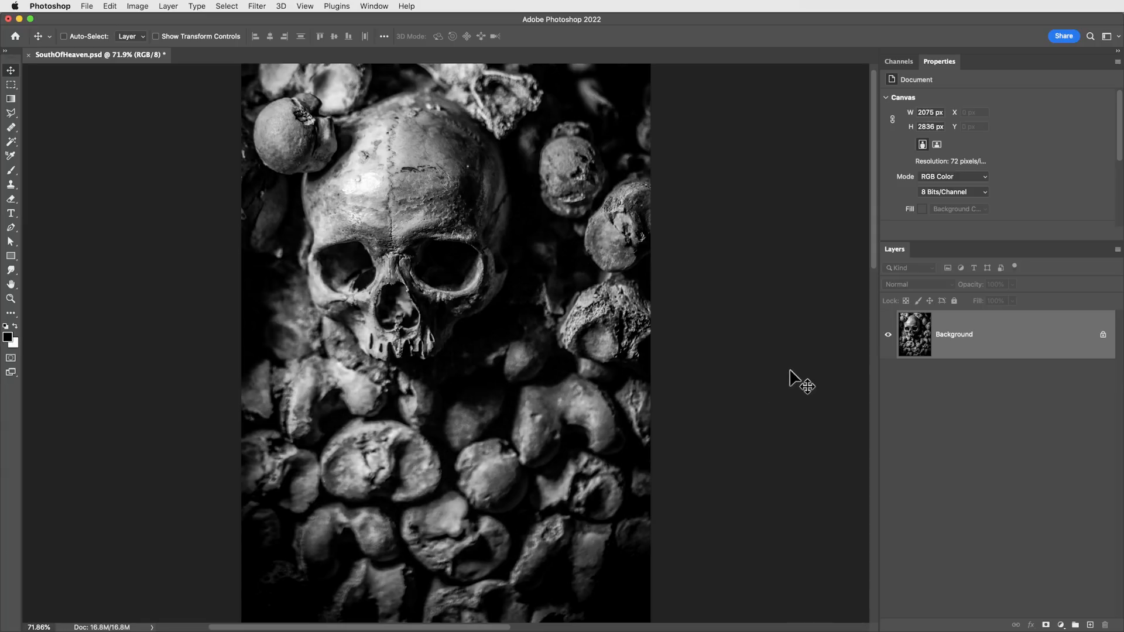
pyautogui.click(898, 61)
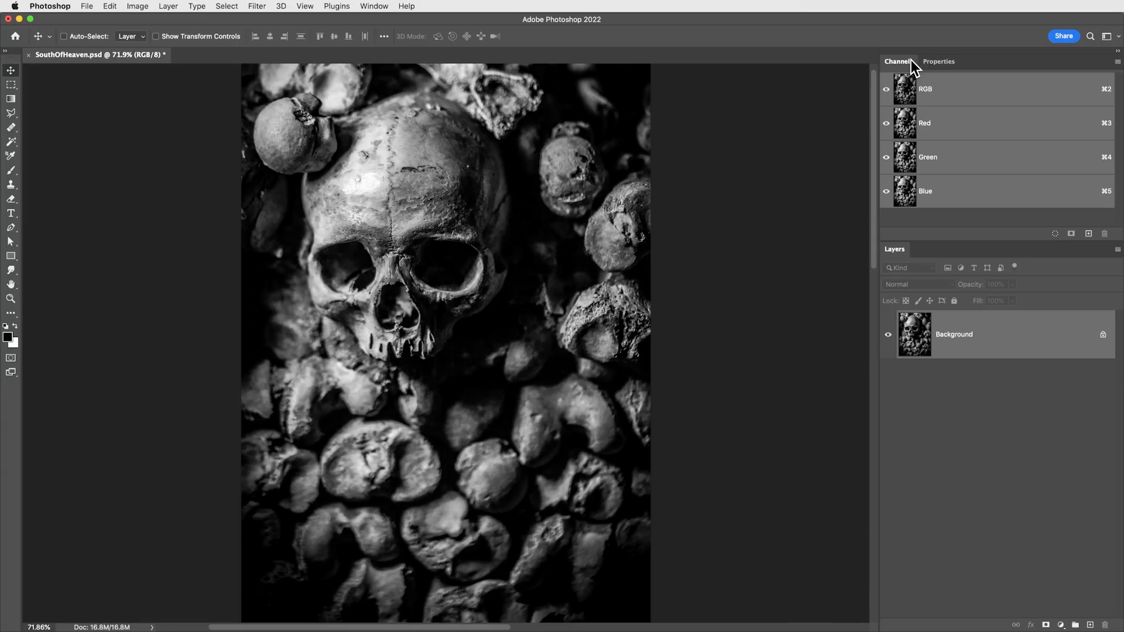
pyautogui.moveTo(1030, 123)
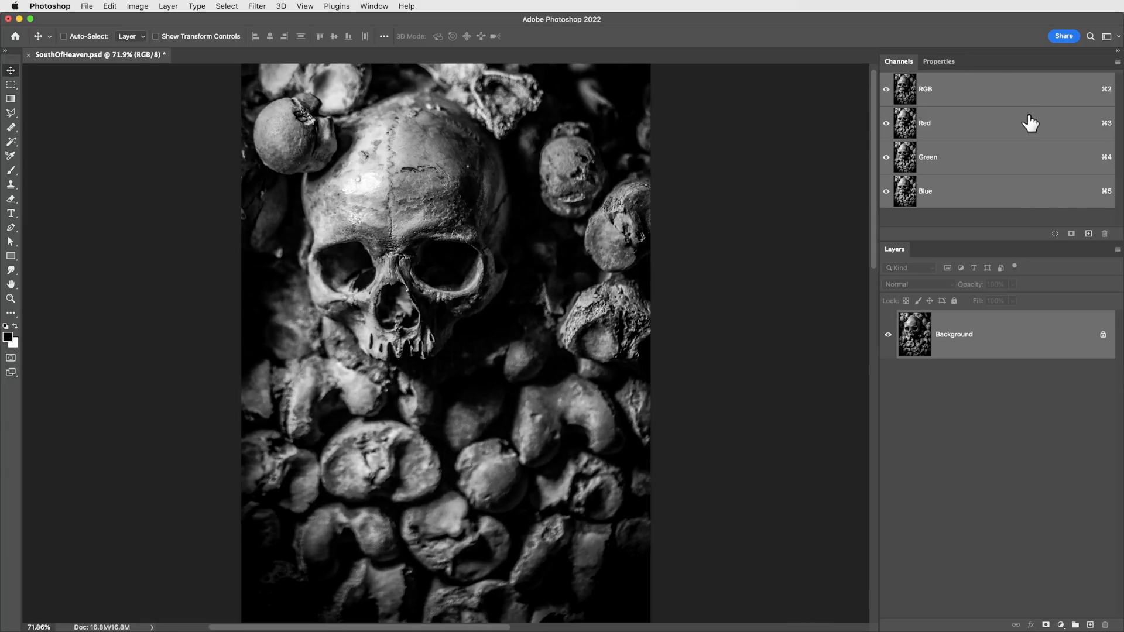
pyautogui.click(925, 191)
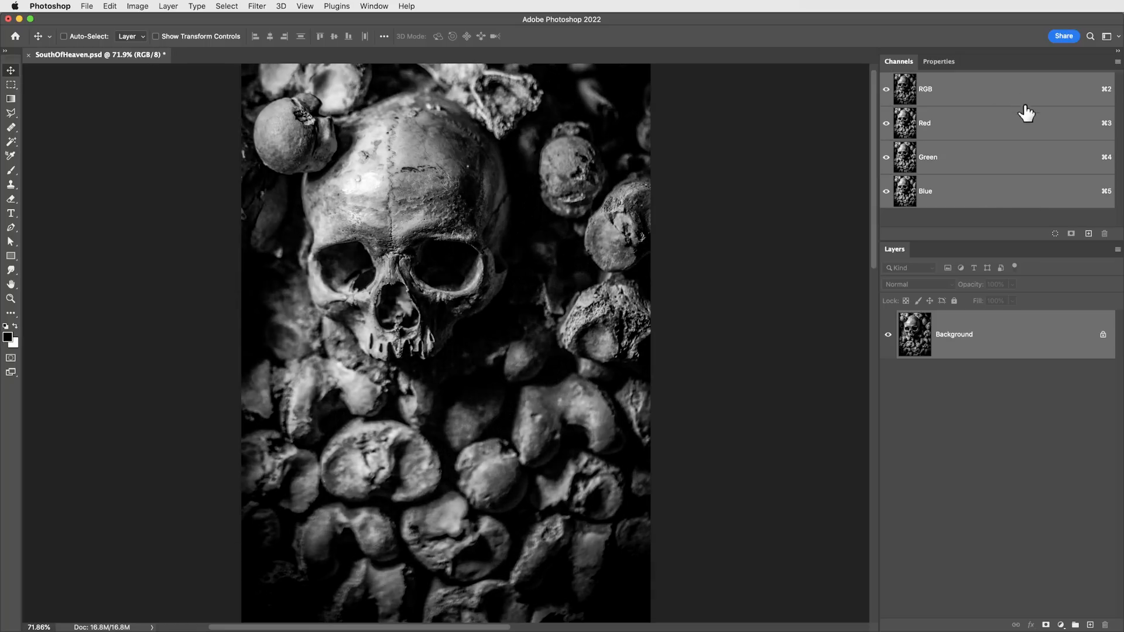
pyautogui.moveTo(864, 395)
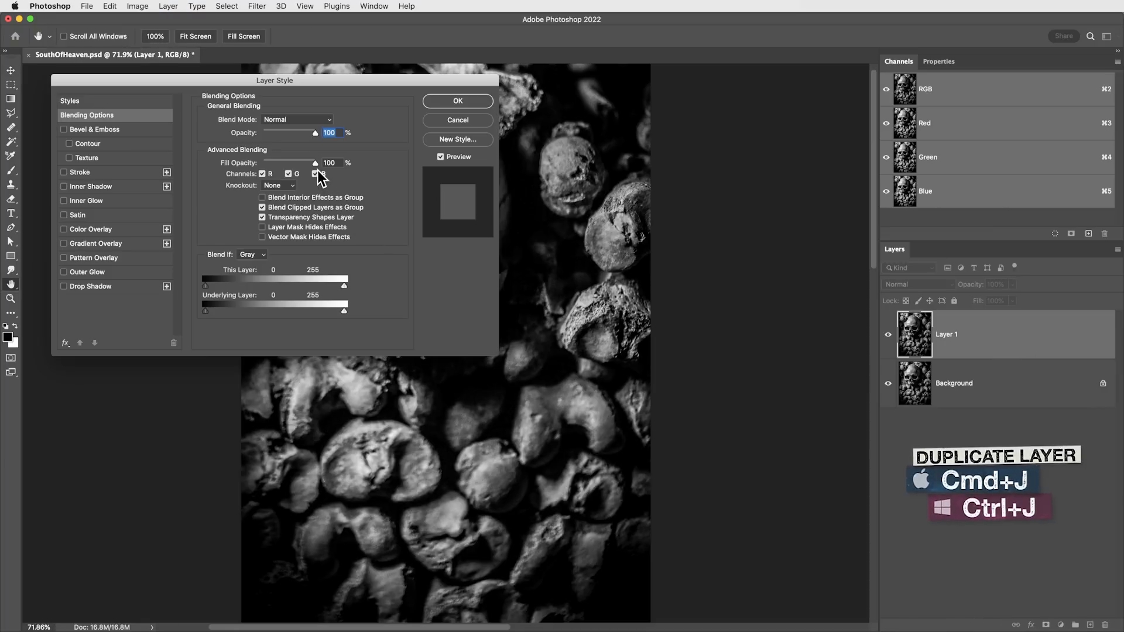
# Step: Restrict the duplicated skull layer's blending to the red channel only
pyautogui.click(310, 173)
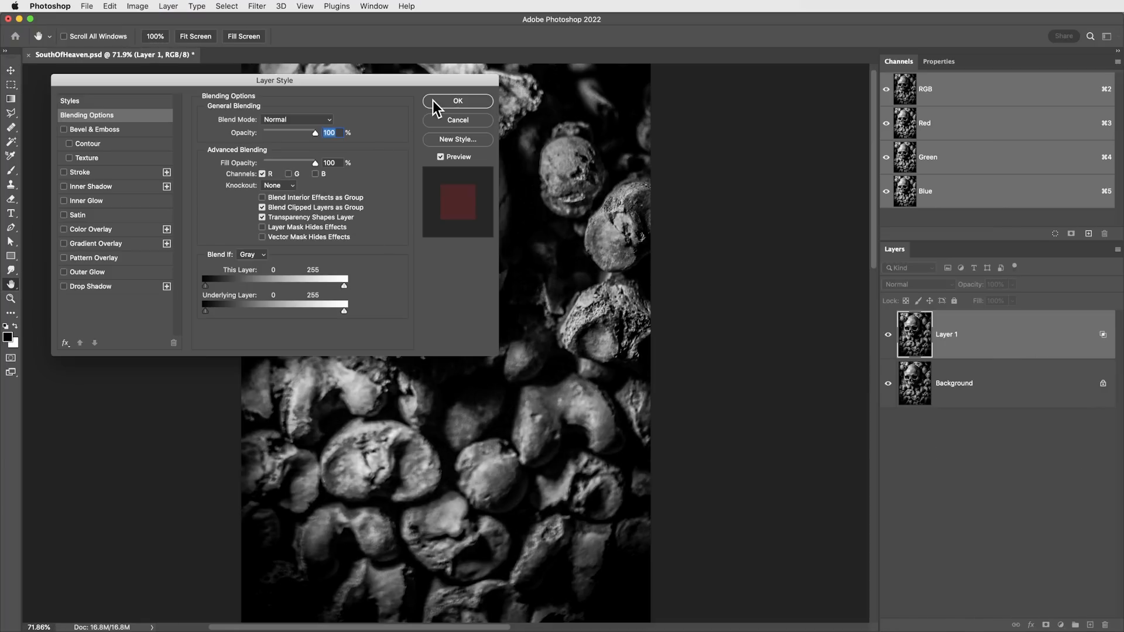
pyautogui.click(458, 100)
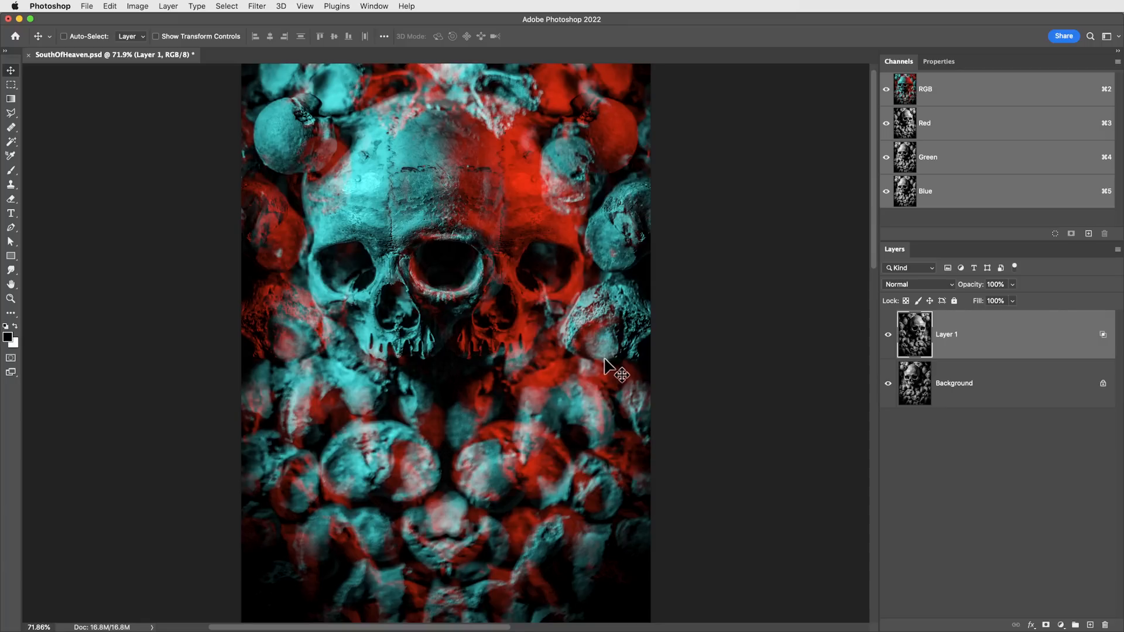
pyautogui.moveTo(613, 358)
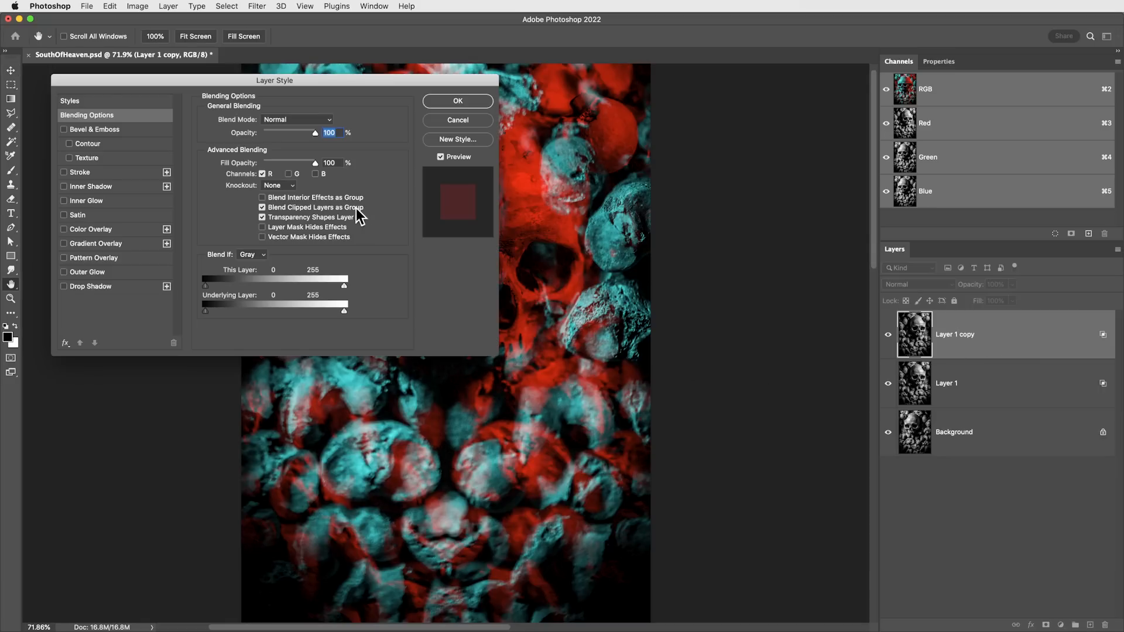
# Step: Blend the second copy through the green channel only at 50% opacity
pyautogui.click(263, 174)
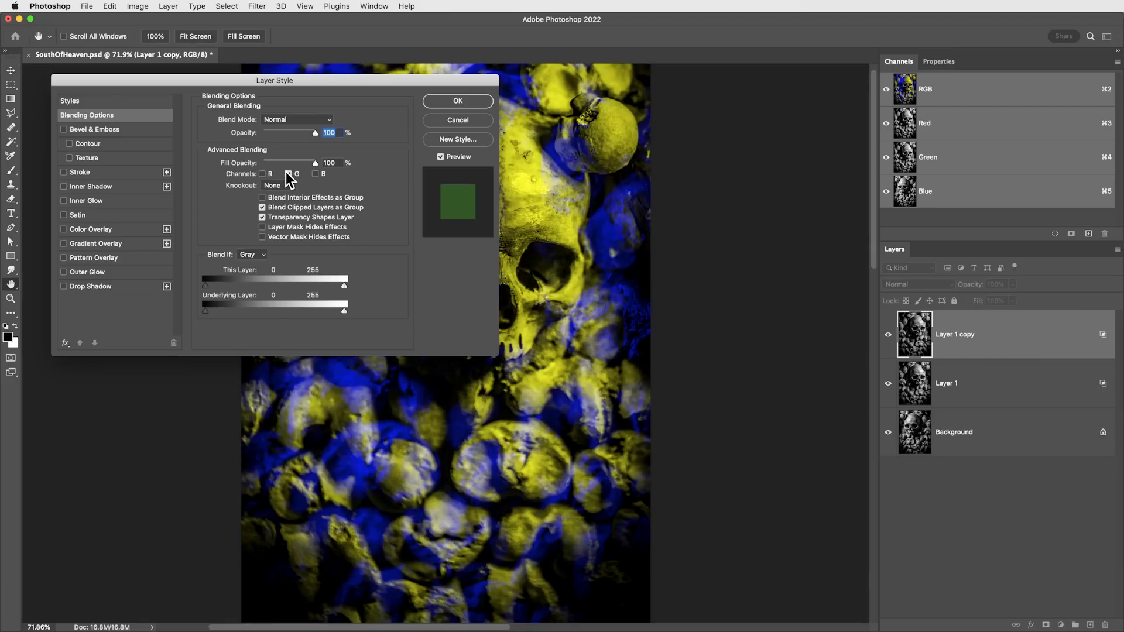
pyautogui.moveTo(314, 133); pyautogui.dragTo(289, 132)
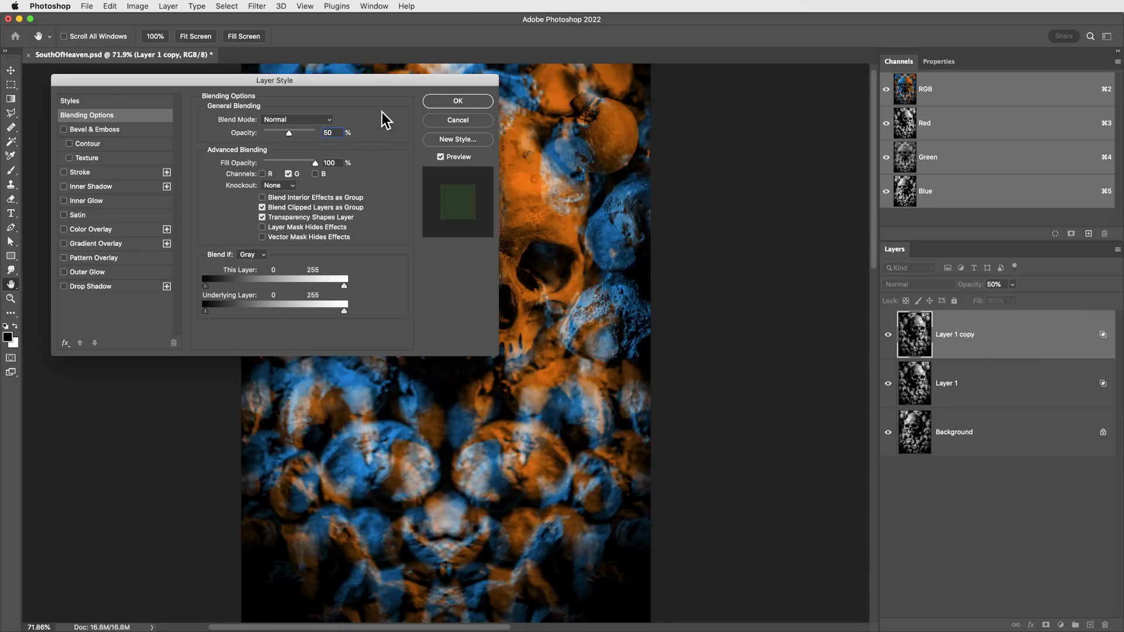
pyautogui.click(458, 101)
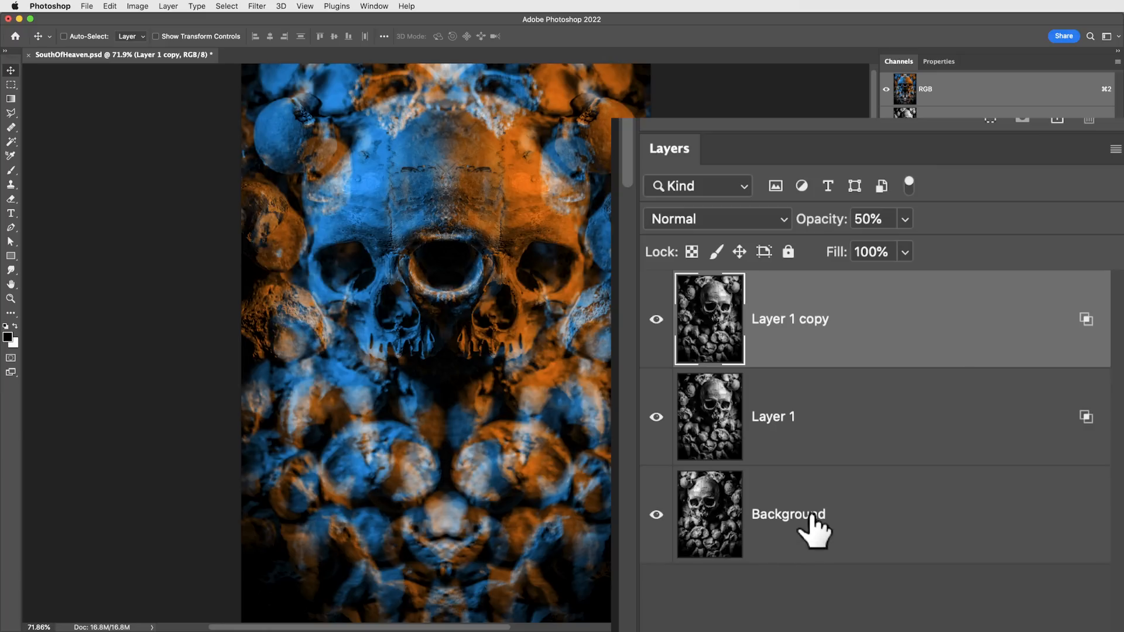
# Step: Rename the layers Half-Green, Red and Blue / Half-Green
pyautogui.doubleClick(788, 514)
pyautogui.write('Blue / Half-Green')
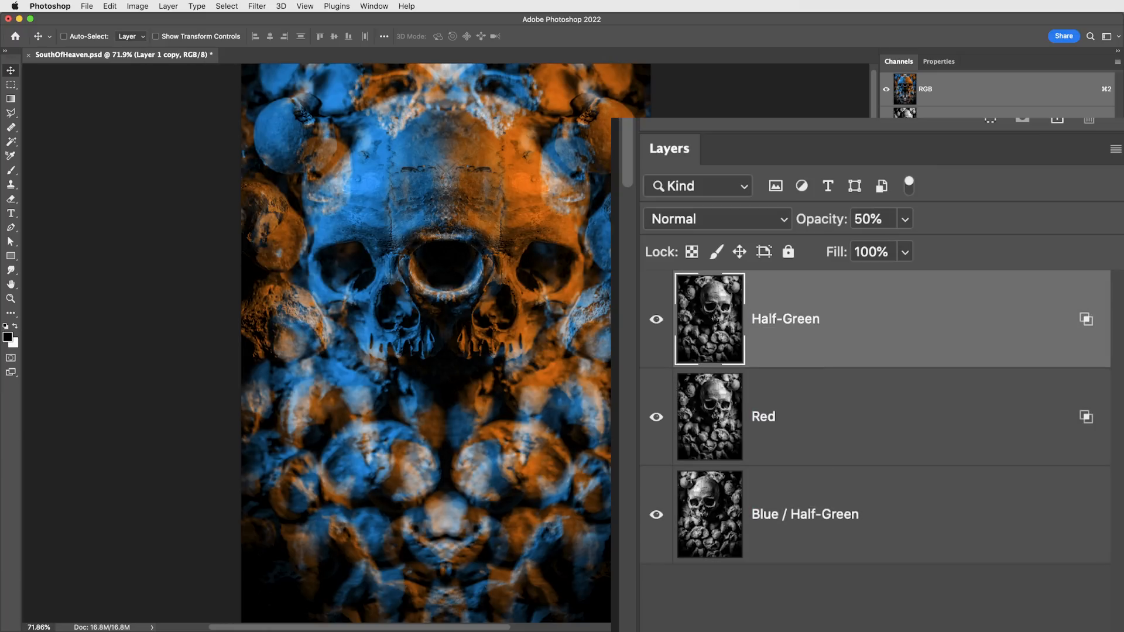
pyautogui.click(898, 62)
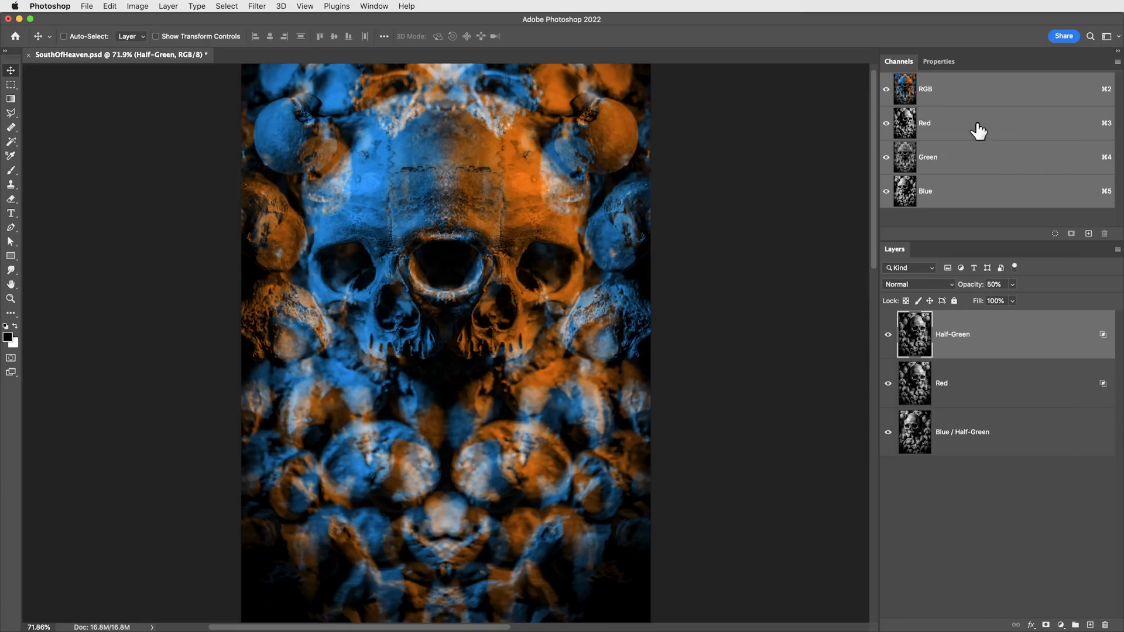
pyautogui.click(925, 122)
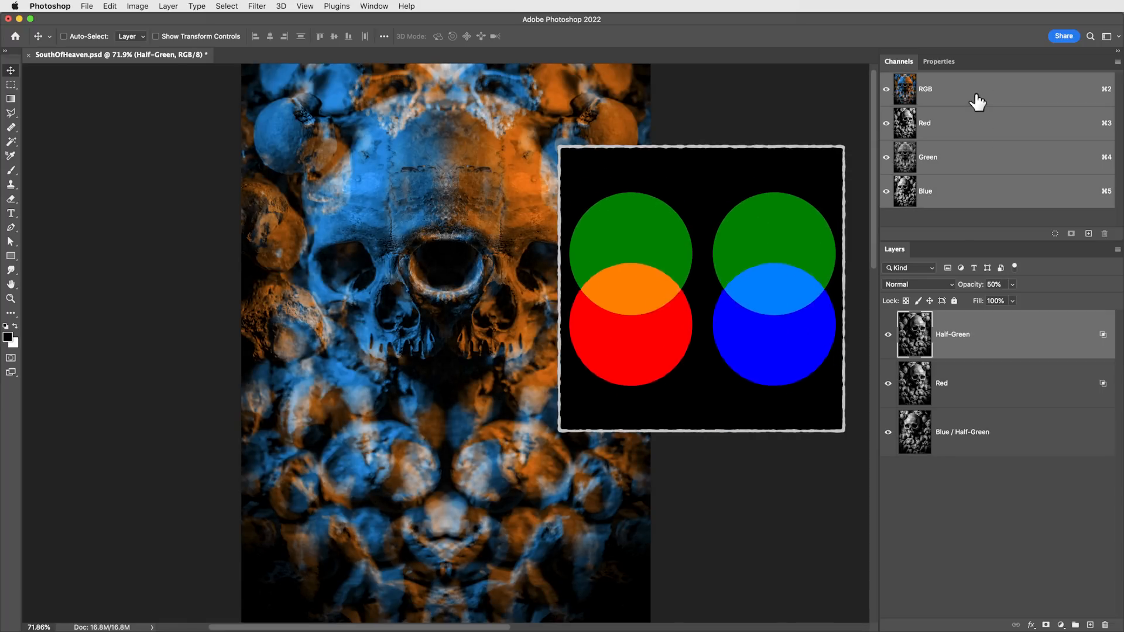
pyautogui.click(886, 156)
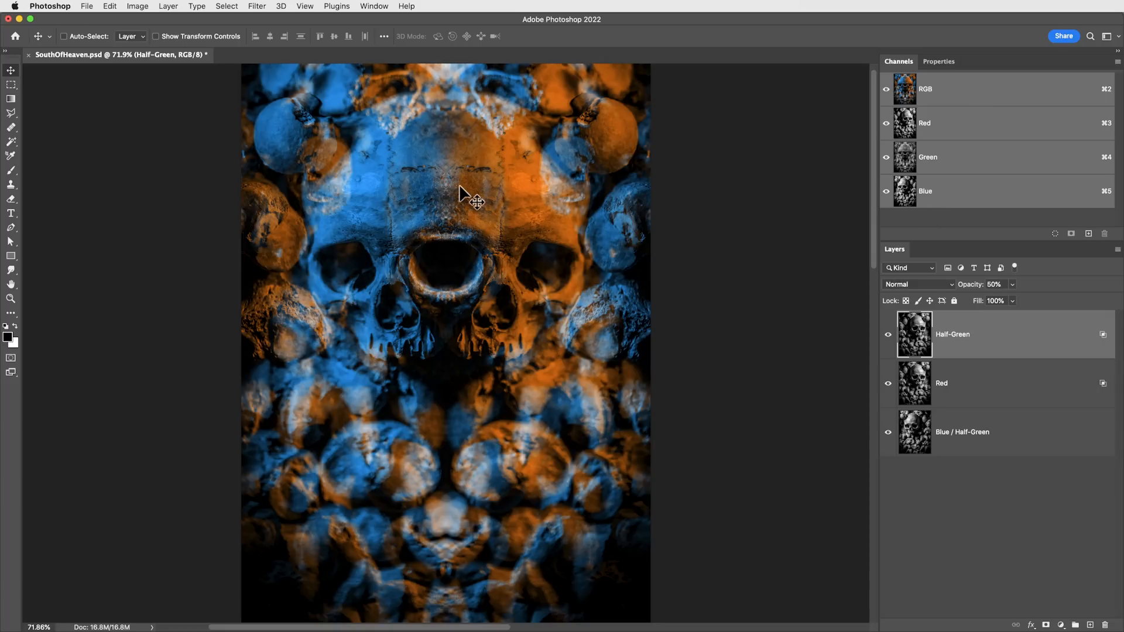
pyautogui.moveTo(995, 487)
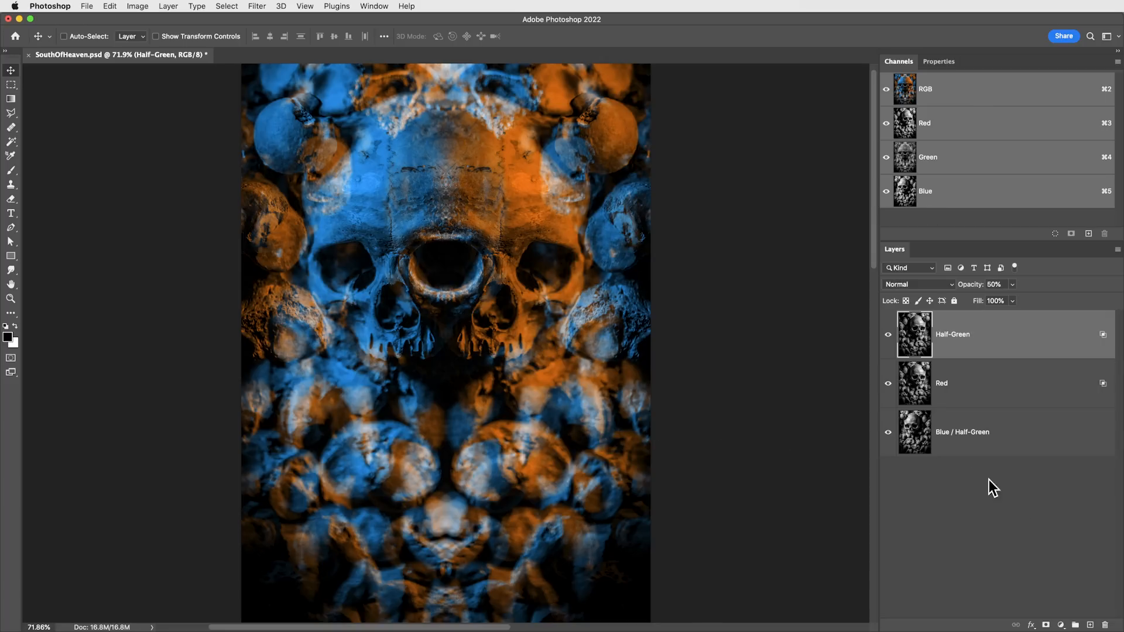
# Step: Blend the new gradient layer through the blue channel only at half opacity
pyautogui.click(1075, 624)
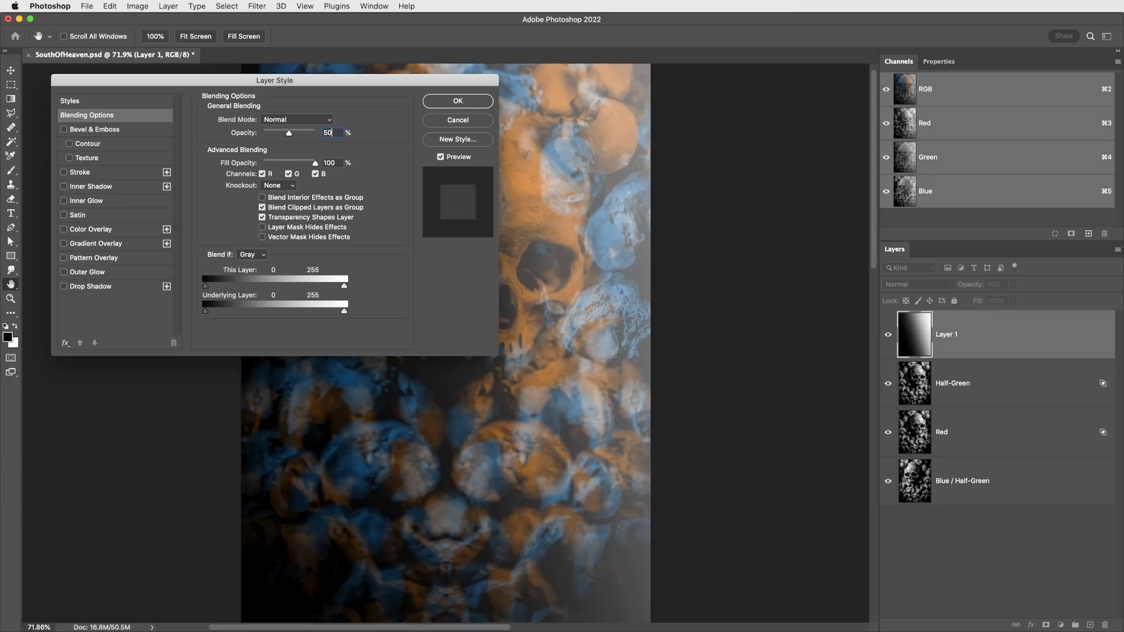
pyautogui.click(262, 174)
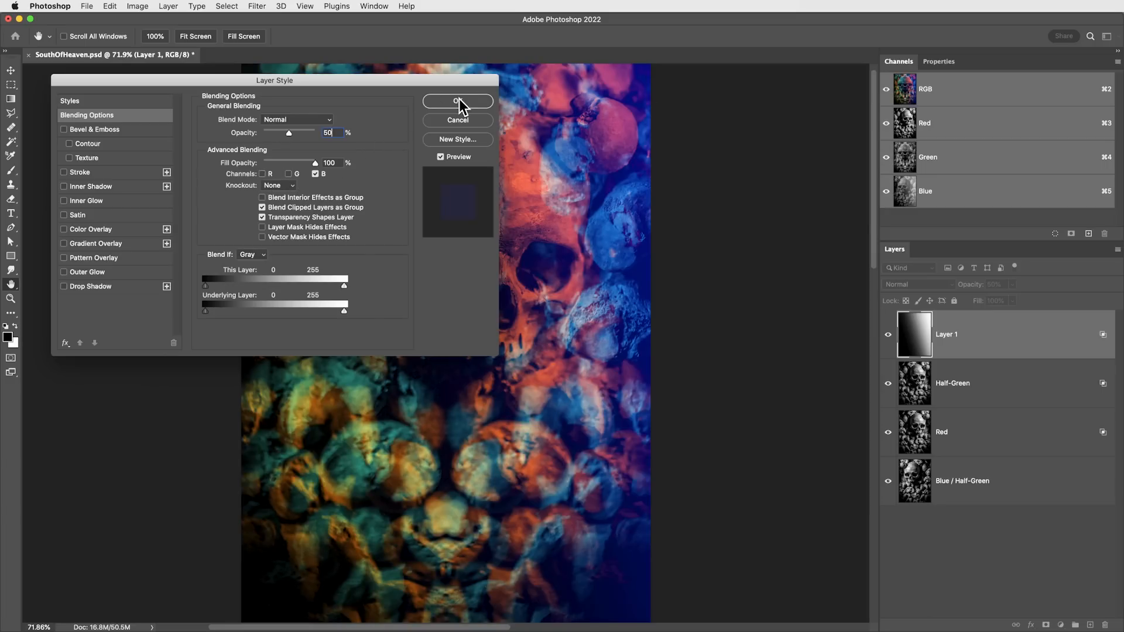
pyautogui.click(458, 100)
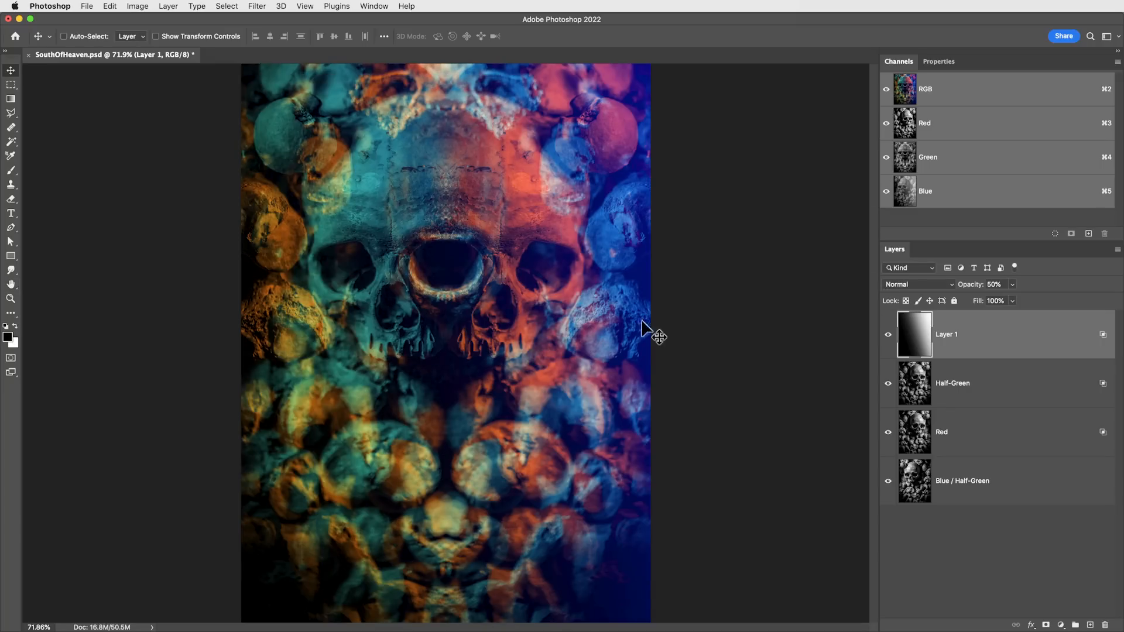
pyautogui.moveTo(1046, 397)
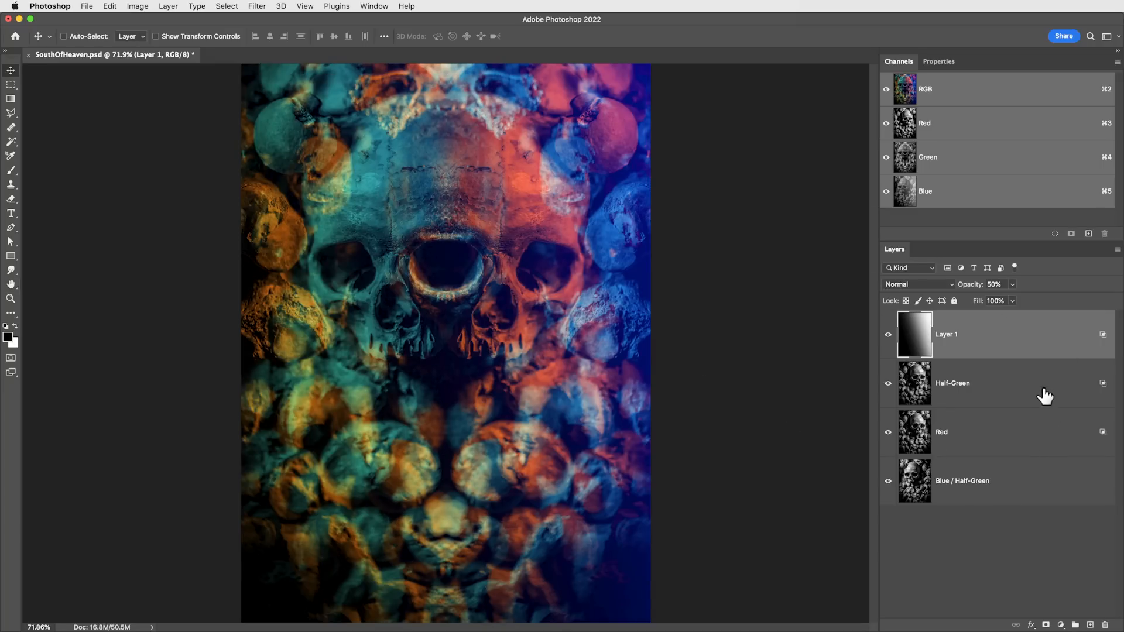
pyautogui.moveTo(724, 232)
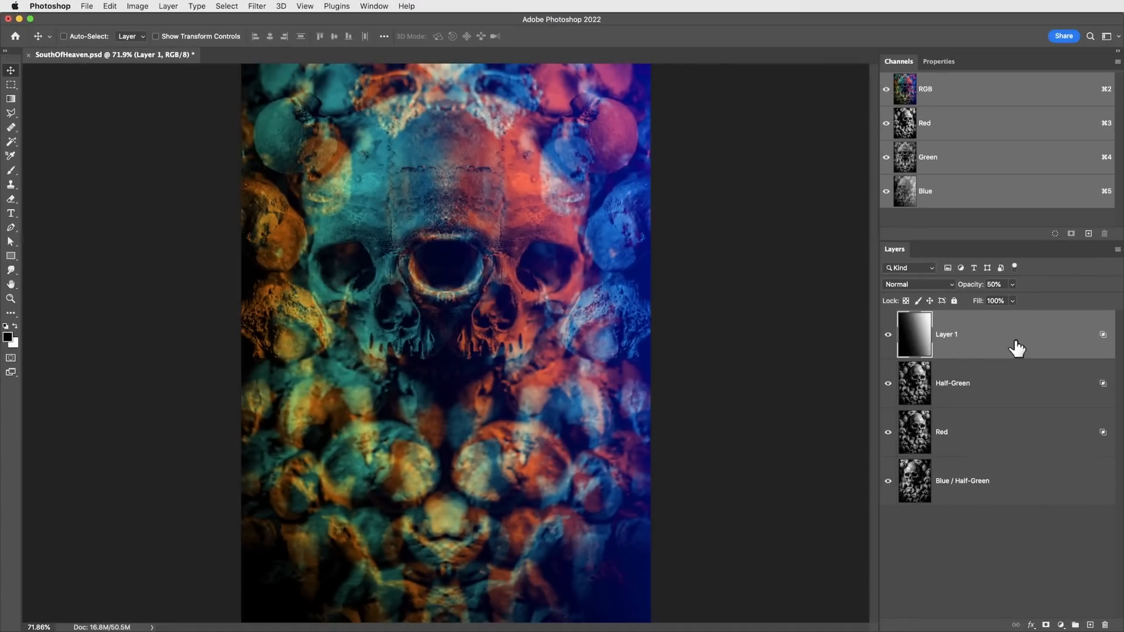
pyautogui.click(925, 191)
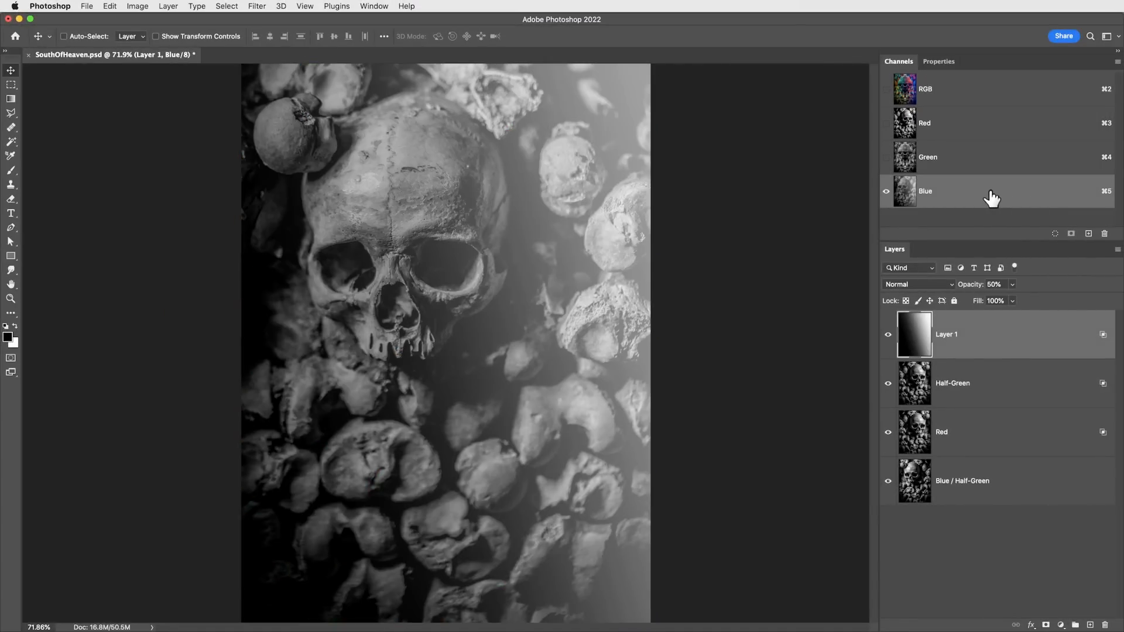
pyautogui.moveTo(970, 196)
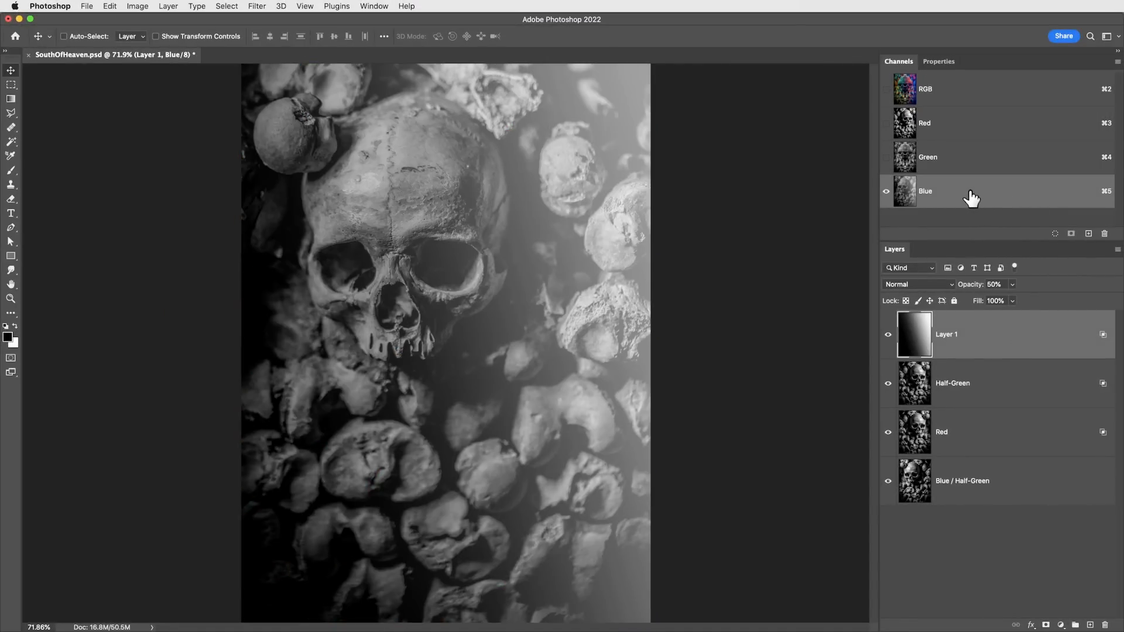
pyautogui.click(925, 88)
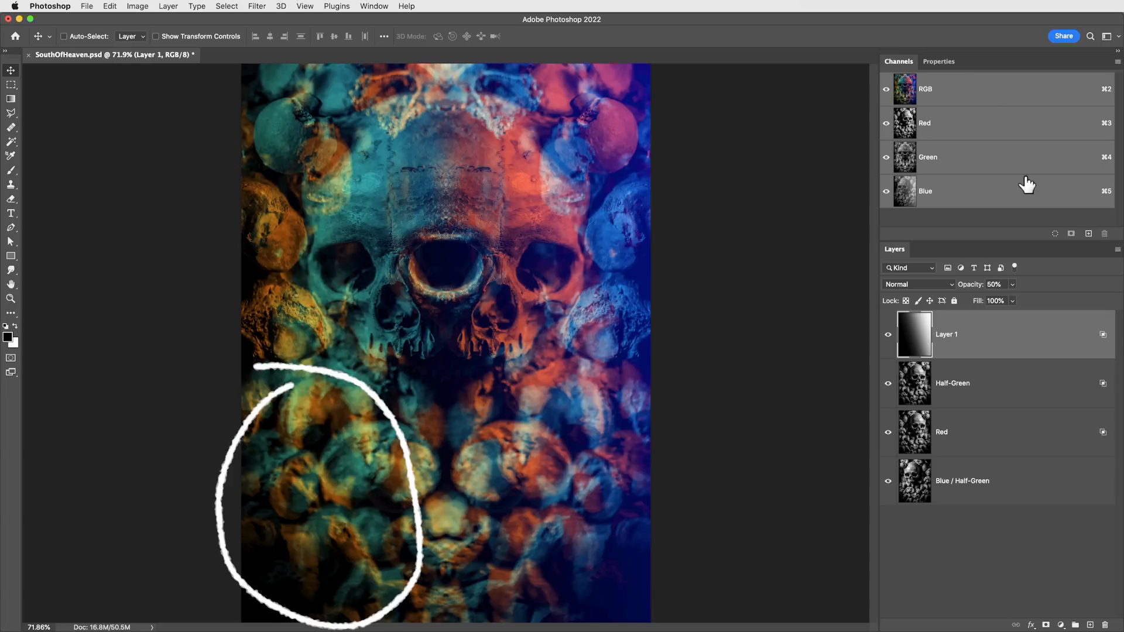
pyautogui.click(925, 190)
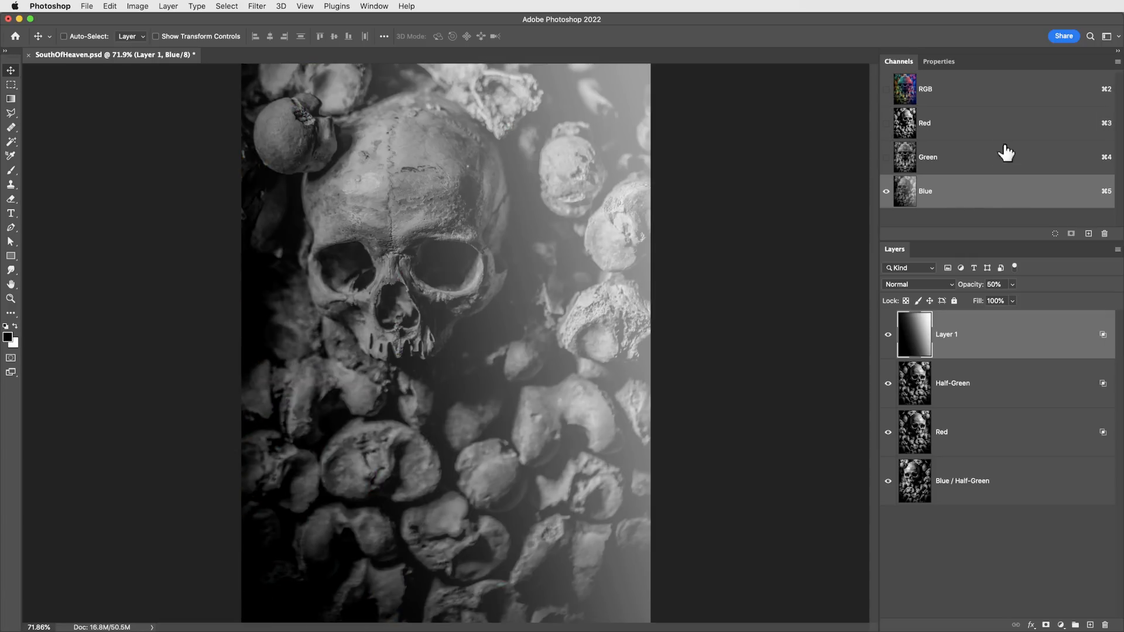
pyautogui.click(925, 88)
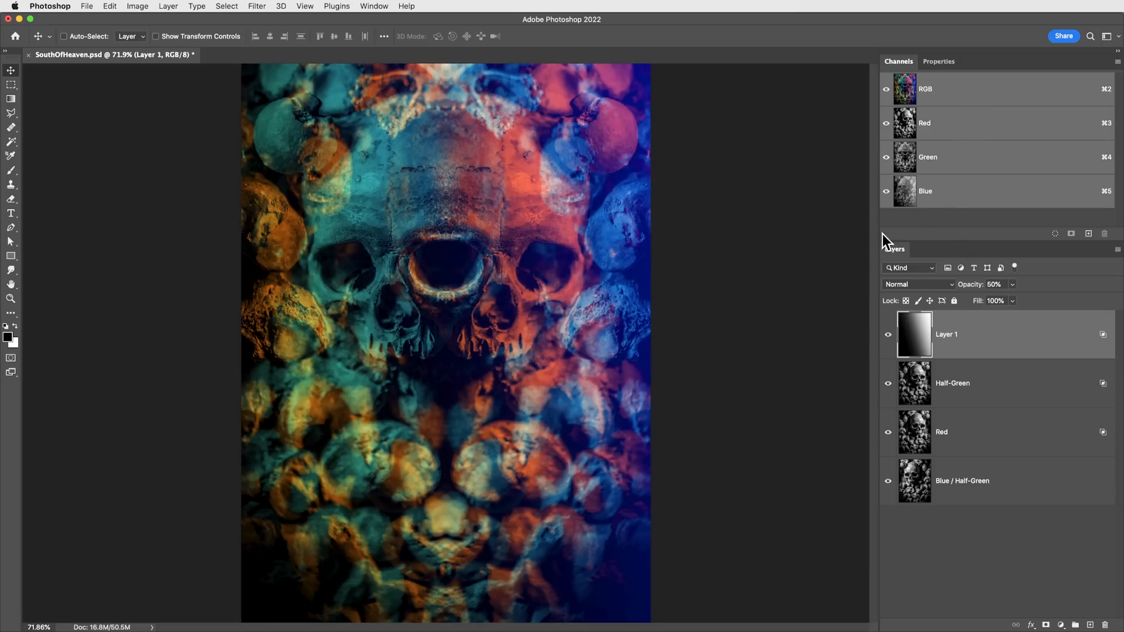
pyautogui.moveTo(745, 152)
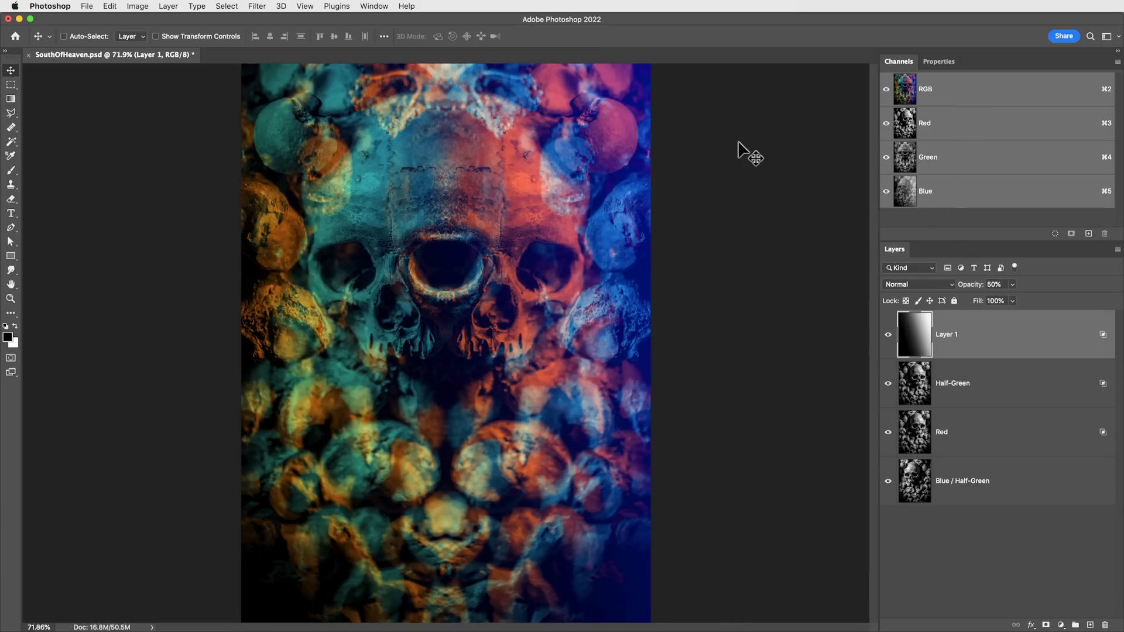
pyautogui.click(925, 123)
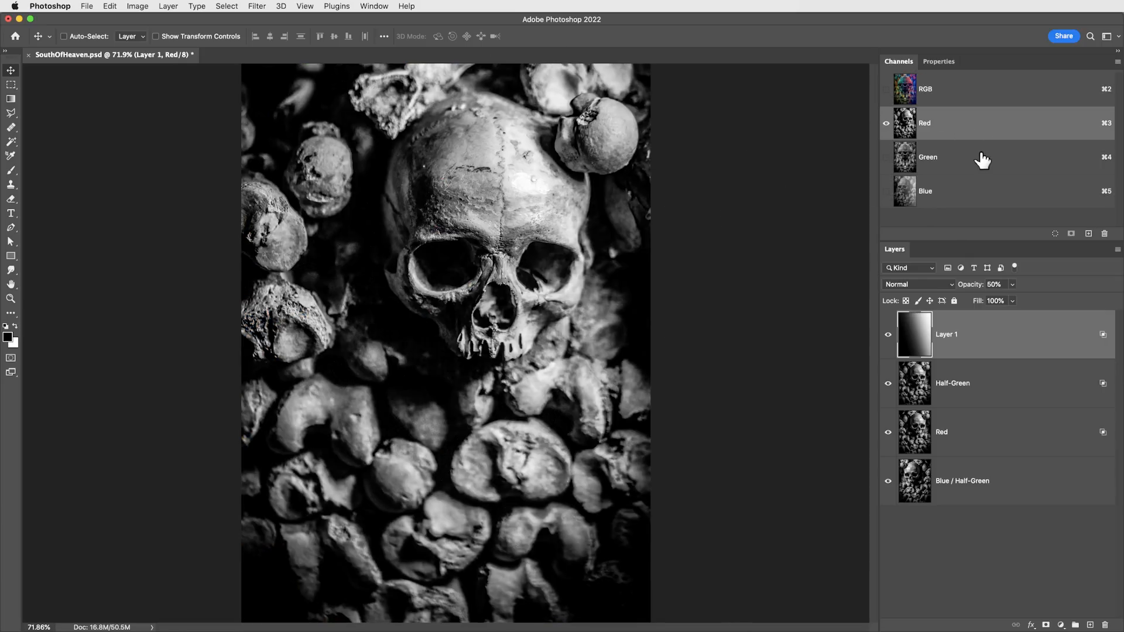
pyautogui.click(925, 191)
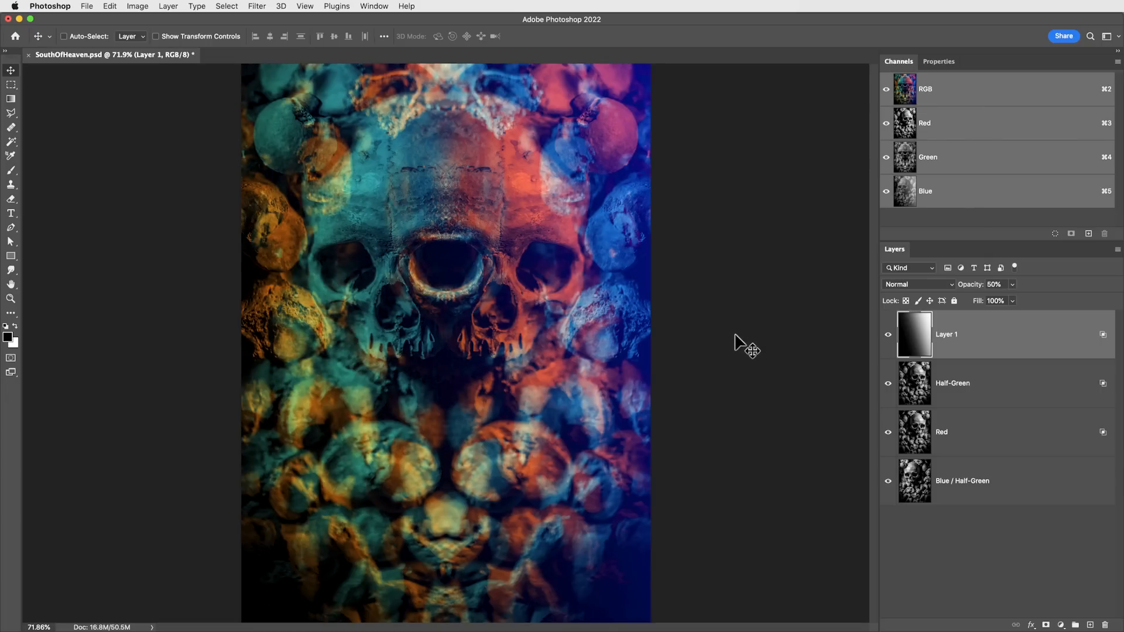
pyautogui.moveTo(998, 541)
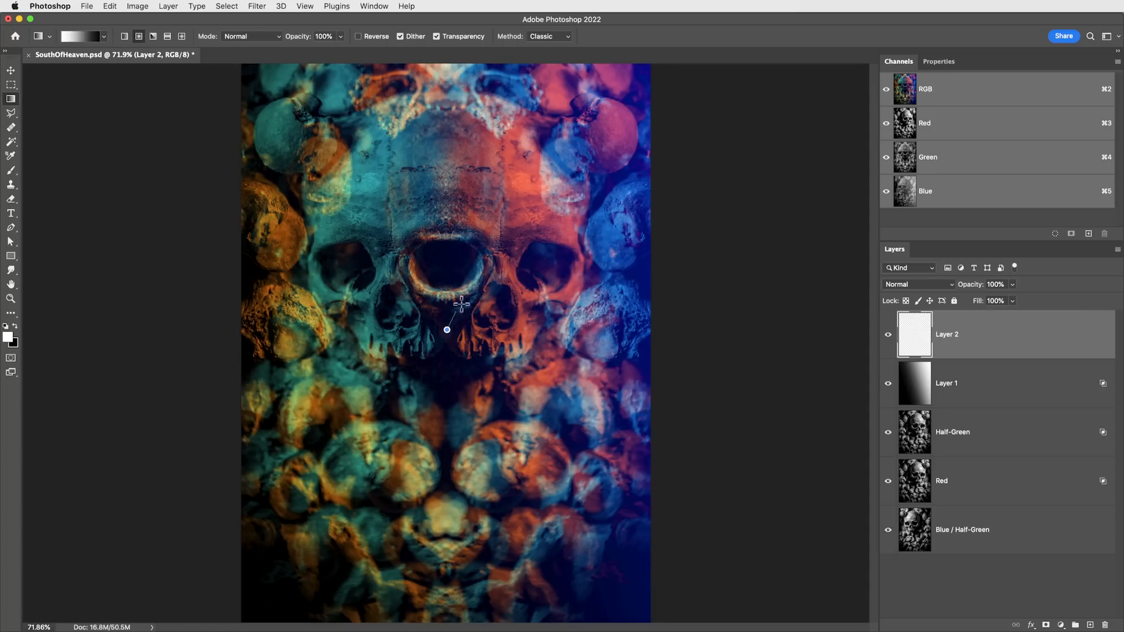
# Step: Set the radial gradient layer to Overlay and toggle it to compare the glow
pyautogui.click(918, 284)
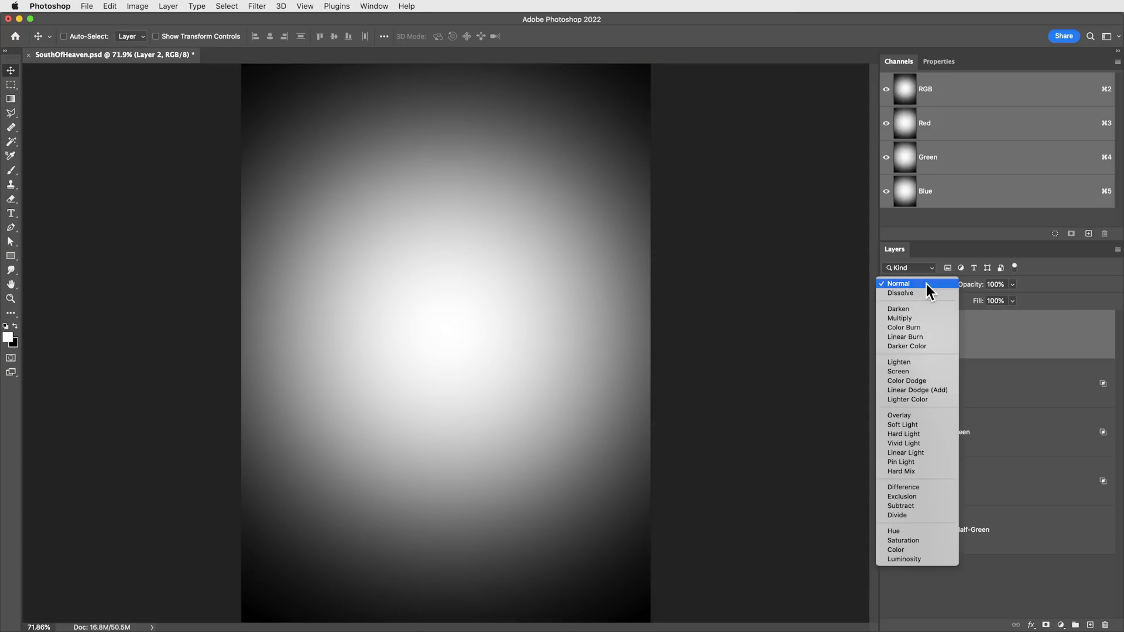
pyautogui.click(898, 414)
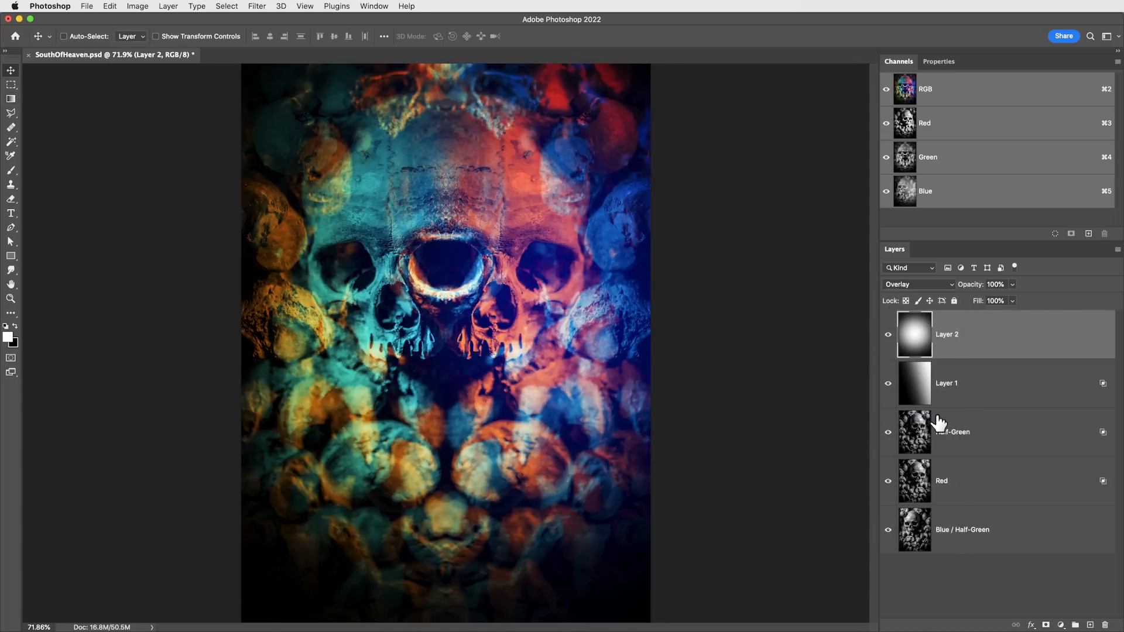
pyautogui.click(887, 334)
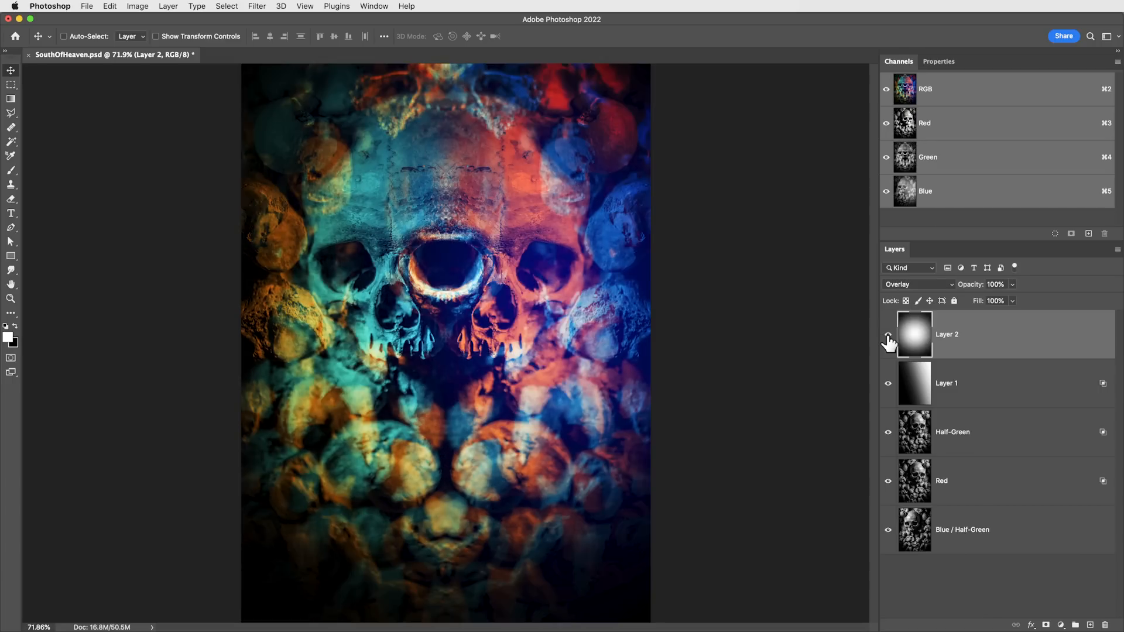
pyautogui.click(888, 334)
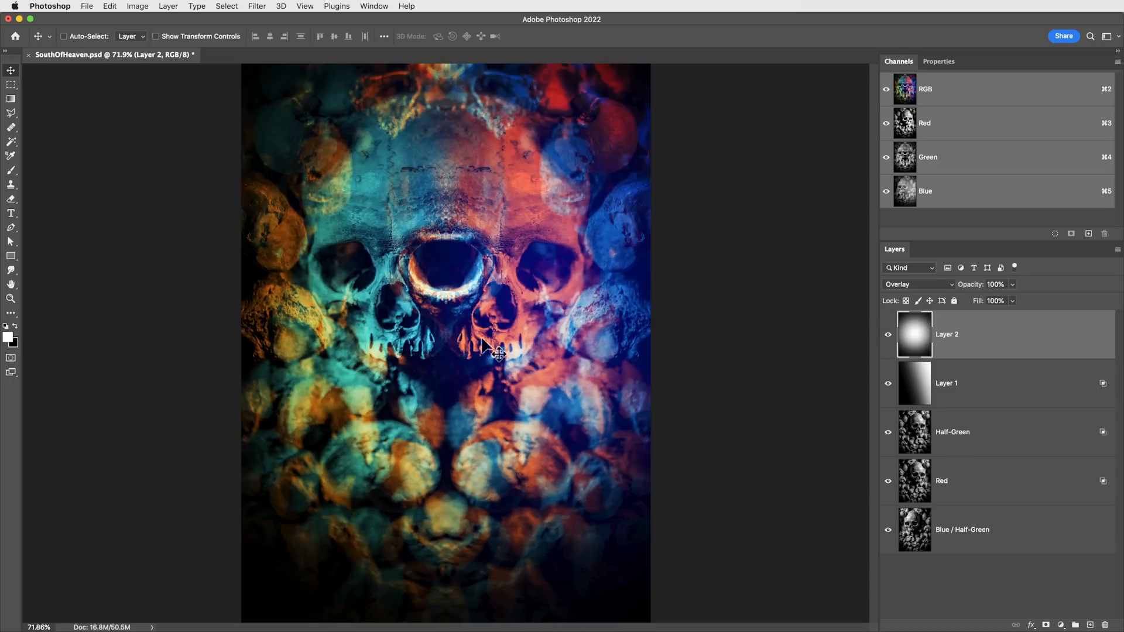
pyautogui.moveTo(1021, 346)
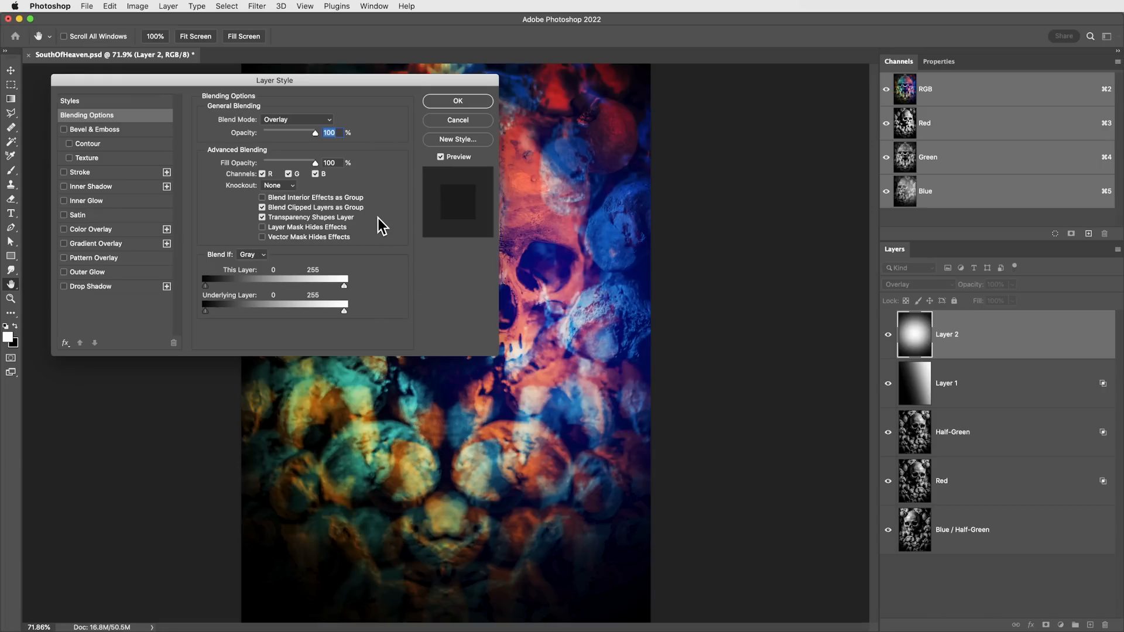
pyautogui.moveTo(332, 161)
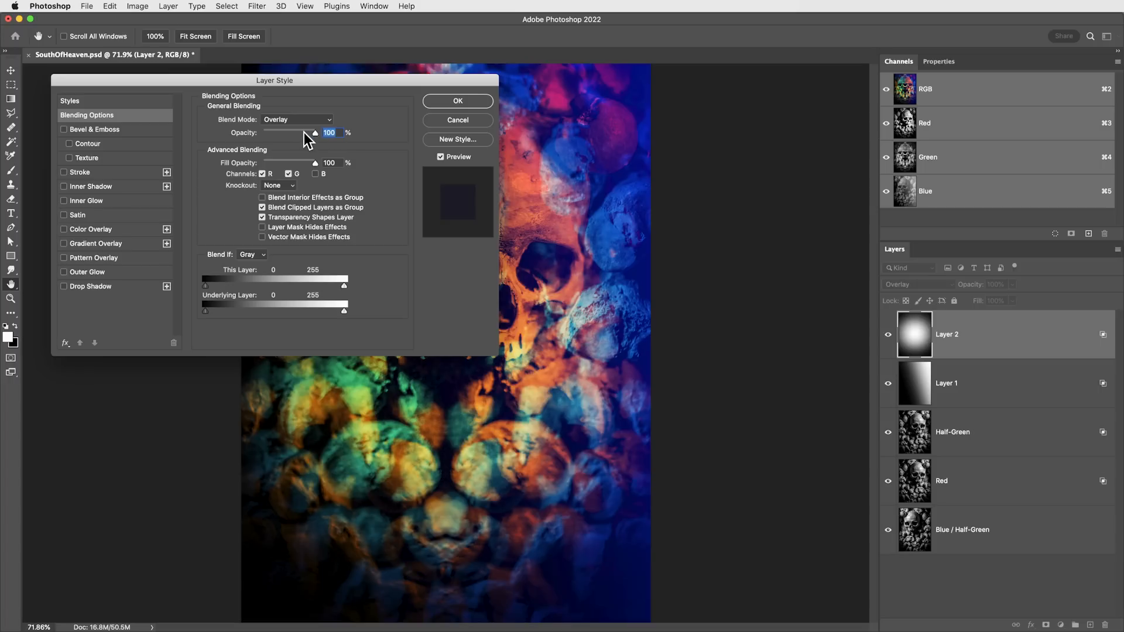
# Step: Lower the glow layer to 54% opacity with the blue channel excluded
pyautogui.moveTo(314, 132); pyautogui.dragTo(290, 132)
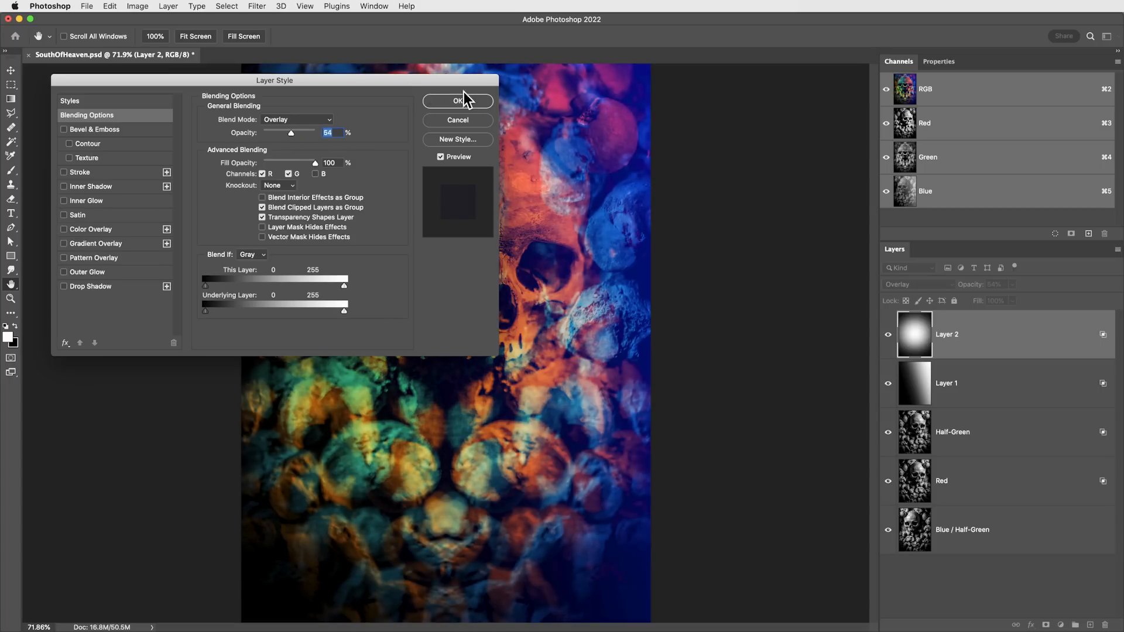
pyautogui.click(458, 101)
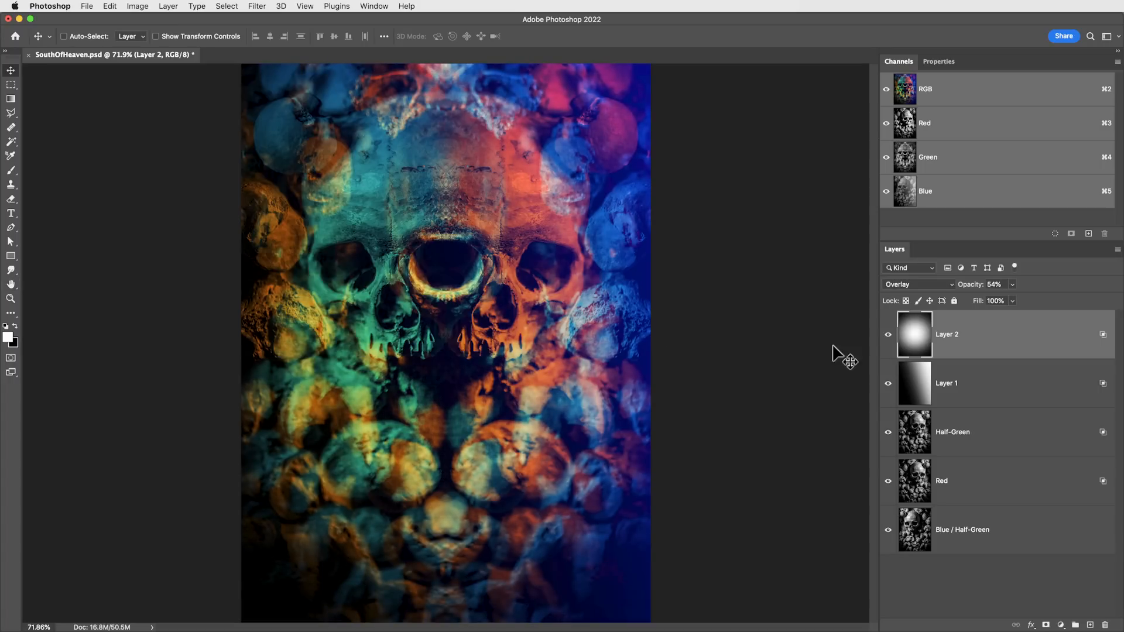
pyautogui.moveTo(1054, 341)
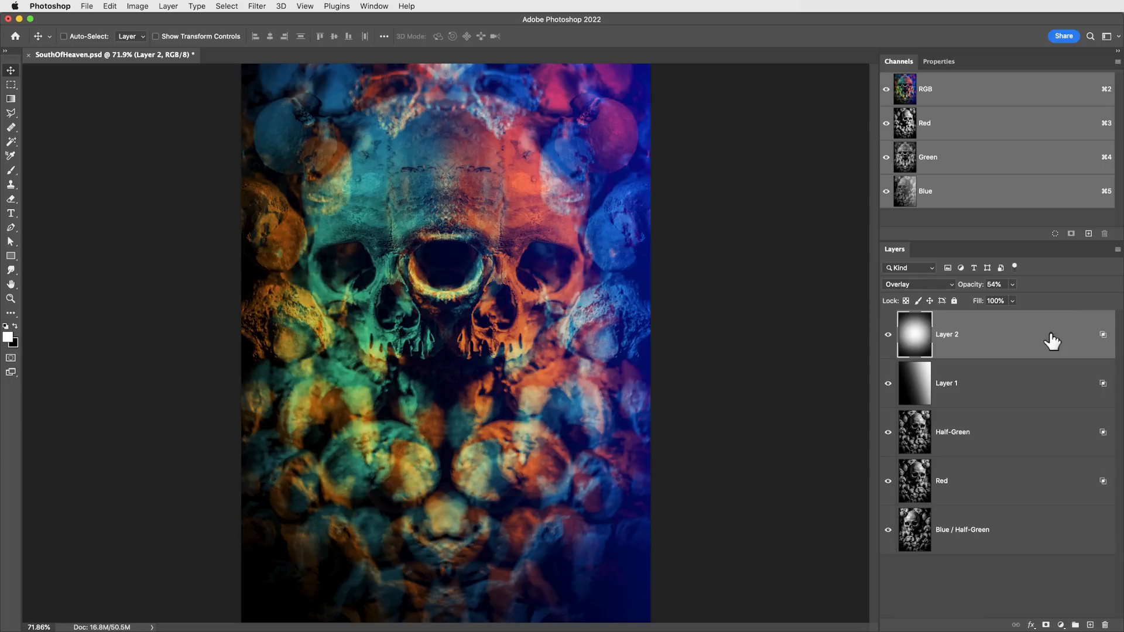
pyautogui.moveTo(996, 343)
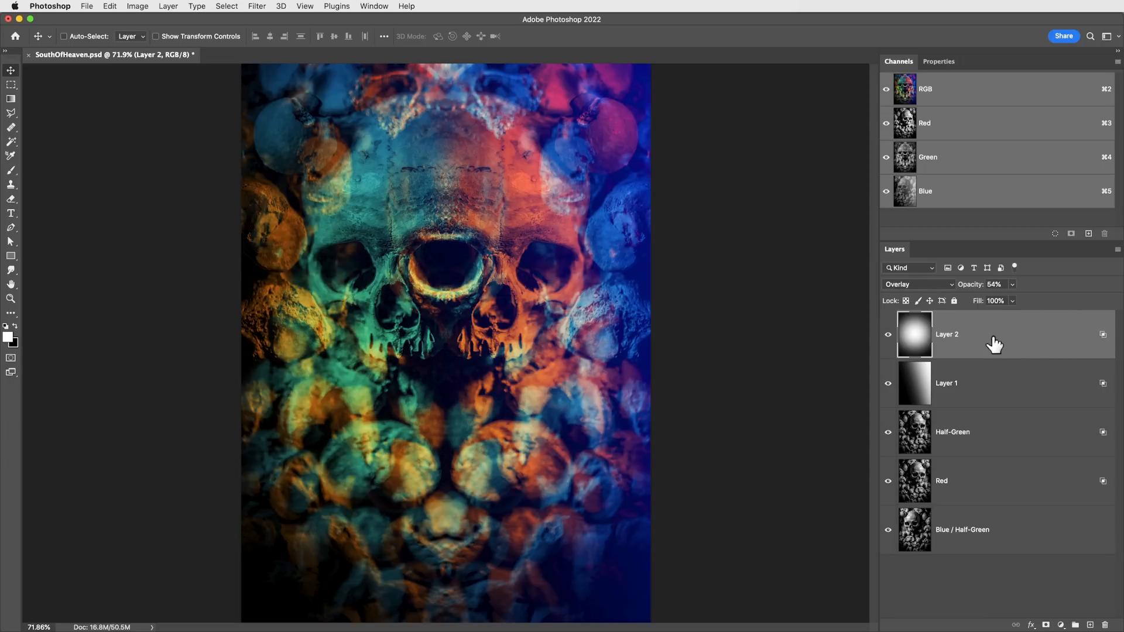
pyautogui.click(925, 123)
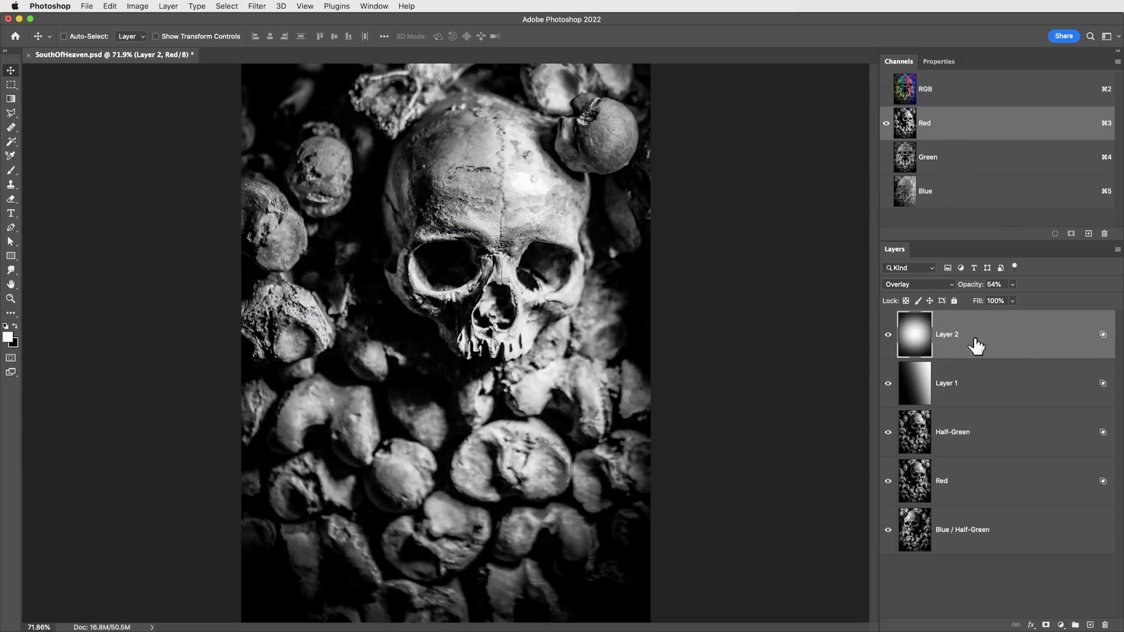
pyautogui.click(889, 333)
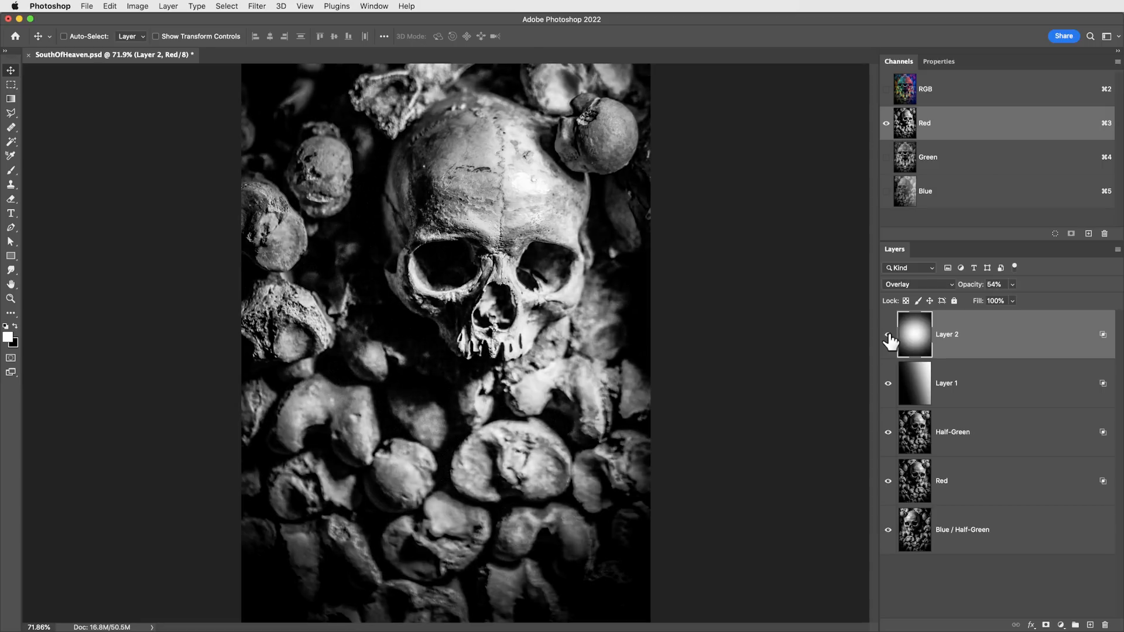
pyautogui.click(928, 155)
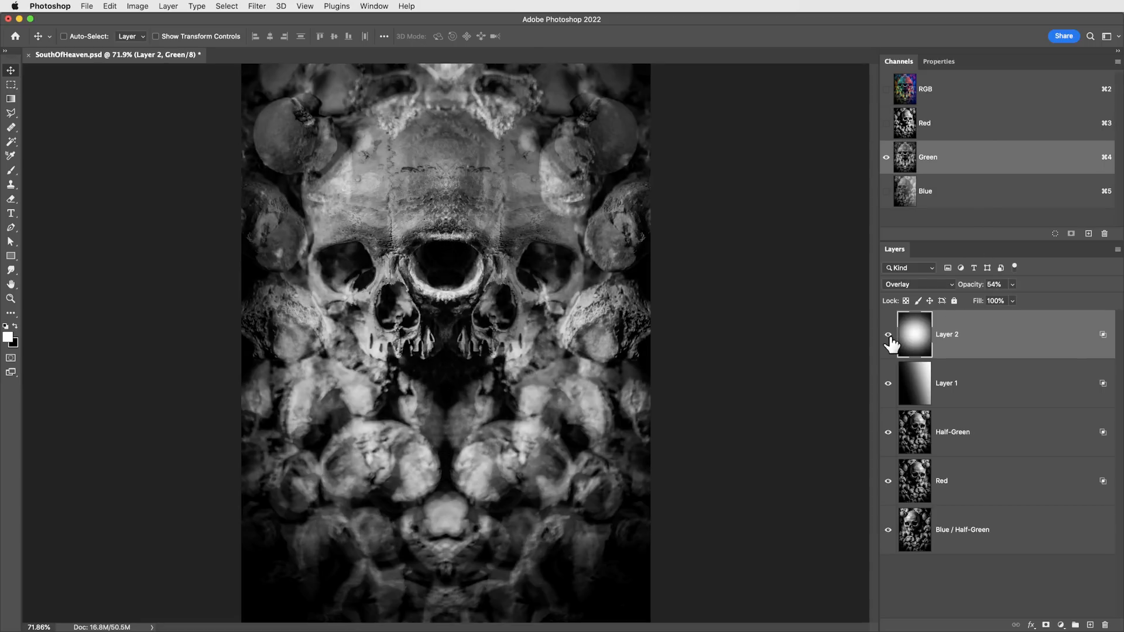
pyautogui.click(925, 191)
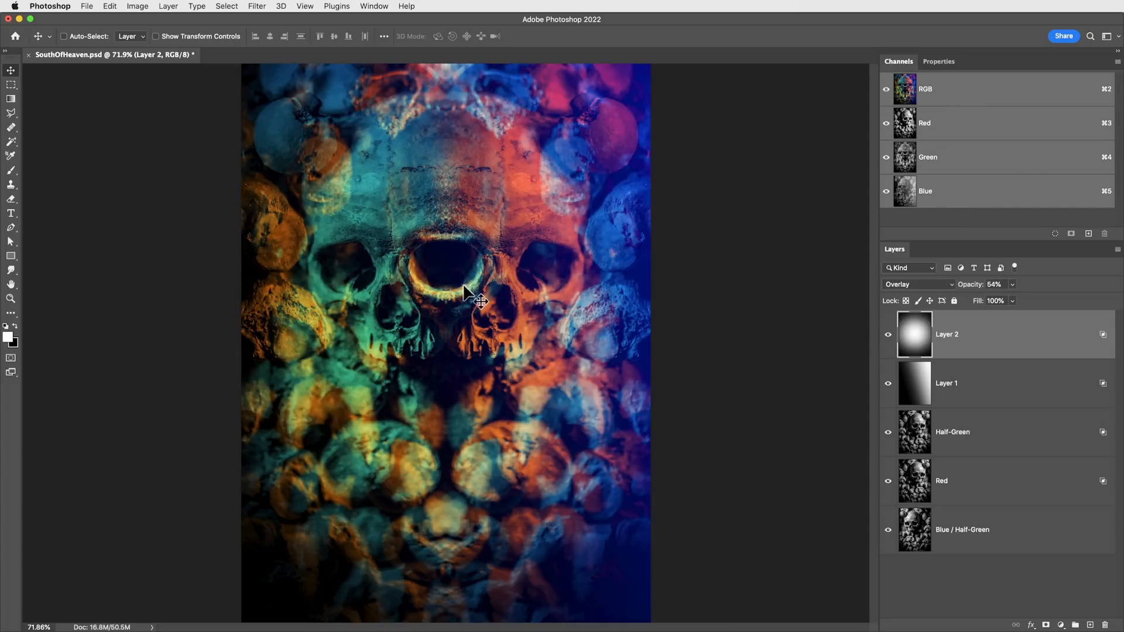
pyautogui.moveTo(674, 239)
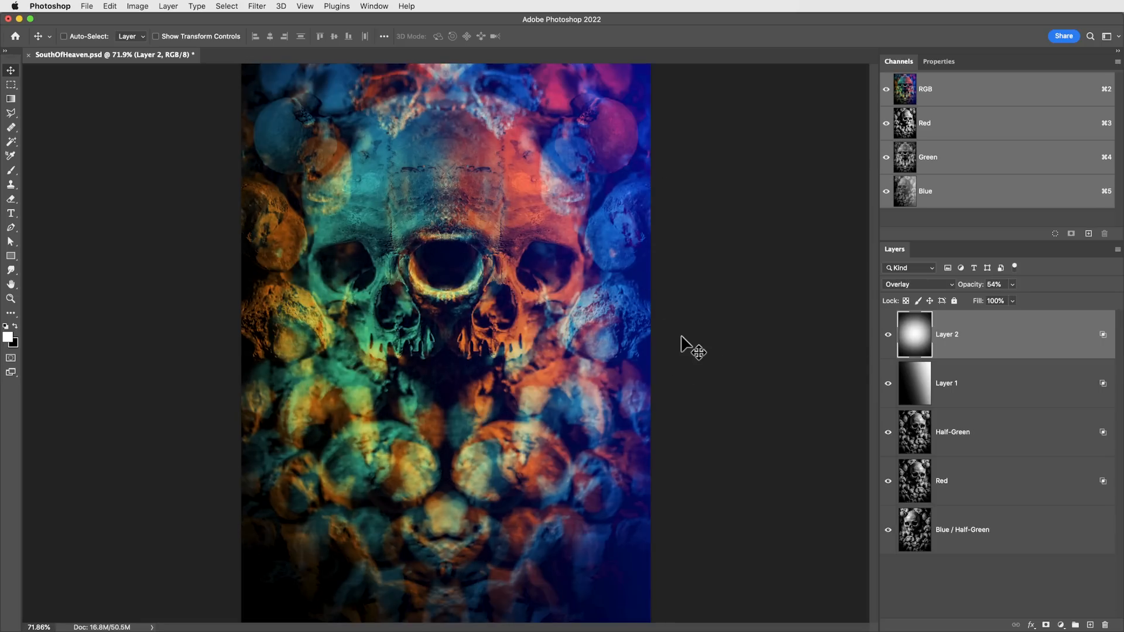
pyautogui.click(925, 123)
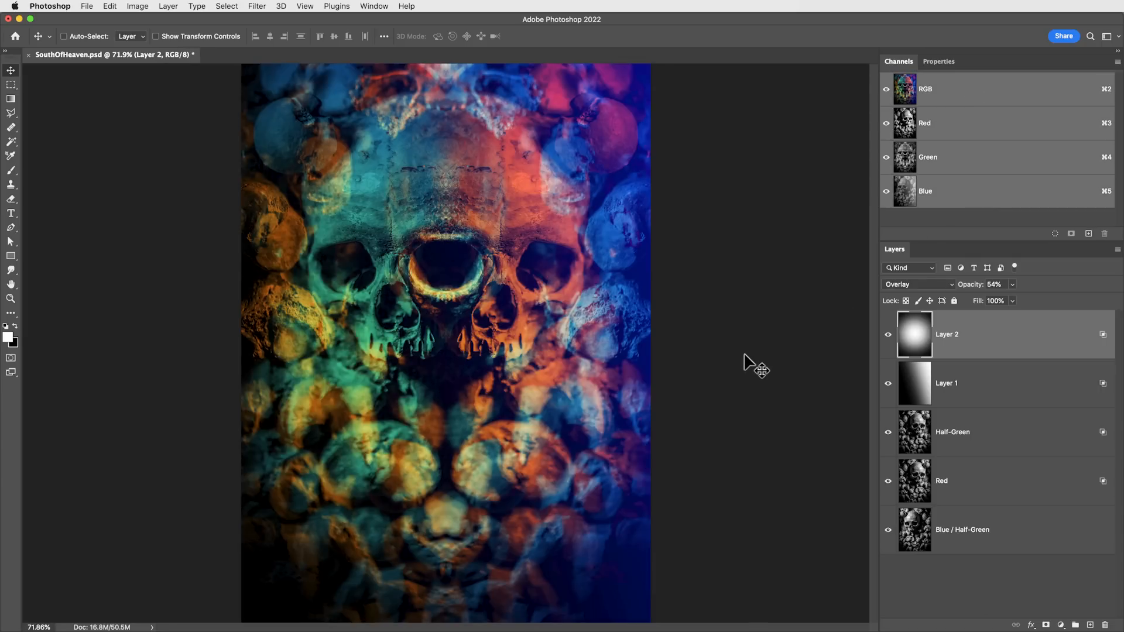
pyautogui.moveTo(706, 319)
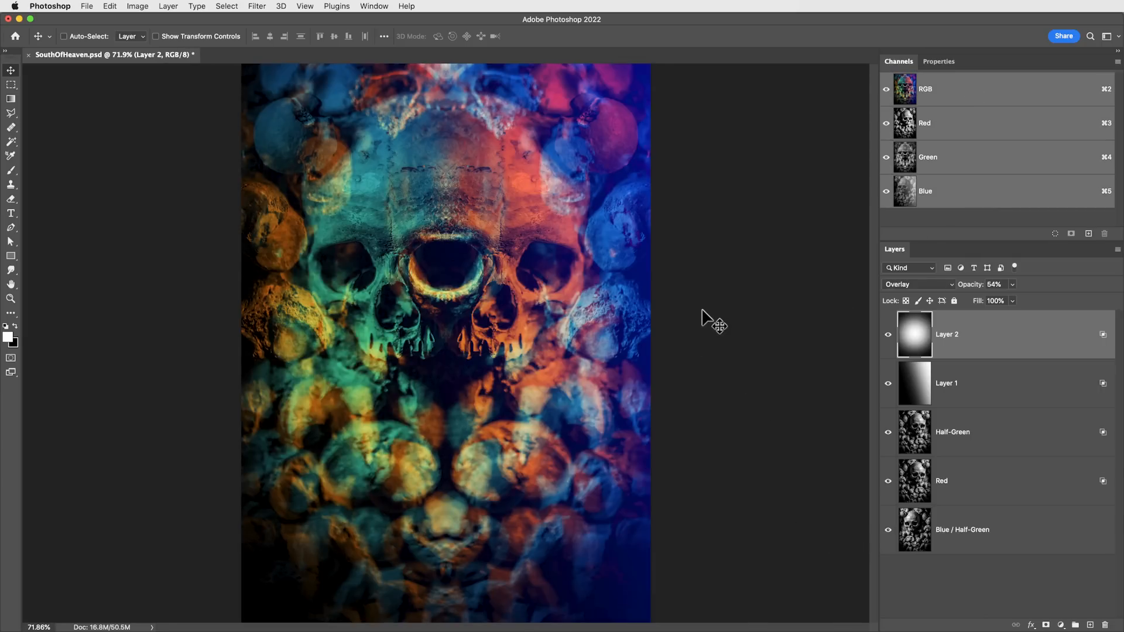
pyautogui.moveTo(803, 277)
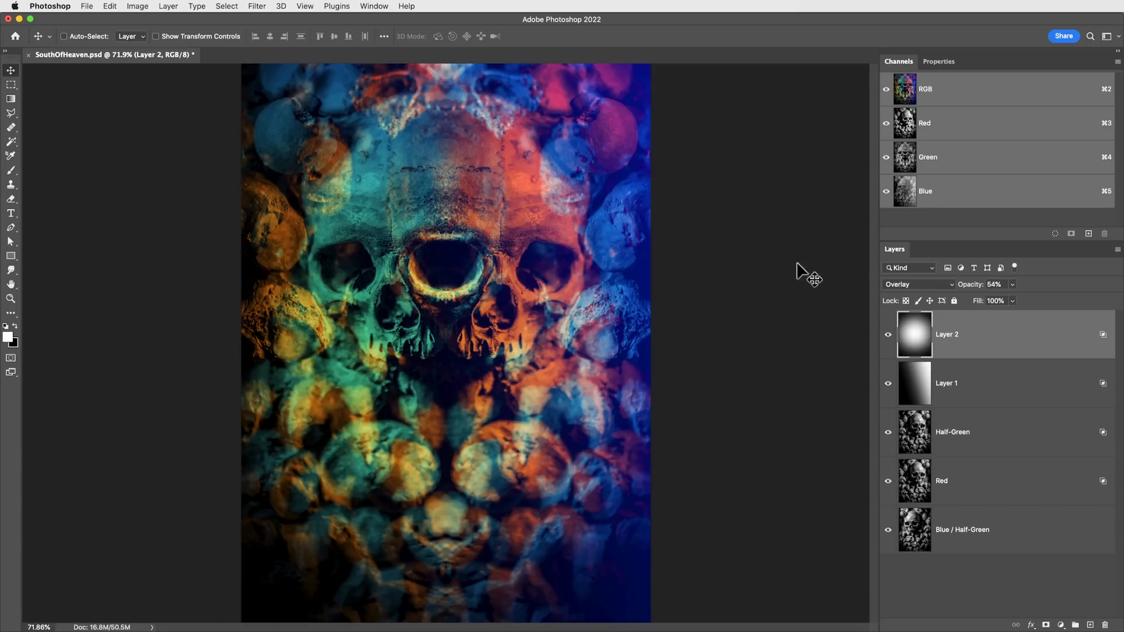
pyautogui.moveTo(832, 317)
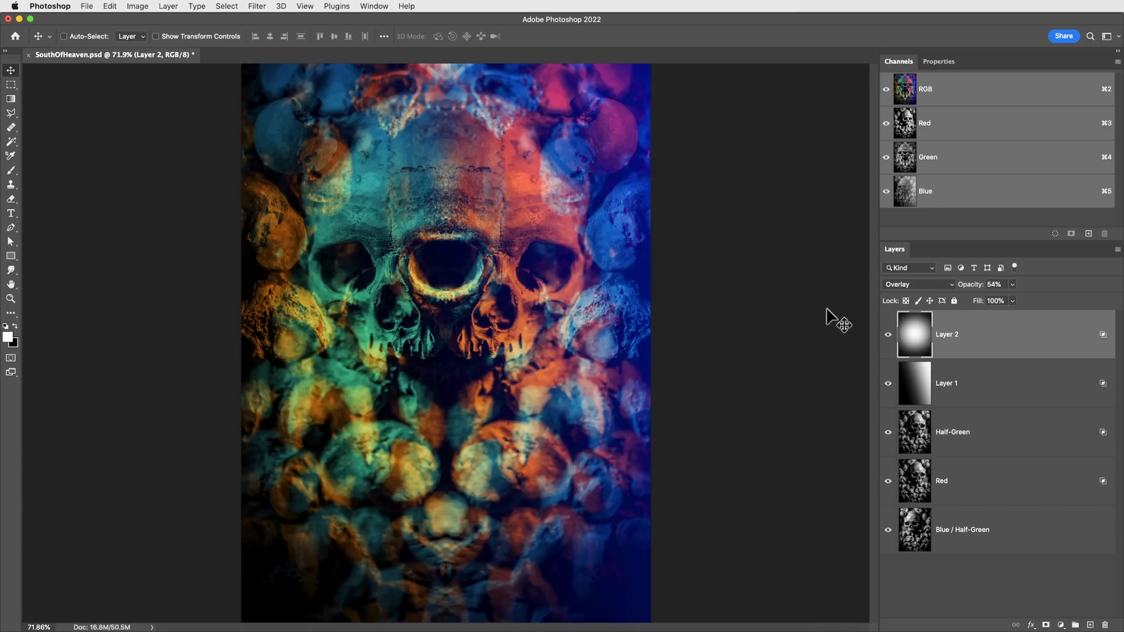
pyautogui.moveTo(815, 410)
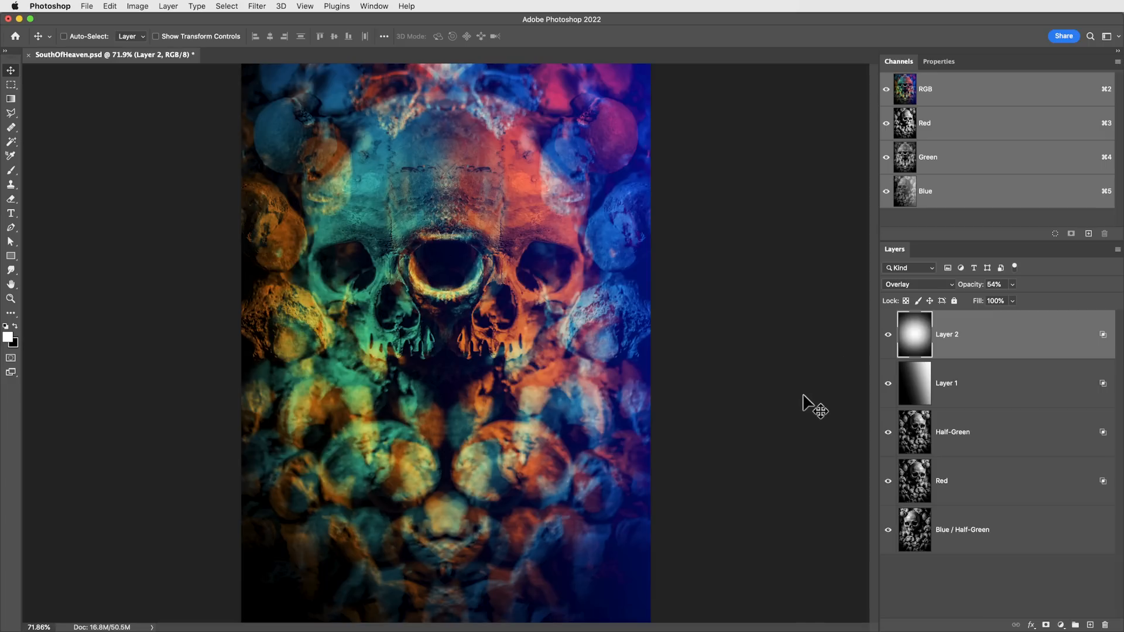
pyautogui.moveTo(793, 426)
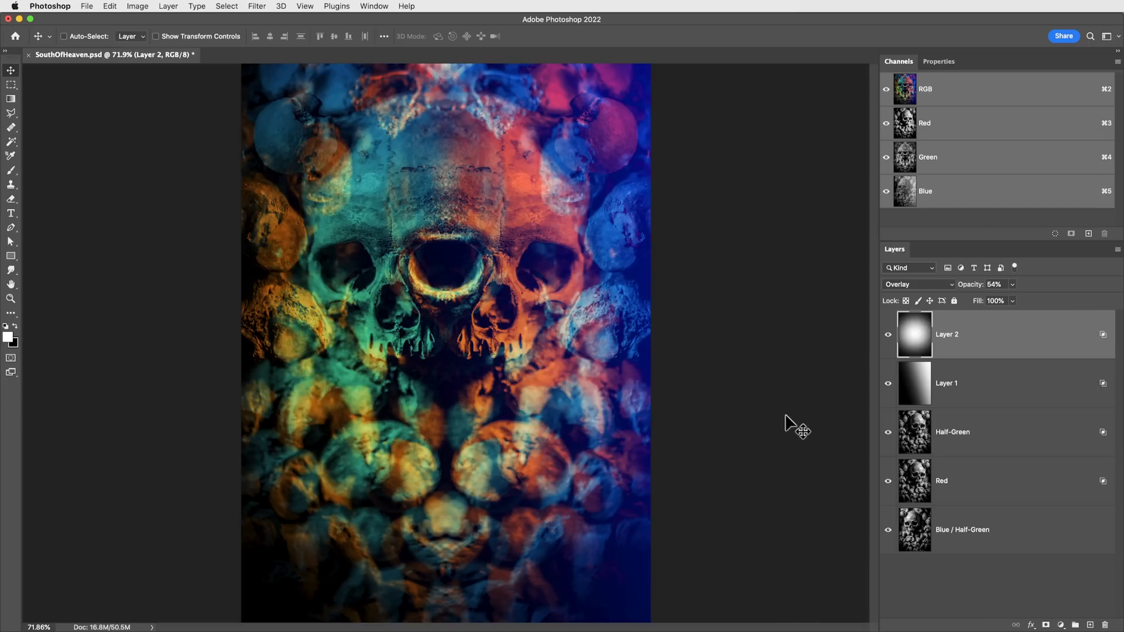
pyautogui.moveTo(722, 241)
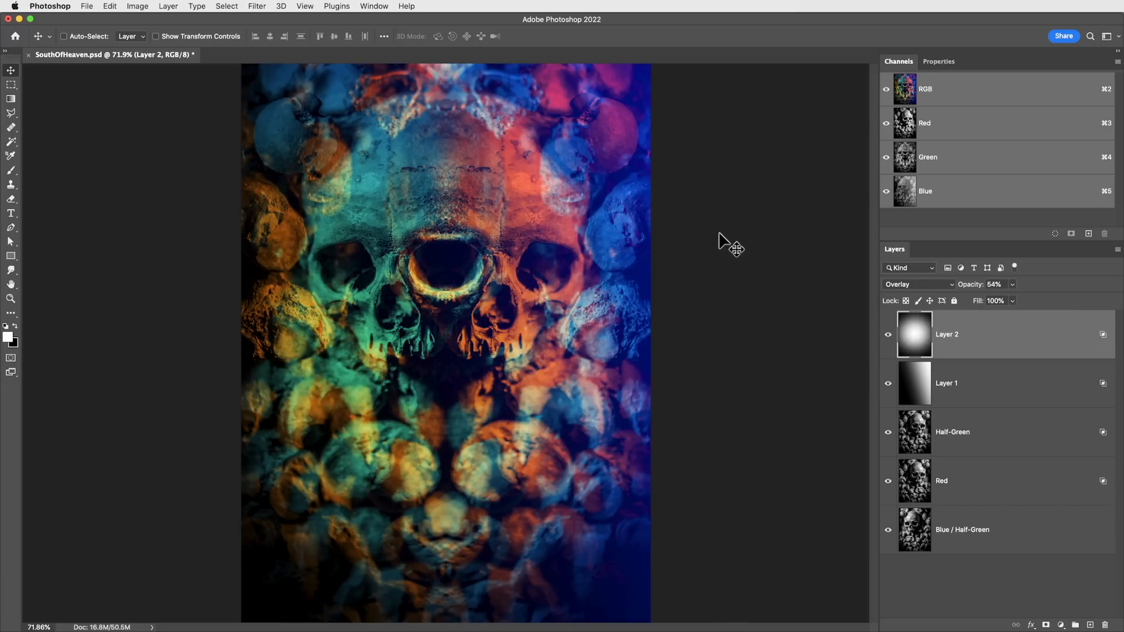
pyautogui.moveTo(781, 290)
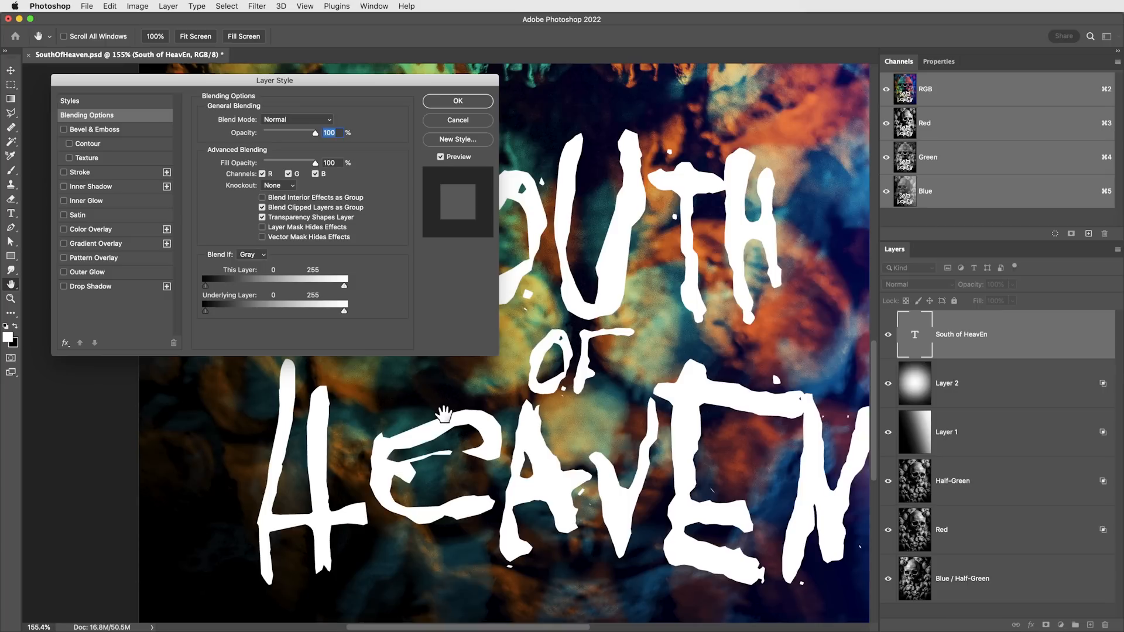
# Step: Trial a drop shadow, outer glow and inner shadow on the title text
pyautogui.click(90, 285)
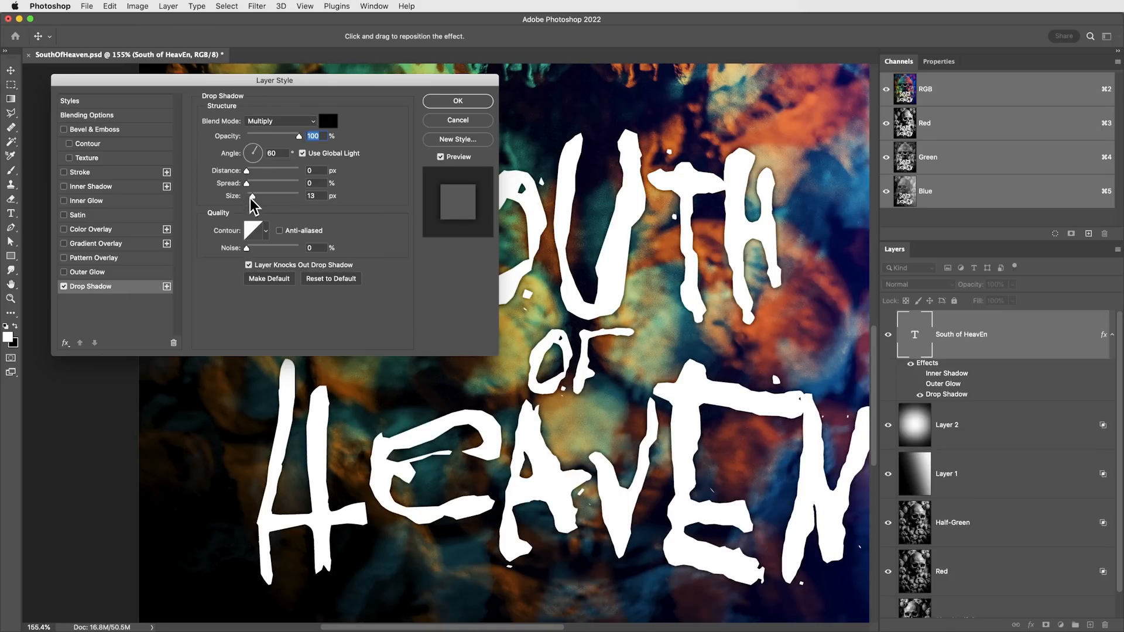
pyautogui.moveTo(250, 195); pyautogui.dragTo(270, 195)
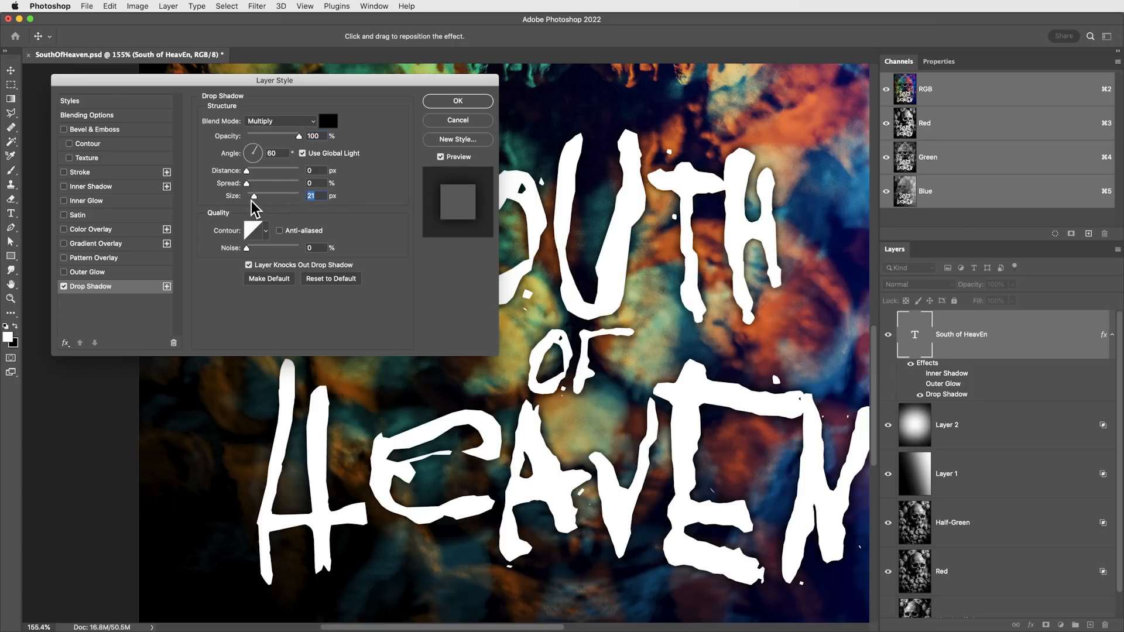
pyautogui.click(88, 272)
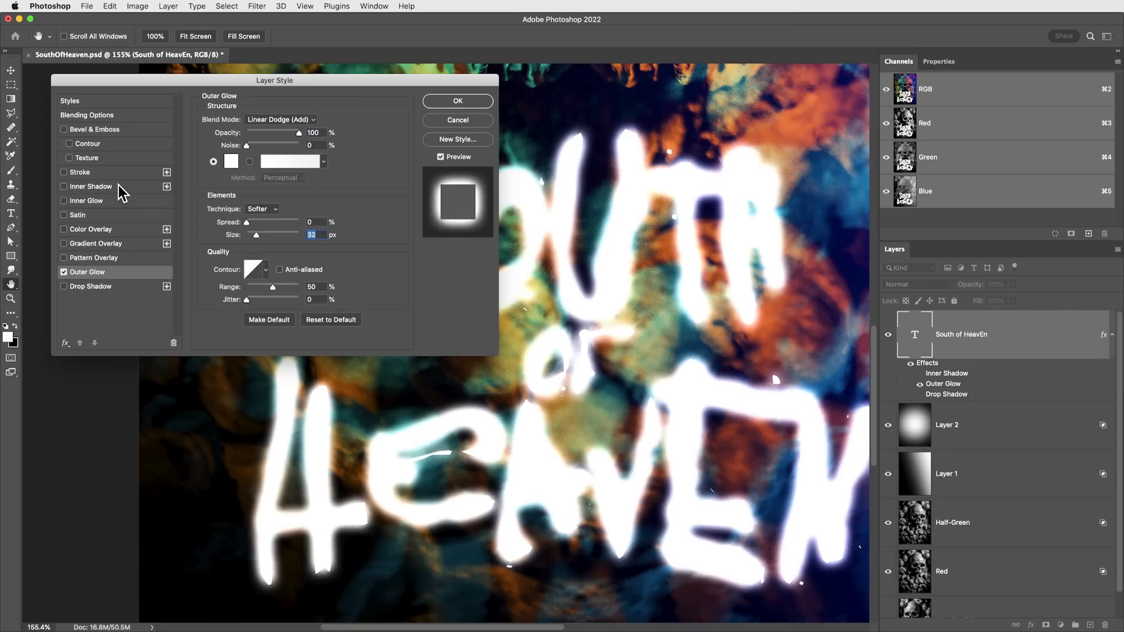
pyautogui.click(90, 187)
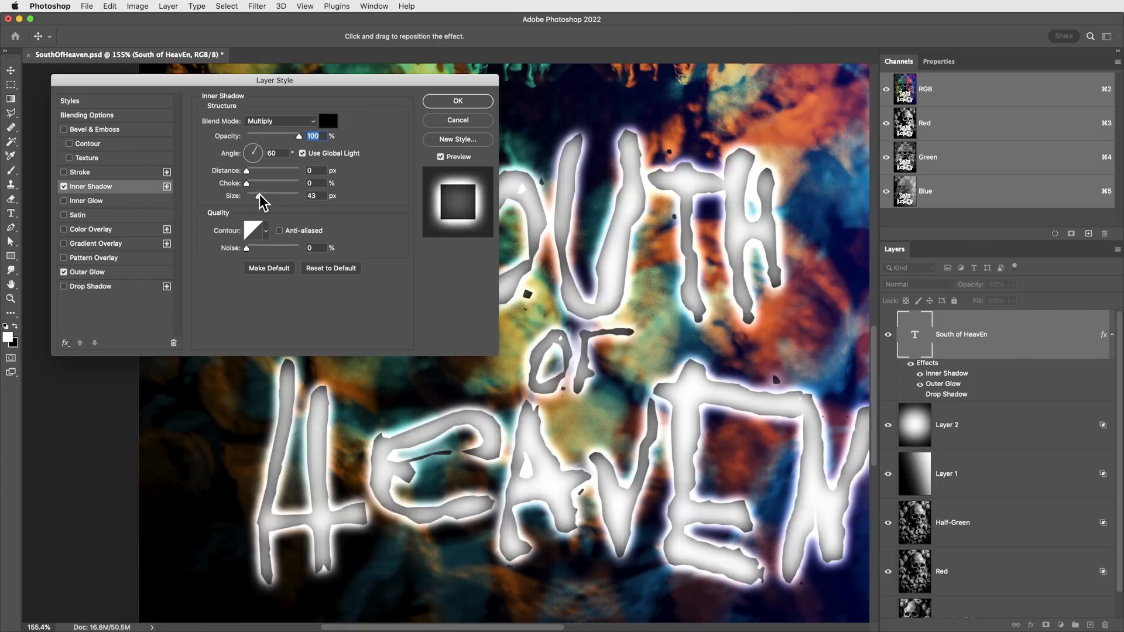
# Step: Widen the outer glow slightly, then switch the outer glow and inner shadow off
pyautogui.click(88, 272)
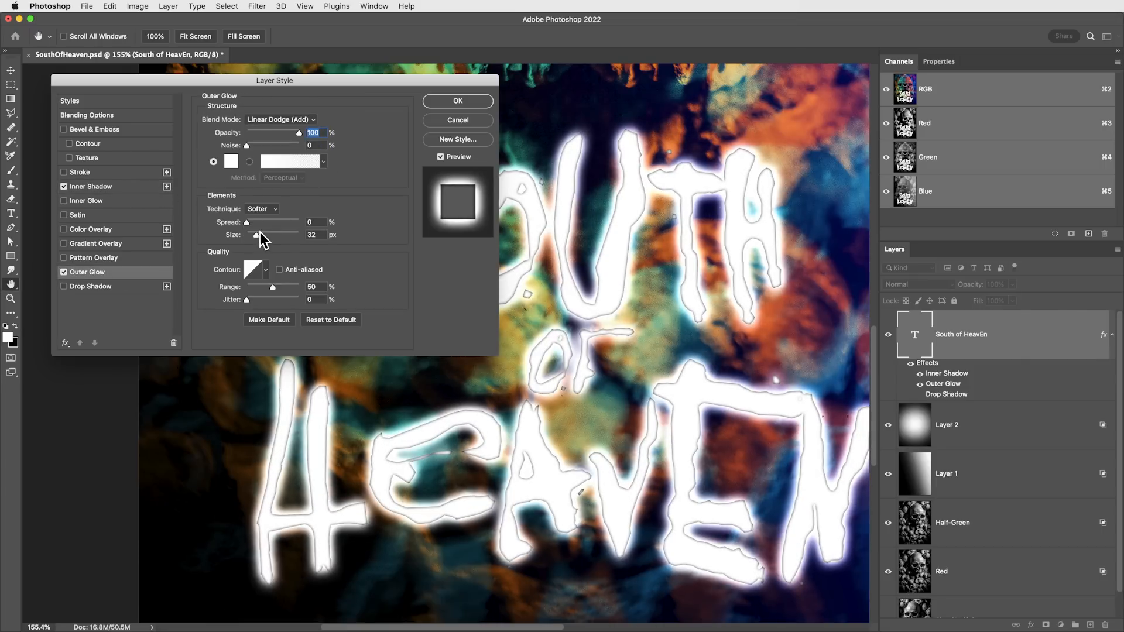
pyautogui.moveTo(256, 235); pyautogui.dragTo(261, 234)
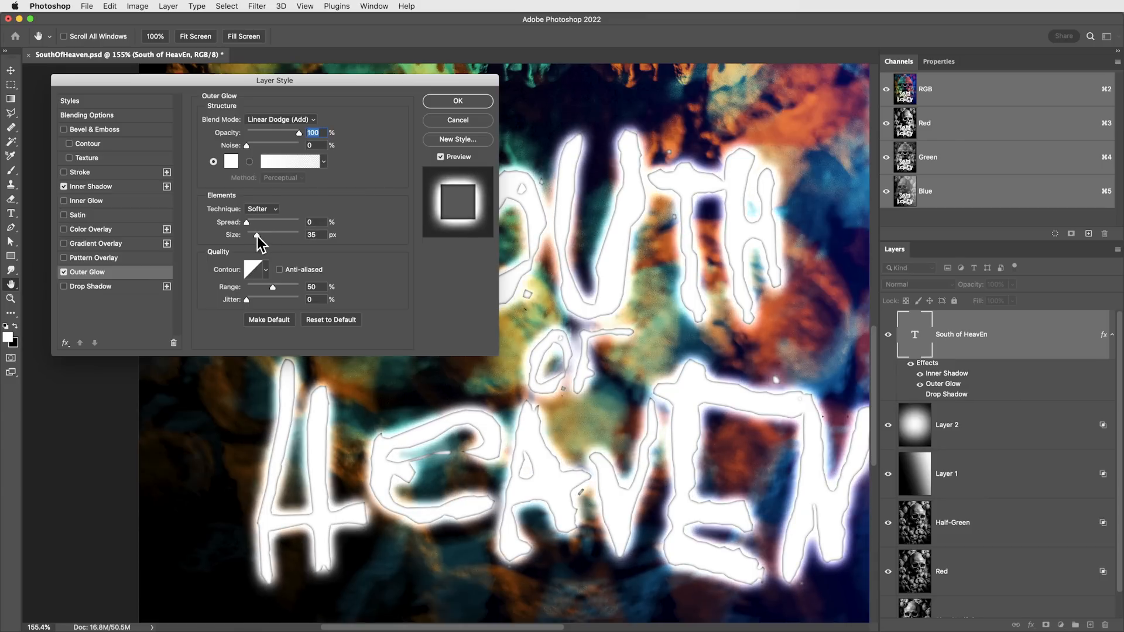
pyautogui.click(63, 272)
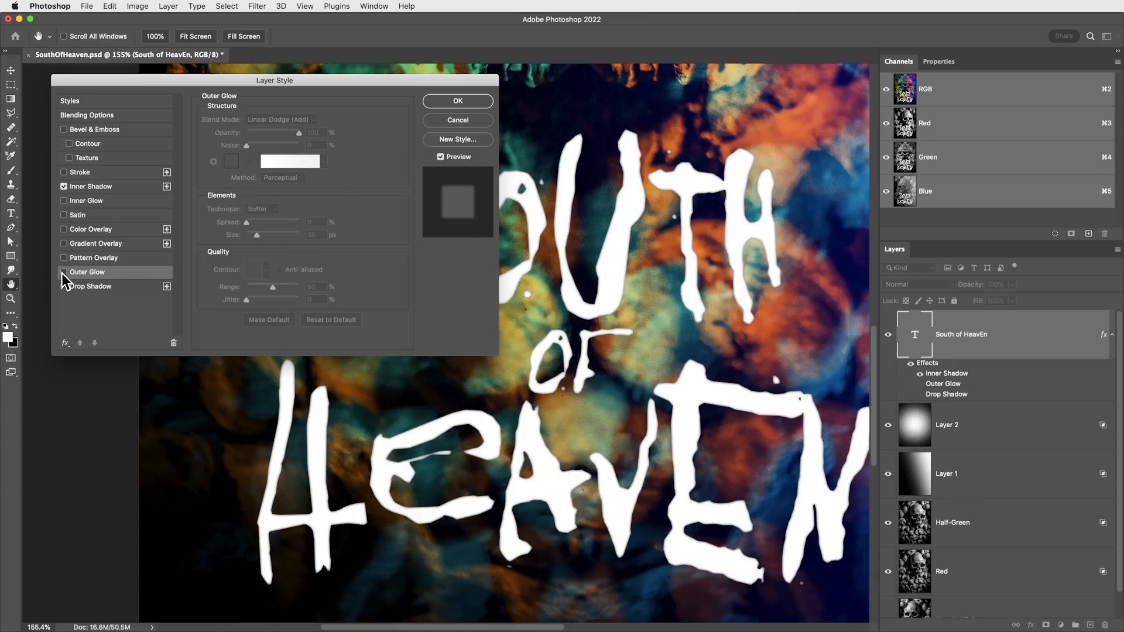
pyautogui.click(63, 187)
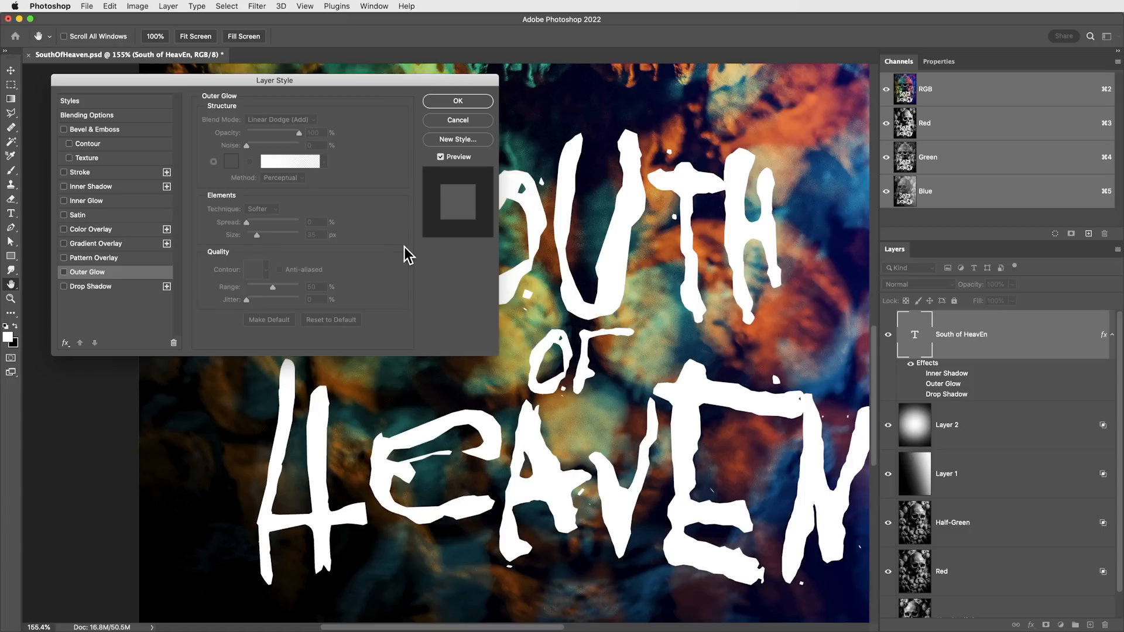
pyautogui.moveTo(229, 285)
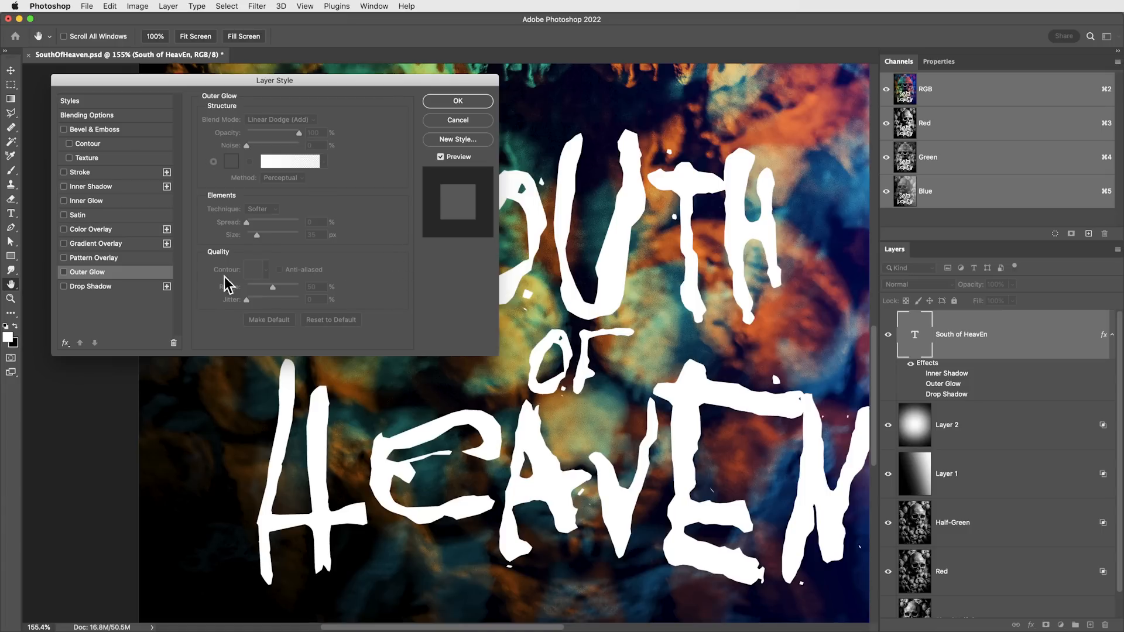
pyautogui.moveTo(219, 317)
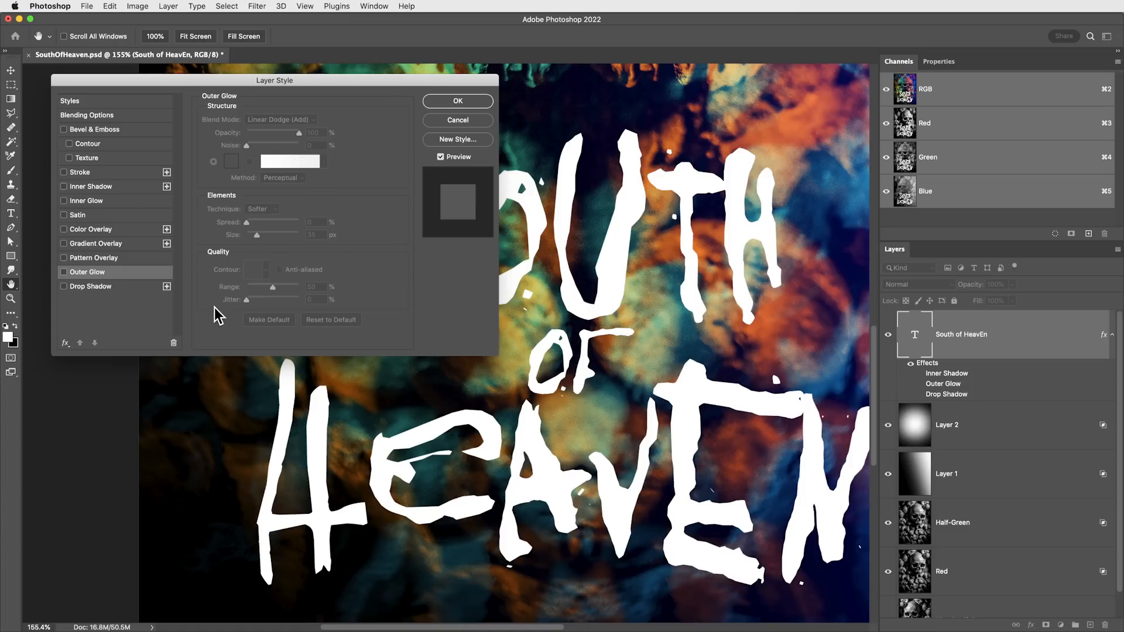
pyautogui.moveTo(95, 296)
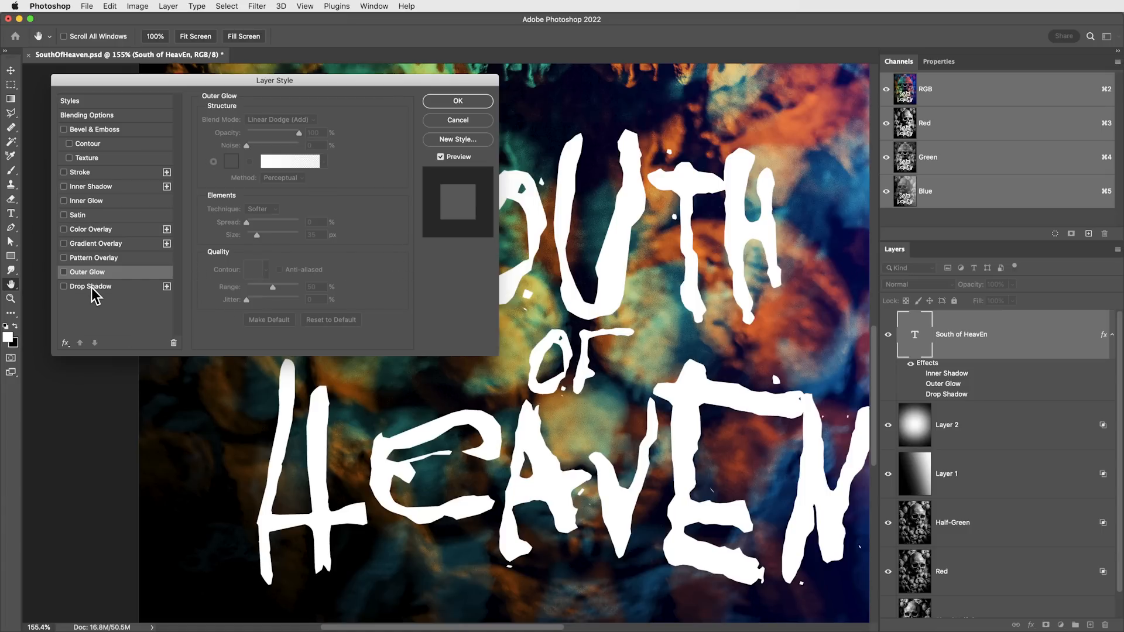
# Step: Re-enable the drop shadow and give it a pale peach colour
pyautogui.click(64, 287)
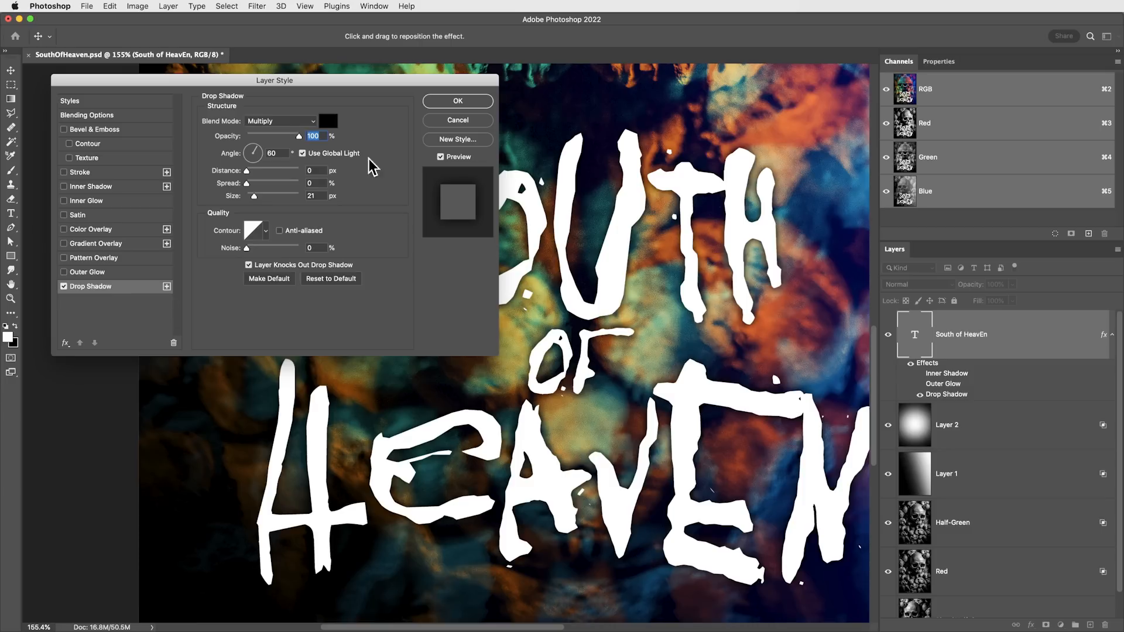
pyautogui.click(279, 121)
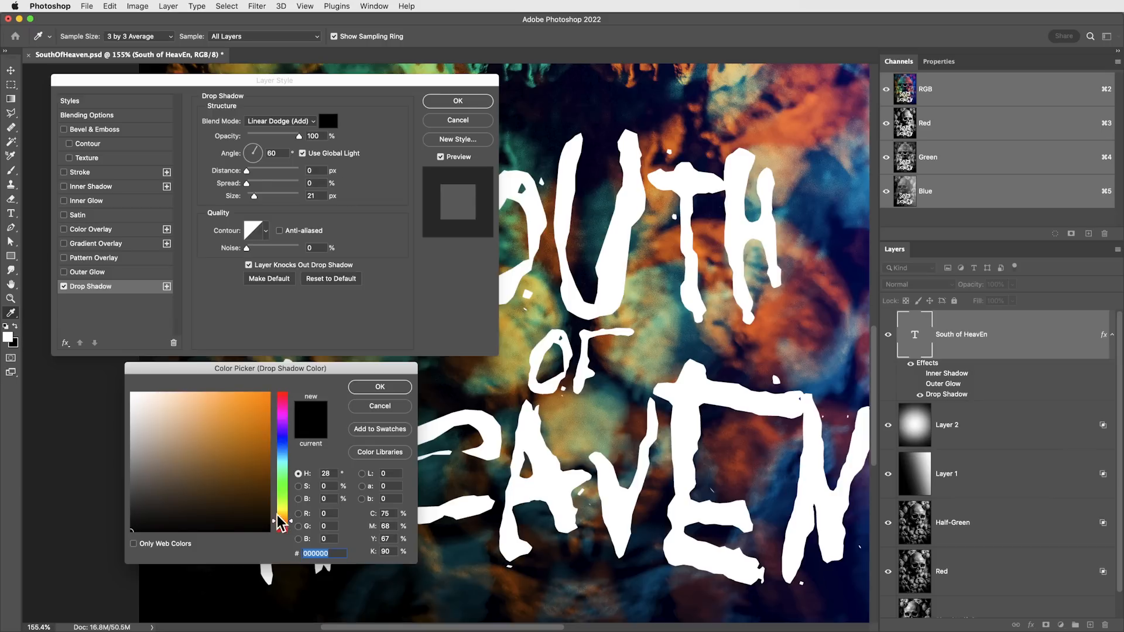
pyautogui.click(187, 397)
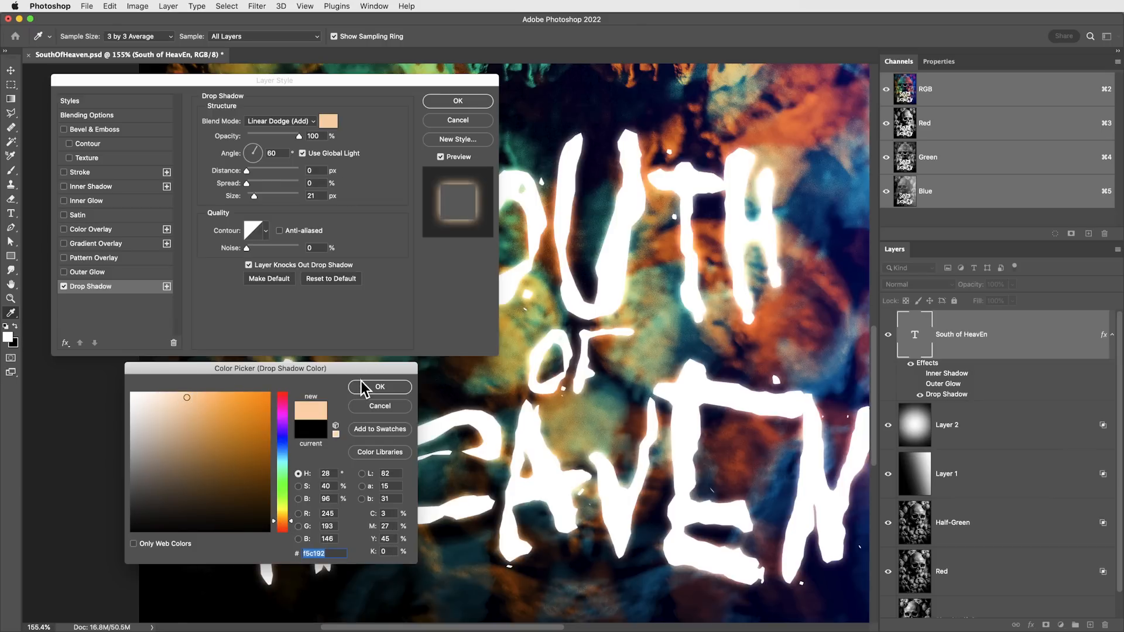
pyautogui.click(380, 388)
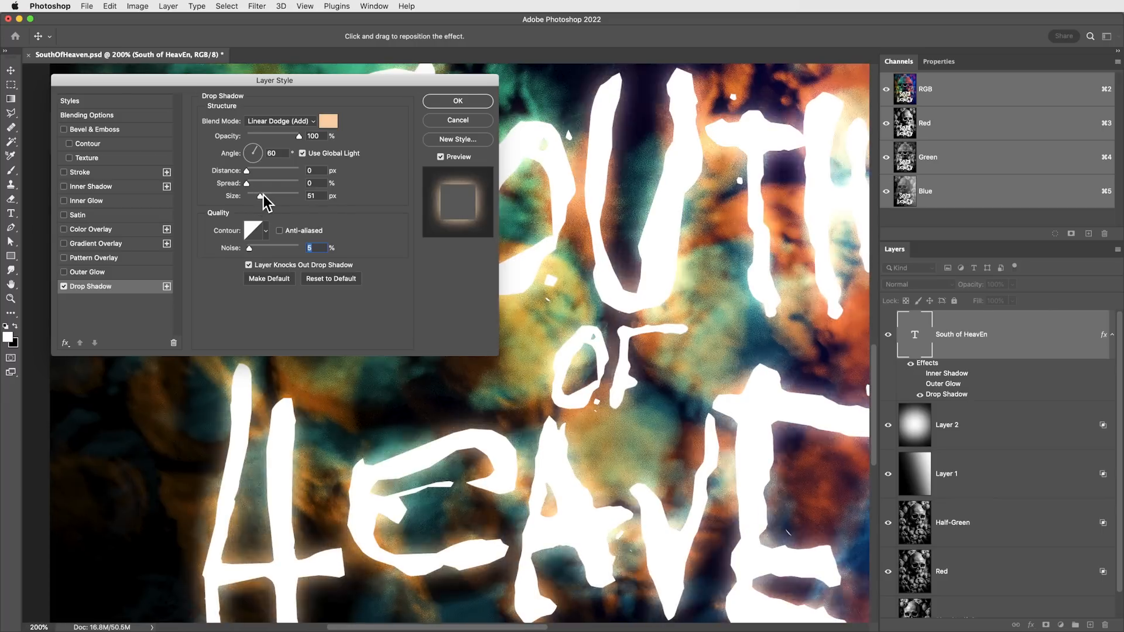
# Step: Hide the title's fill in Blending Options and shrink the peach glow to about 40 px
pyautogui.moveTo(267, 196); pyautogui.dragTo(257, 196)
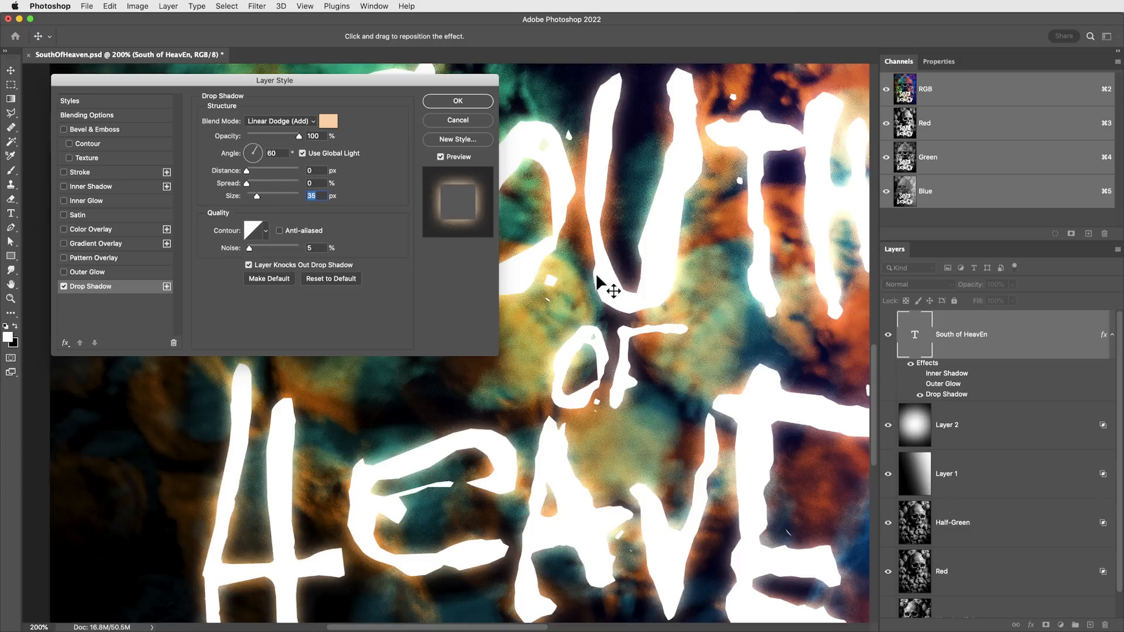
pyautogui.click(86, 114)
pyautogui.write('0')
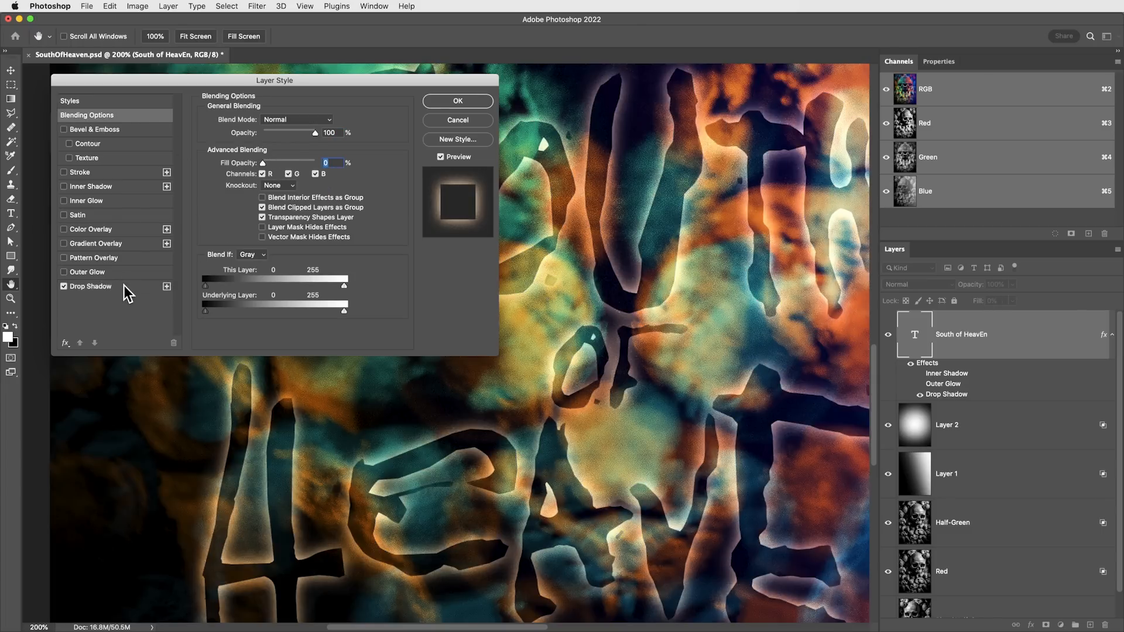
pyautogui.click(91, 286)
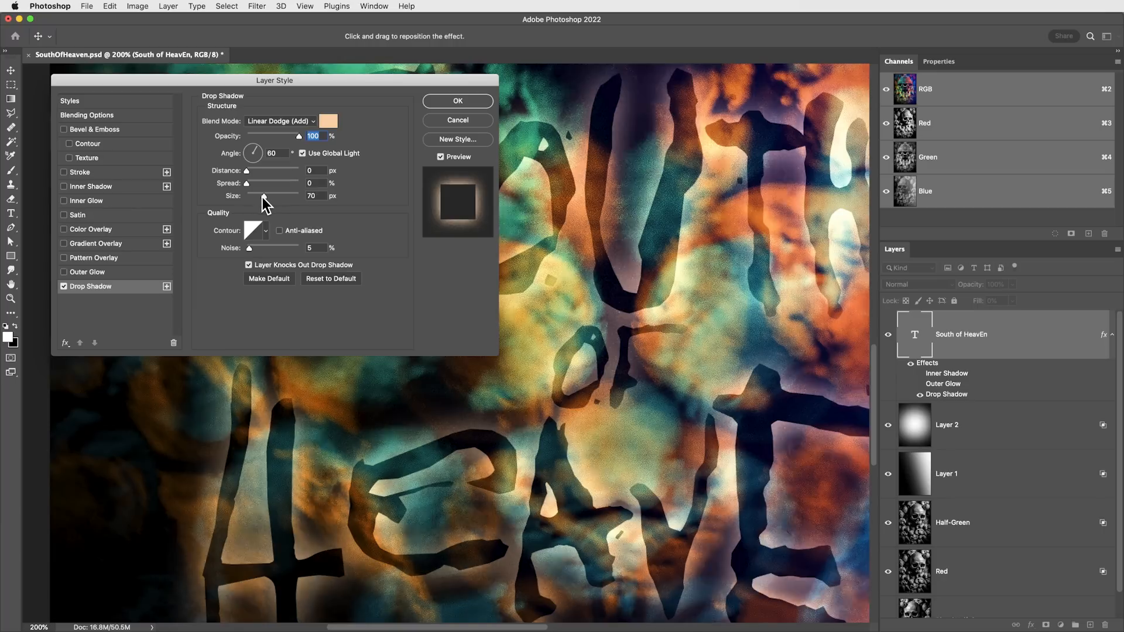
pyautogui.moveTo(270, 195); pyautogui.dragTo(260, 196)
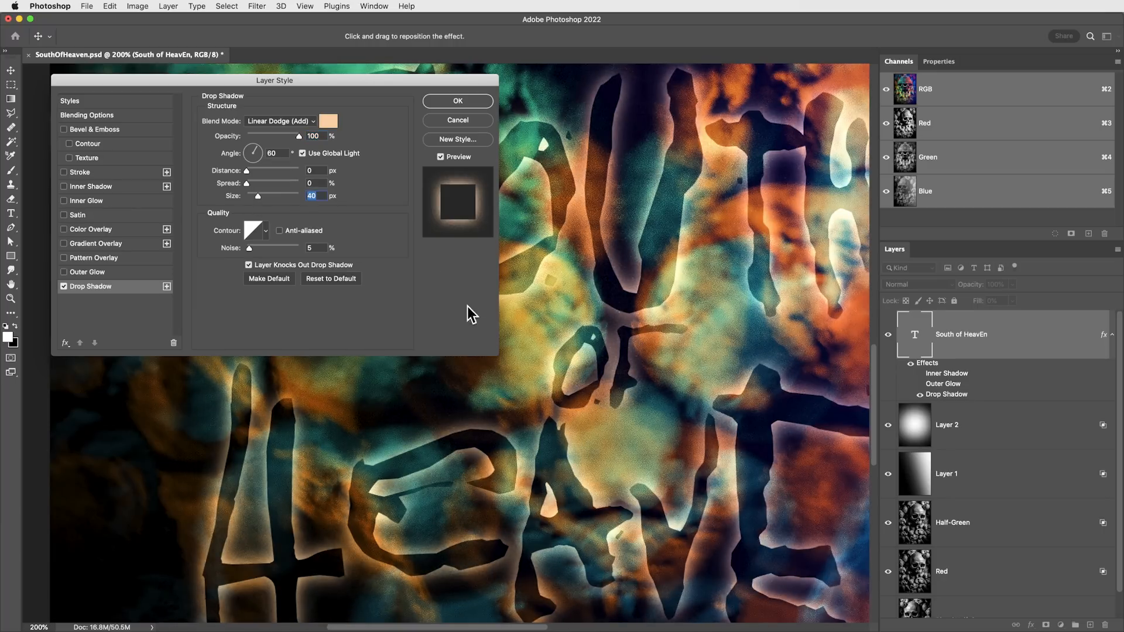
pyautogui.moveTo(291, 276)
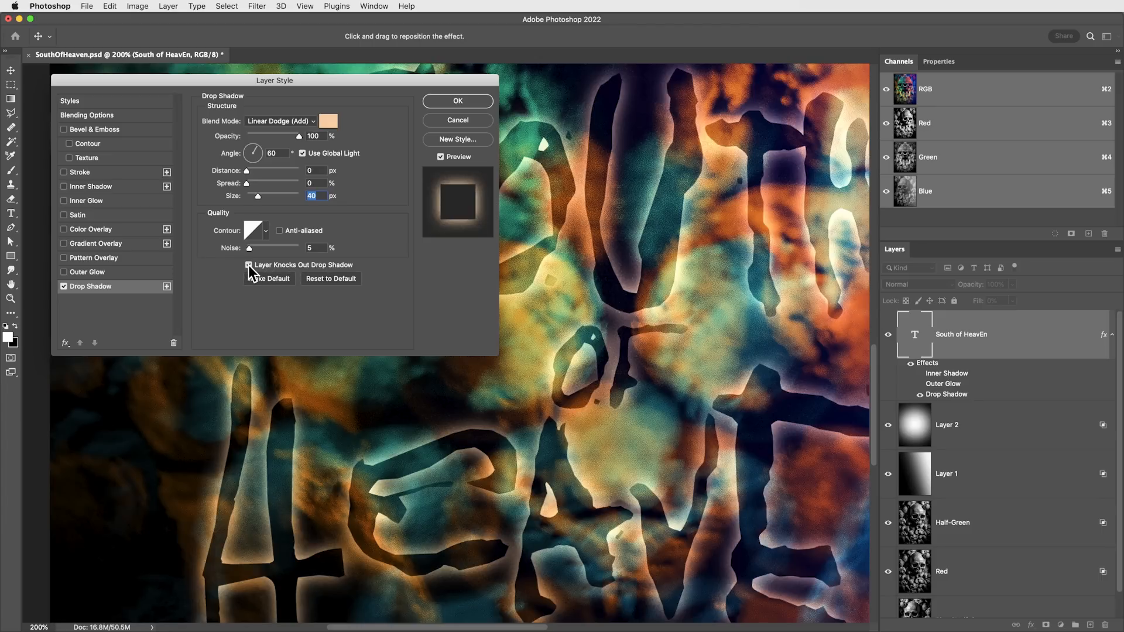
# Step: Turn off shadow knockout and tighten the peach glow to 4 px
pyautogui.click(249, 265)
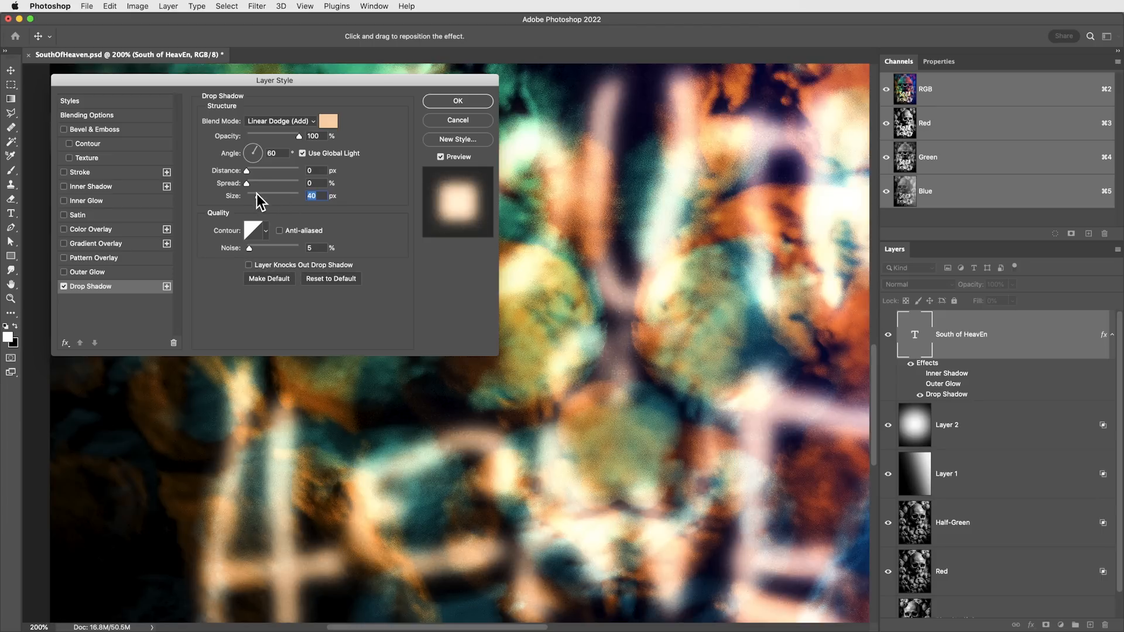
pyautogui.moveTo(247, 196); pyautogui.dragTo(273, 195)
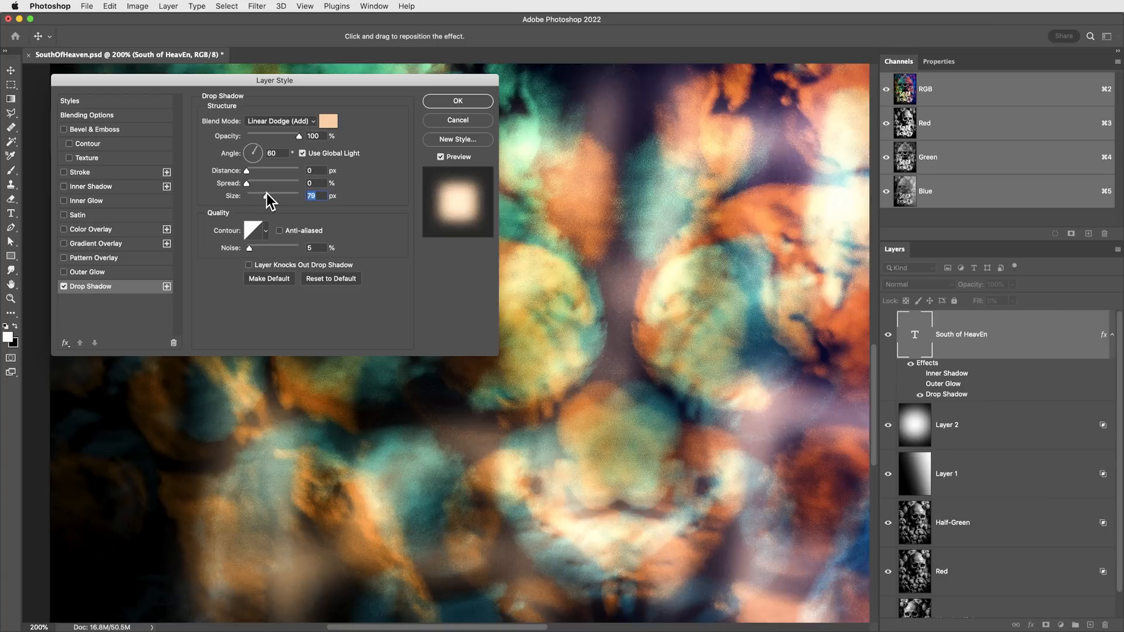
pyautogui.moveTo(287, 195); pyautogui.dragTo(247, 196)
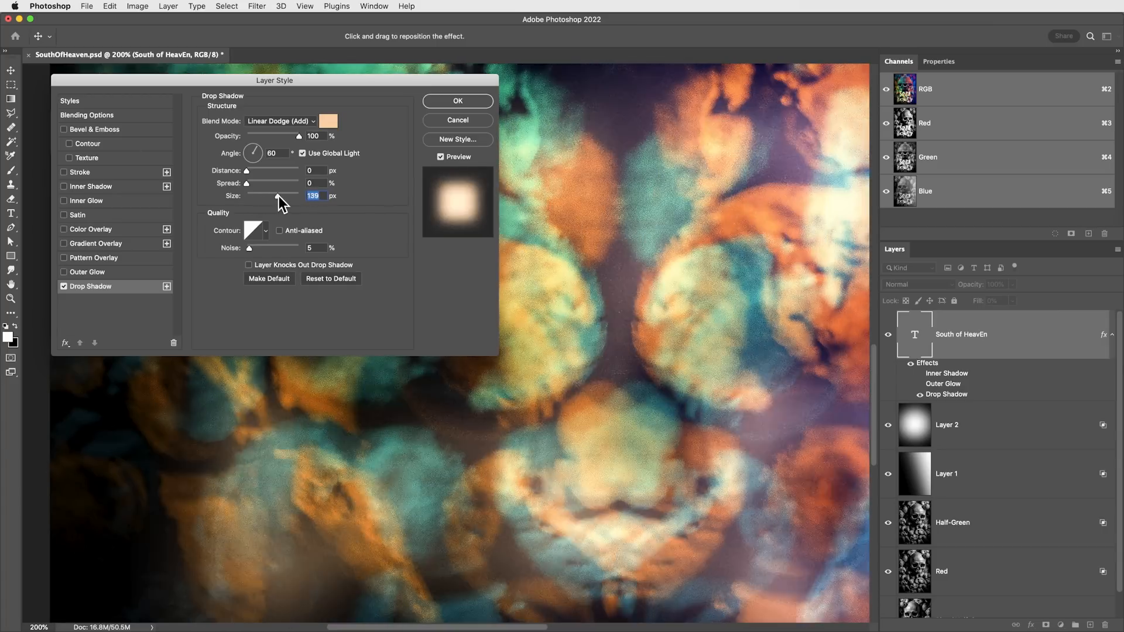
pyautogui.moveTo(278, 196); pyautogui.dragTo(249, 195)
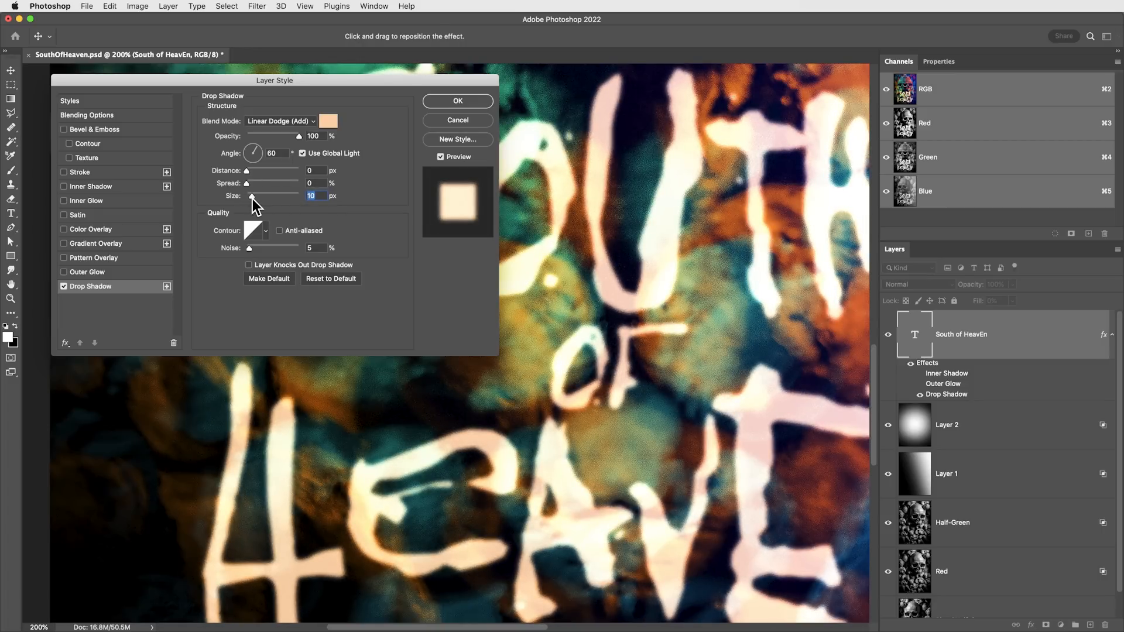
pyautogui.moveTo(248, 196); pyautogui.dragTo(260, 195)
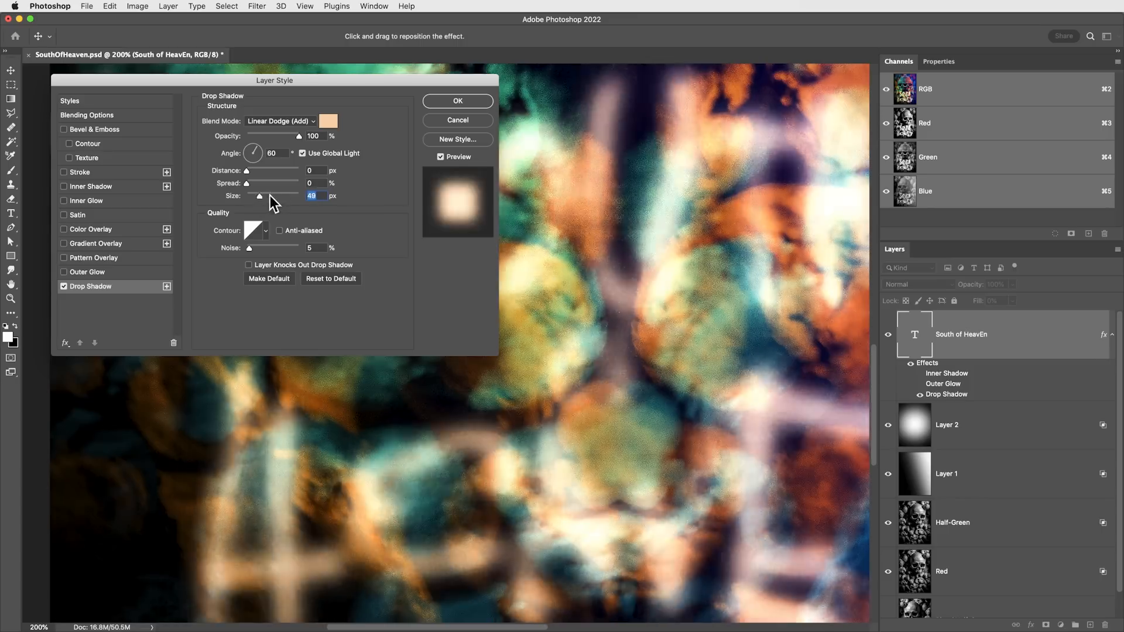
pyautogui.moveTo(260, 196); pyautogui.dragTo(249, 196)
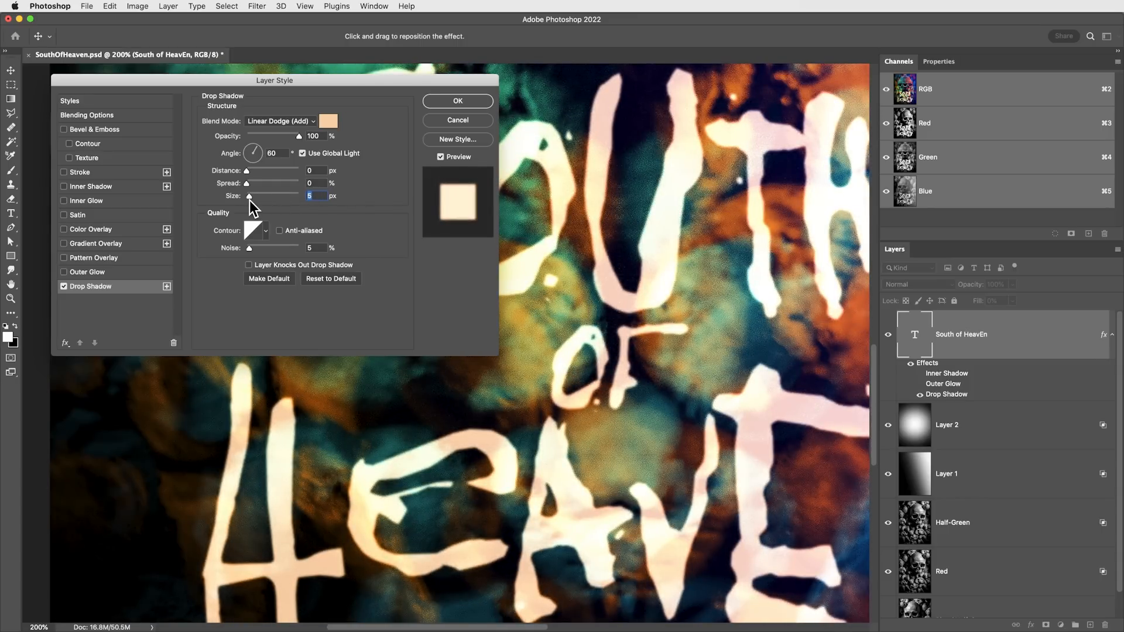
pyautogui.click(249, 197)
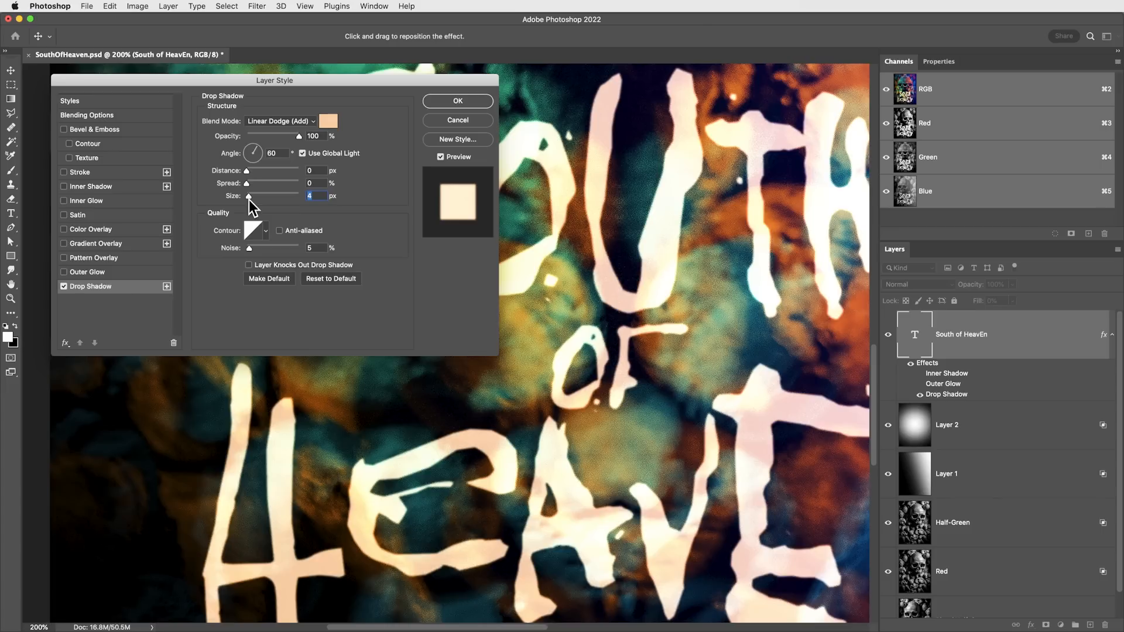
pyautogui.moveTo(434, 300)
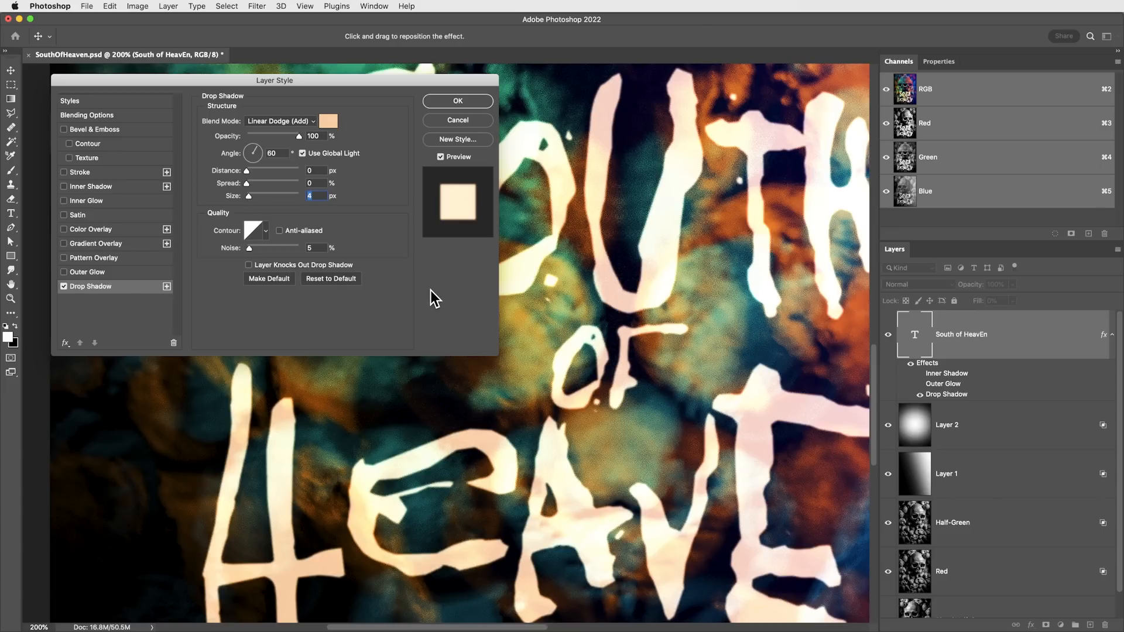
pyautogui.moveTo(419, 257)
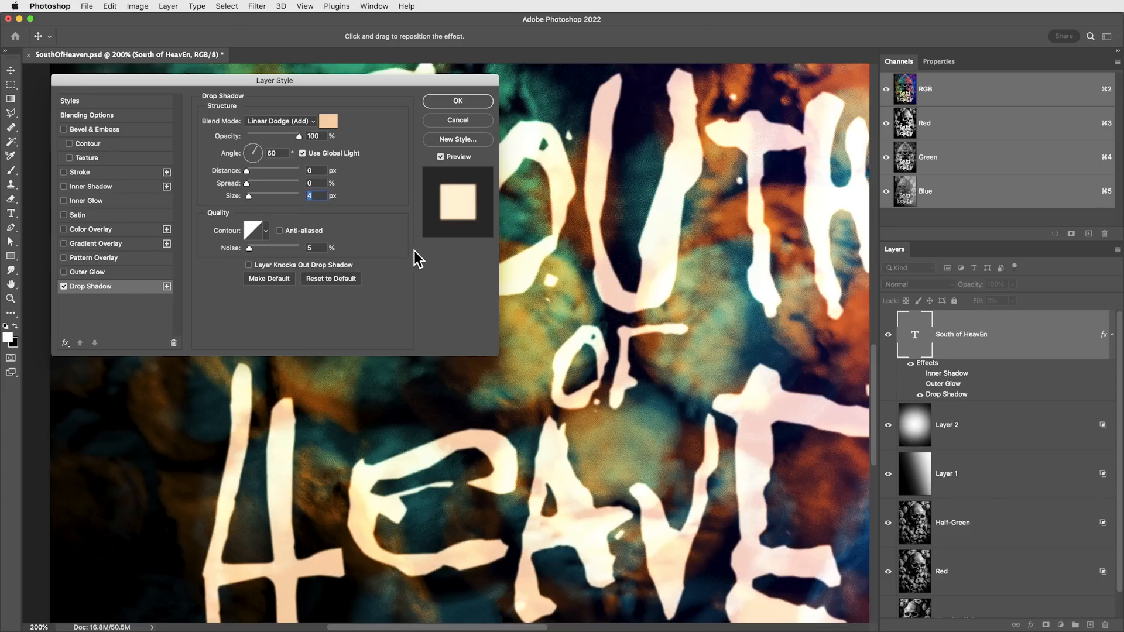
pyautogui.moveTo(127, 313)
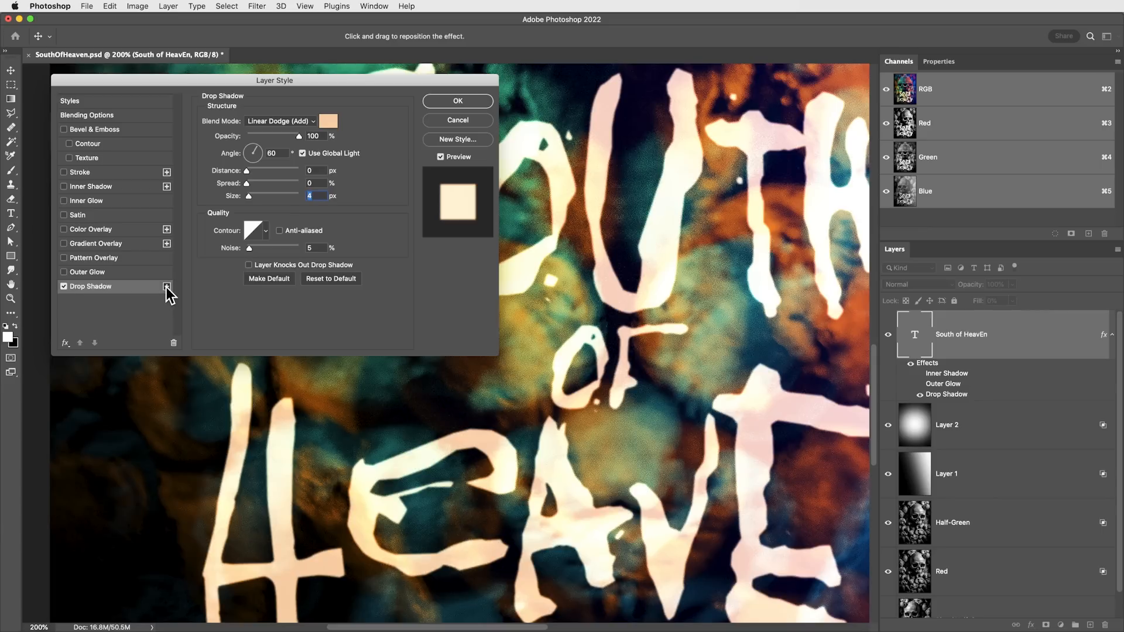
# Step: Add a second drop shadow in green #009f4b at 50 px
pyautogui.click(168, 285)
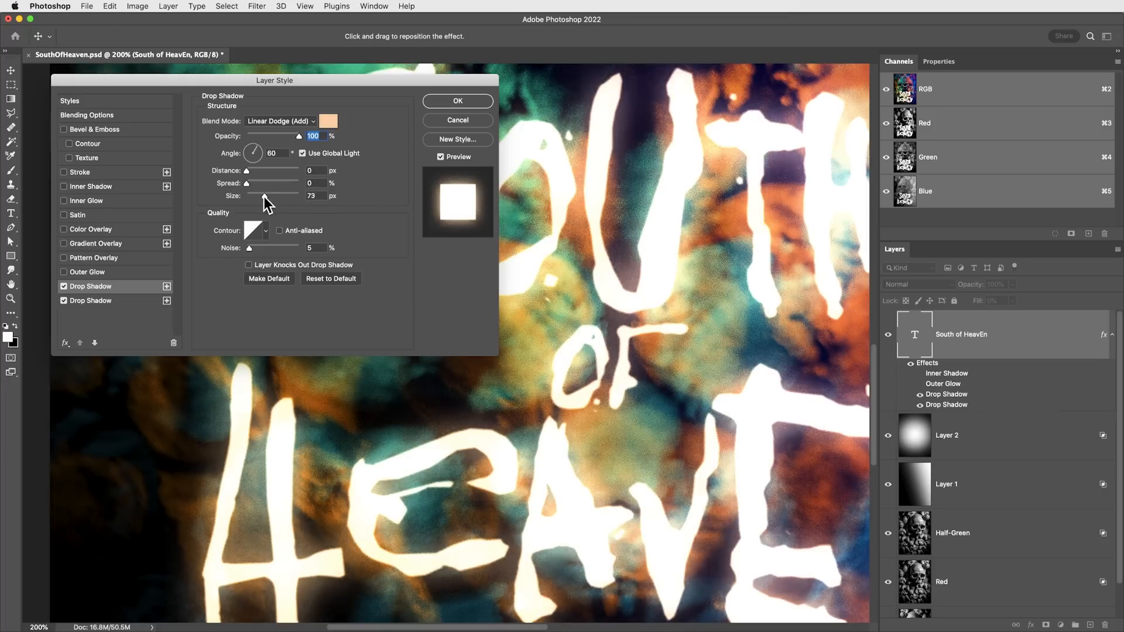
pyautogui.click(328, 121)
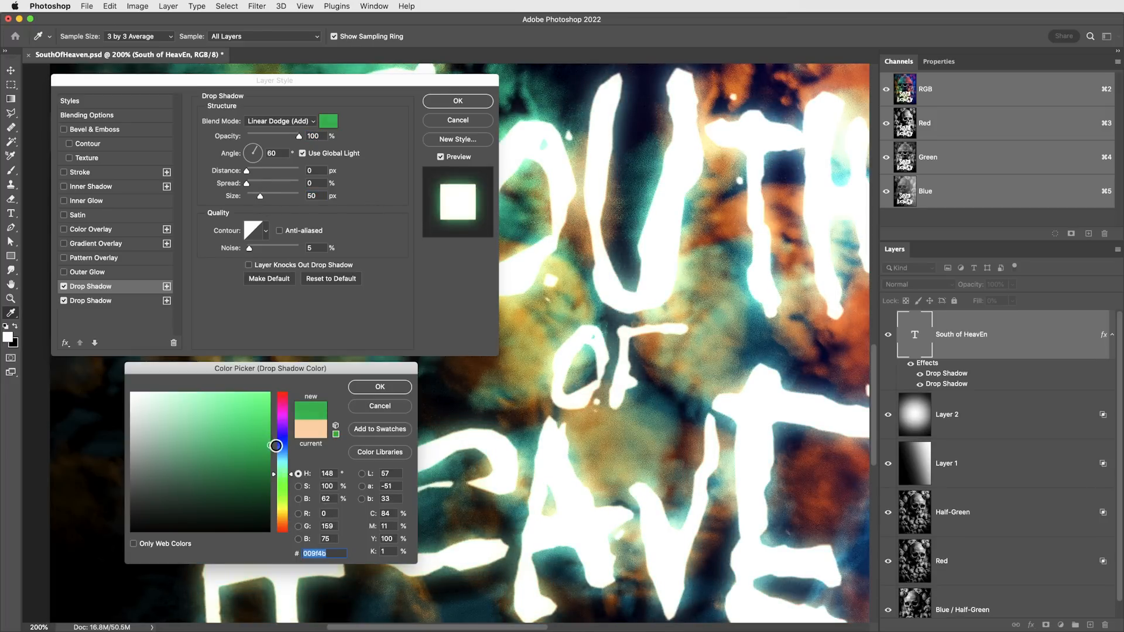
pyautogui.click(379, 386)
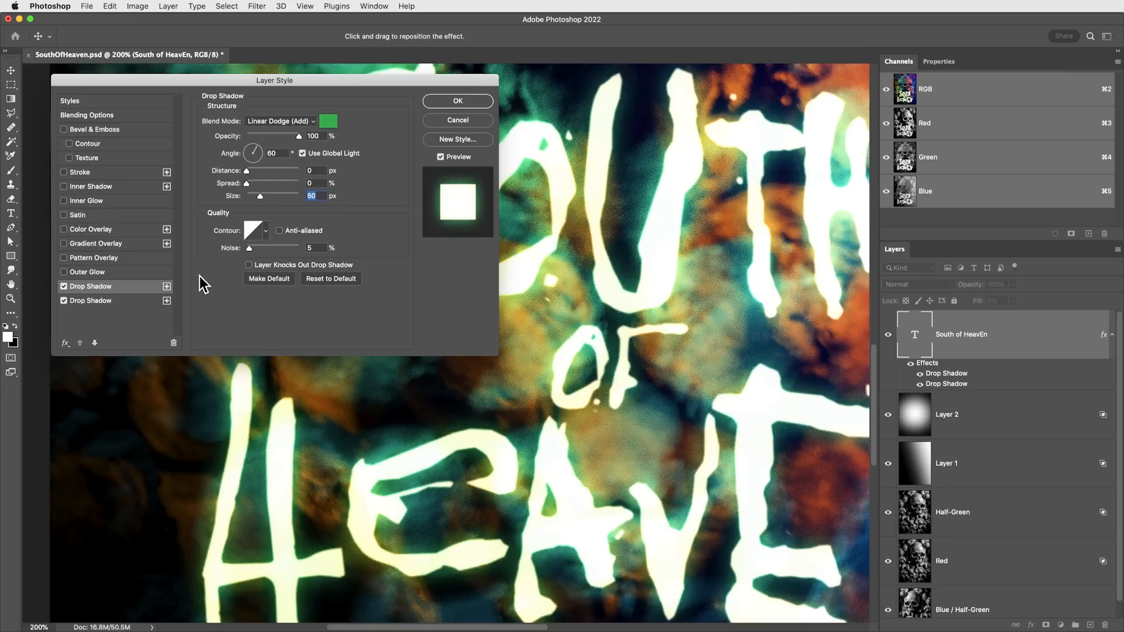
# Step: Add a third drop shadow in orange-red #ff2a00 at 100 px
pyautogui.click(166, 301)
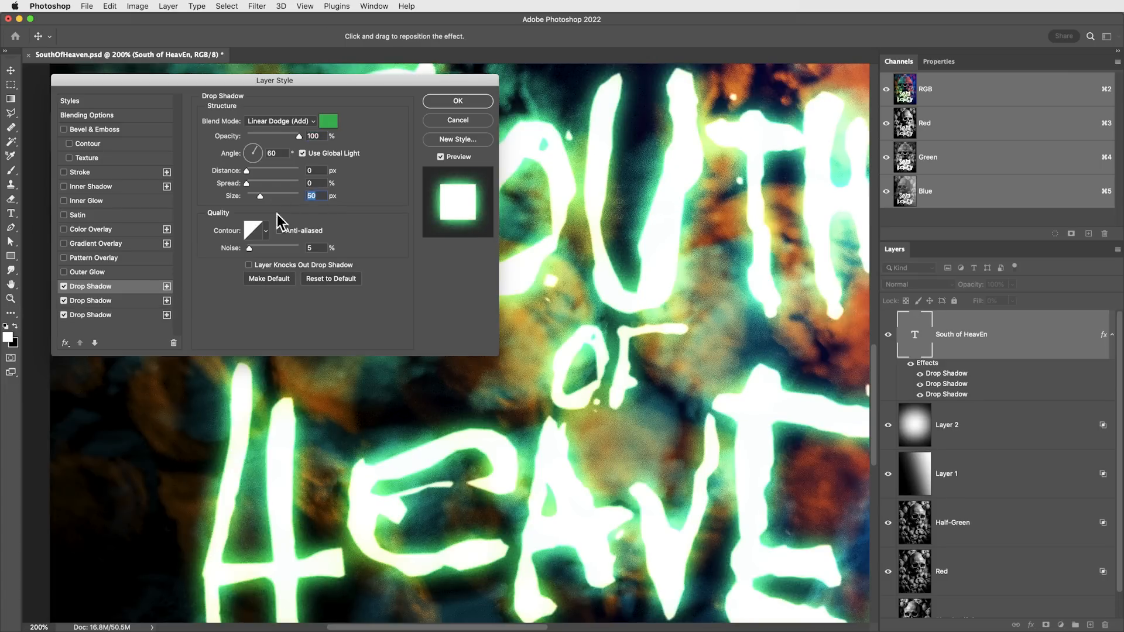
pyautogui.click(328, 120)
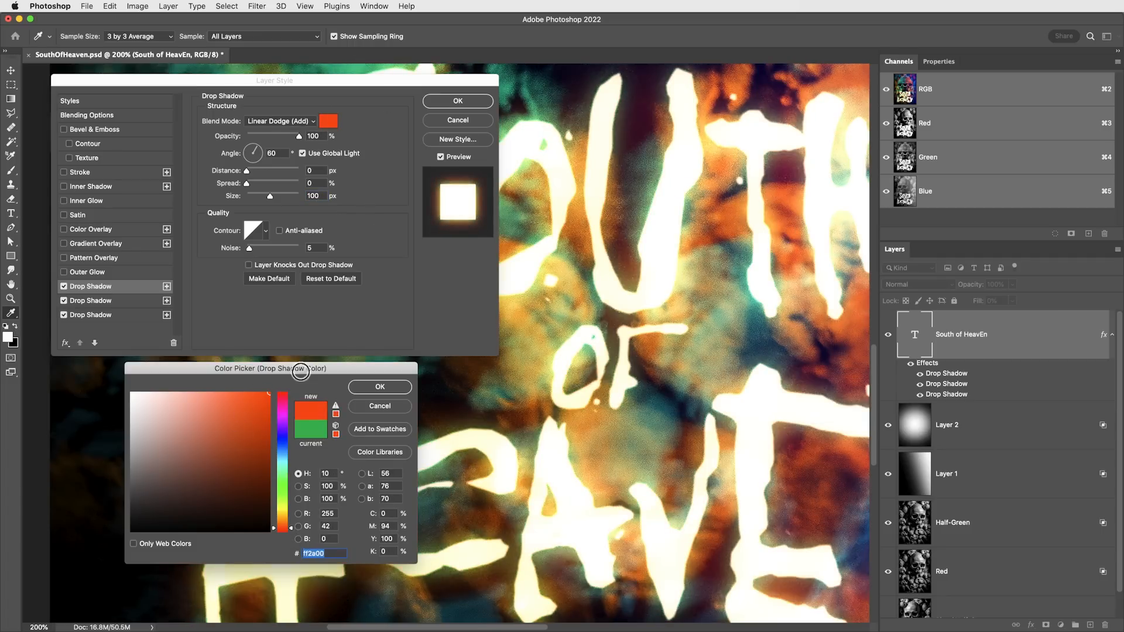
pyautogui.click(380, 387)
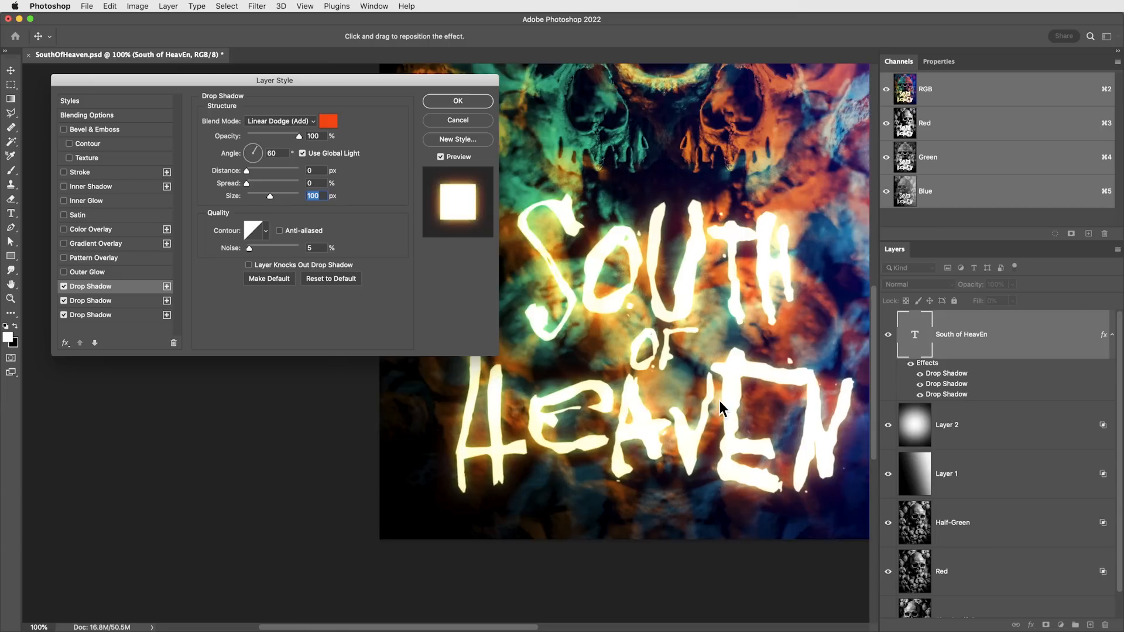
pyautogui.moveTo(730, 416)
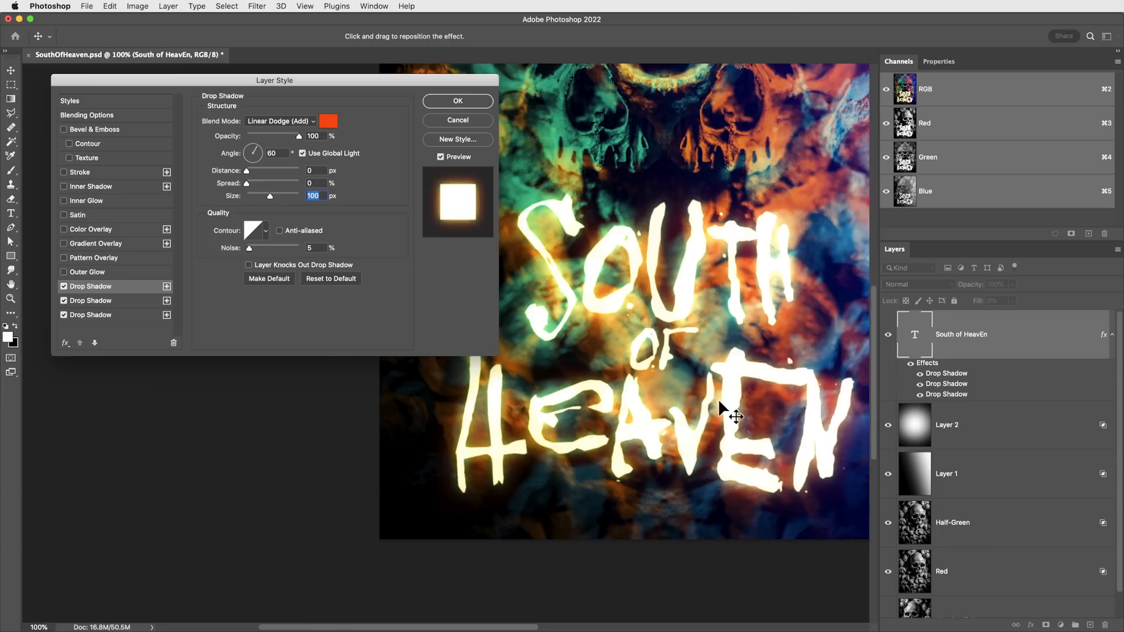
pyautogui.moveTo(394, 164)
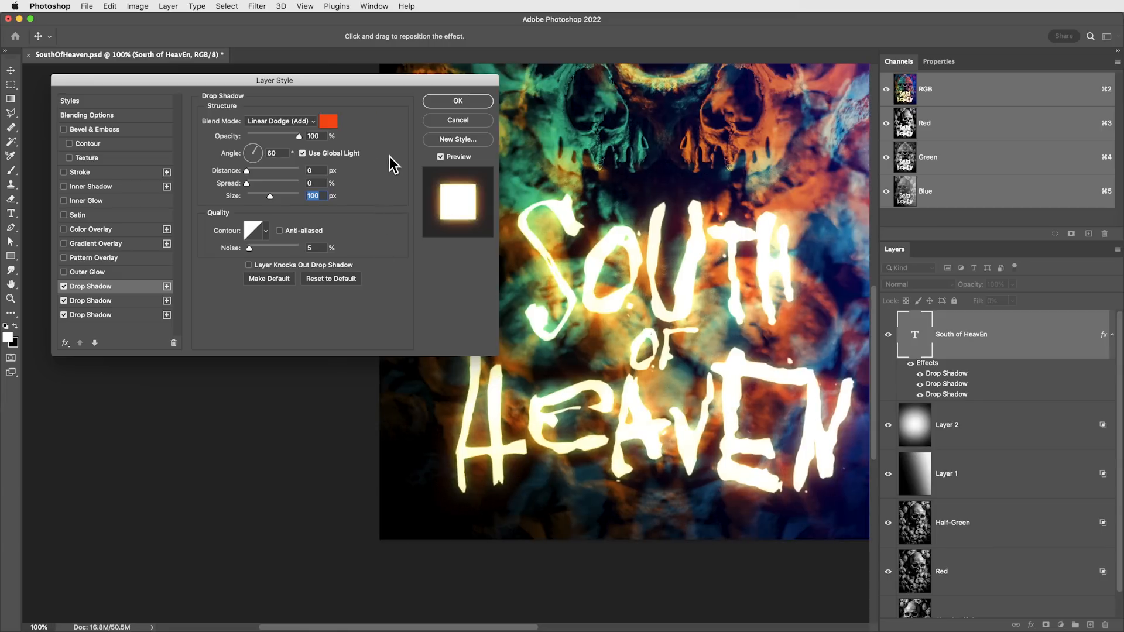
pyautogui.moveTo(287, 189)
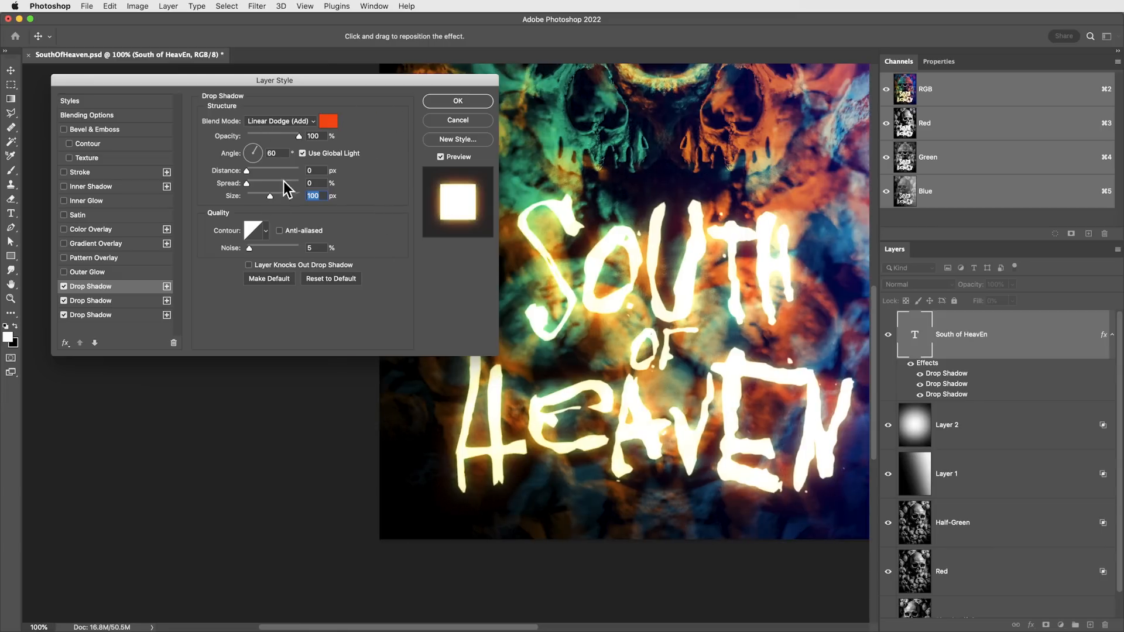
# Step: Add a fourth, blue drop shadow and move it below the other three glows
pyautogui.click(327, 121)
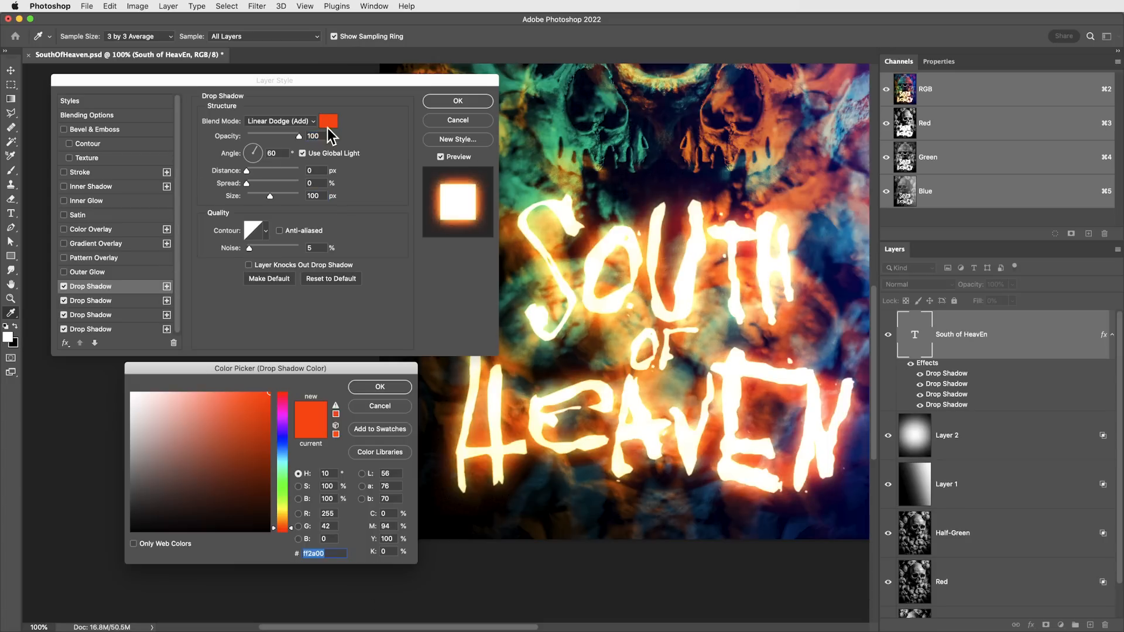
pyautogui.click(379, 386)
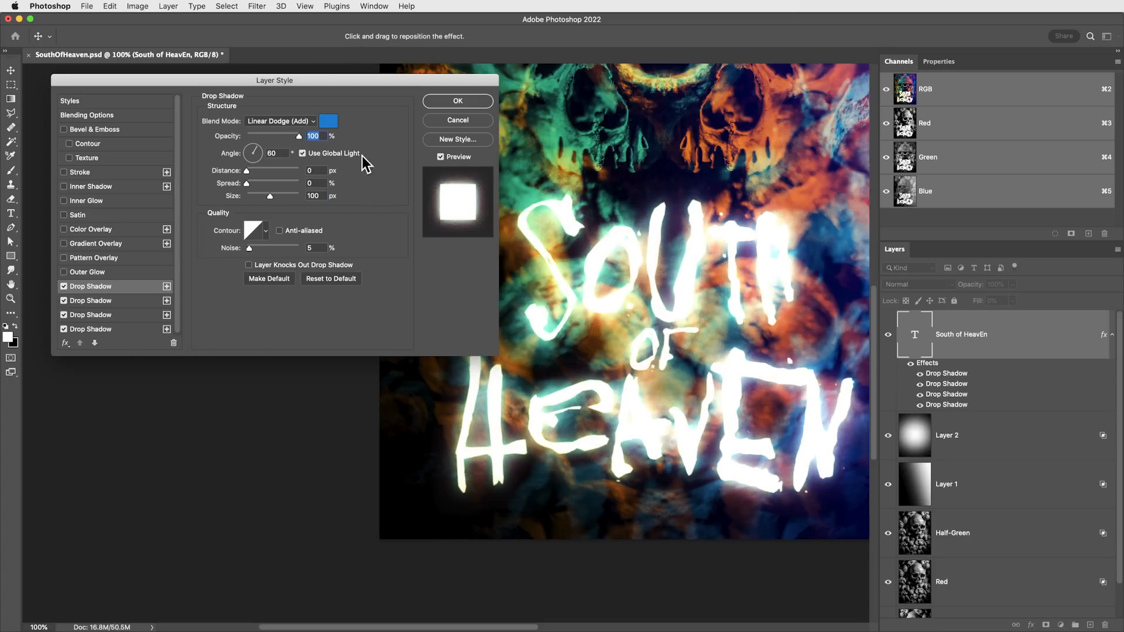
pyautogui.click(279, 121)
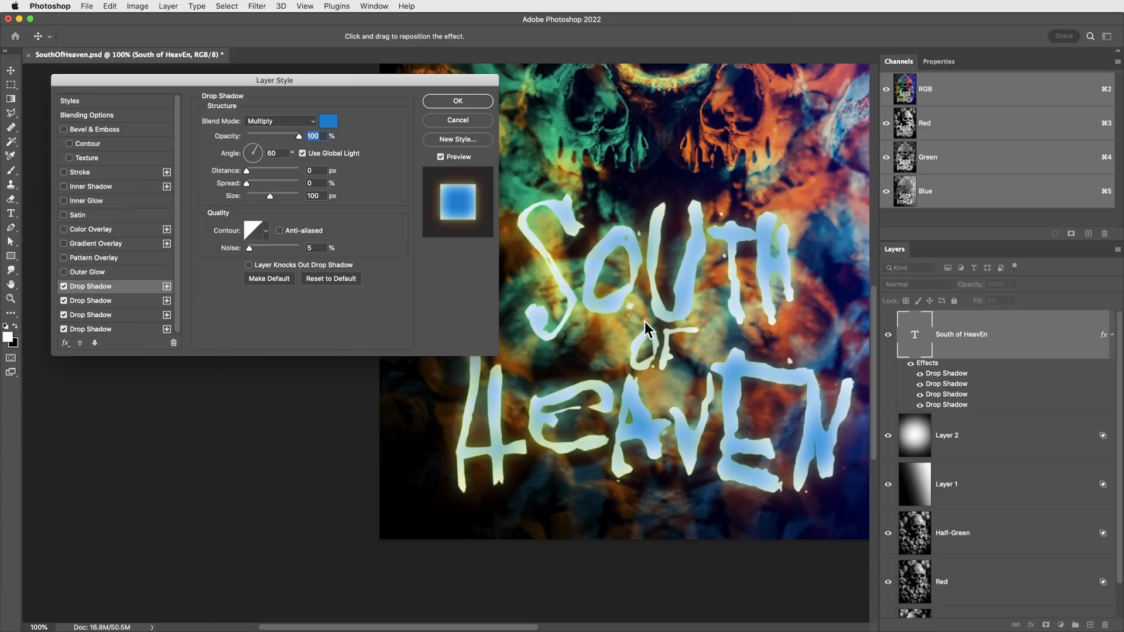
pyautogui.moveTo(571, 288)
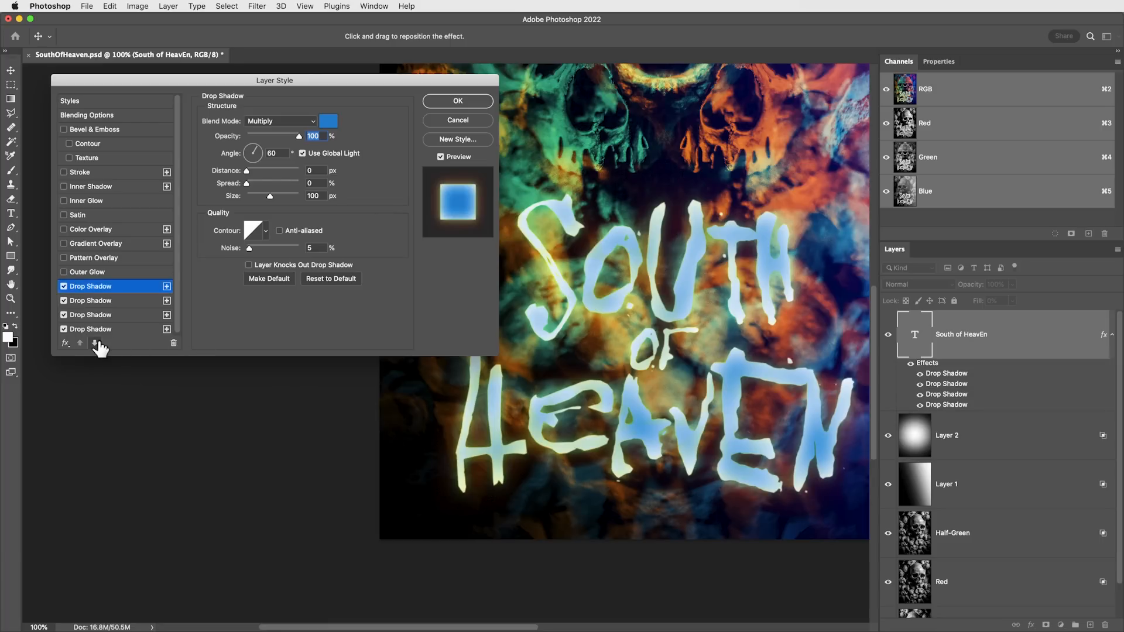
pyautogui.click(94, 343)
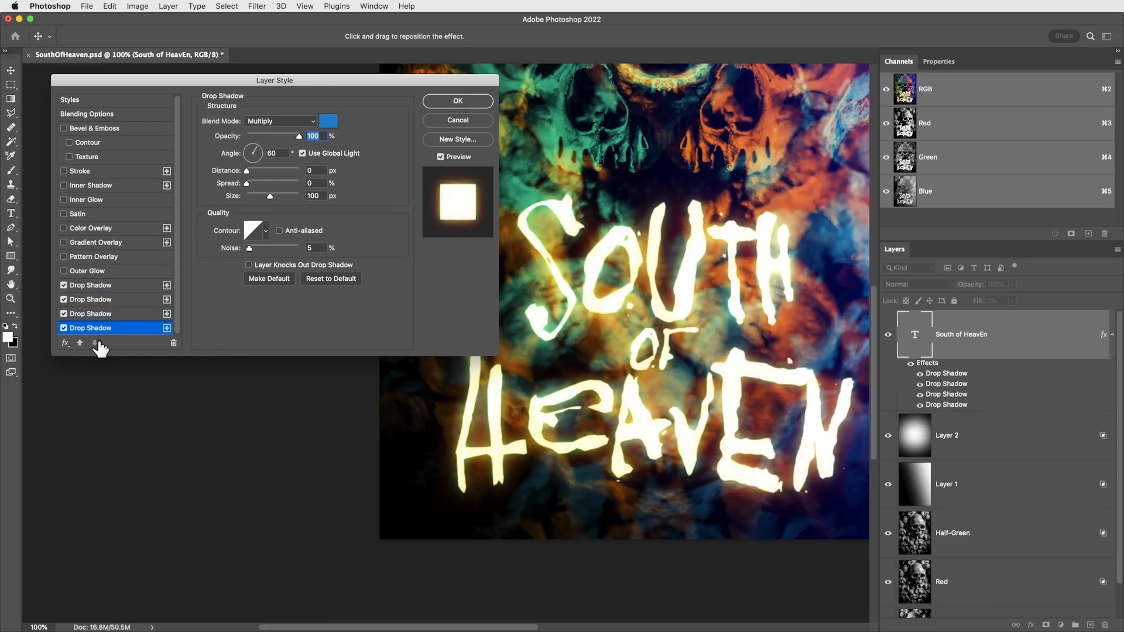
# Step: Set the blue shadow's blend mode to Linear Burn at 83% opacity
pyautogui.click(279, 120)
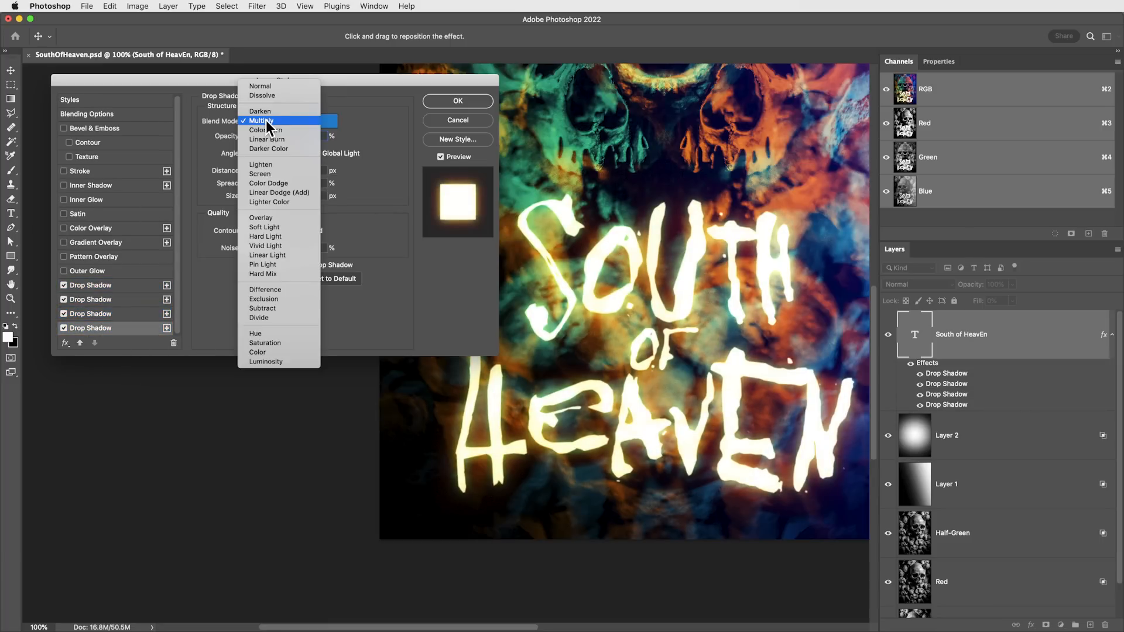
pyautogui.click(267, 140)
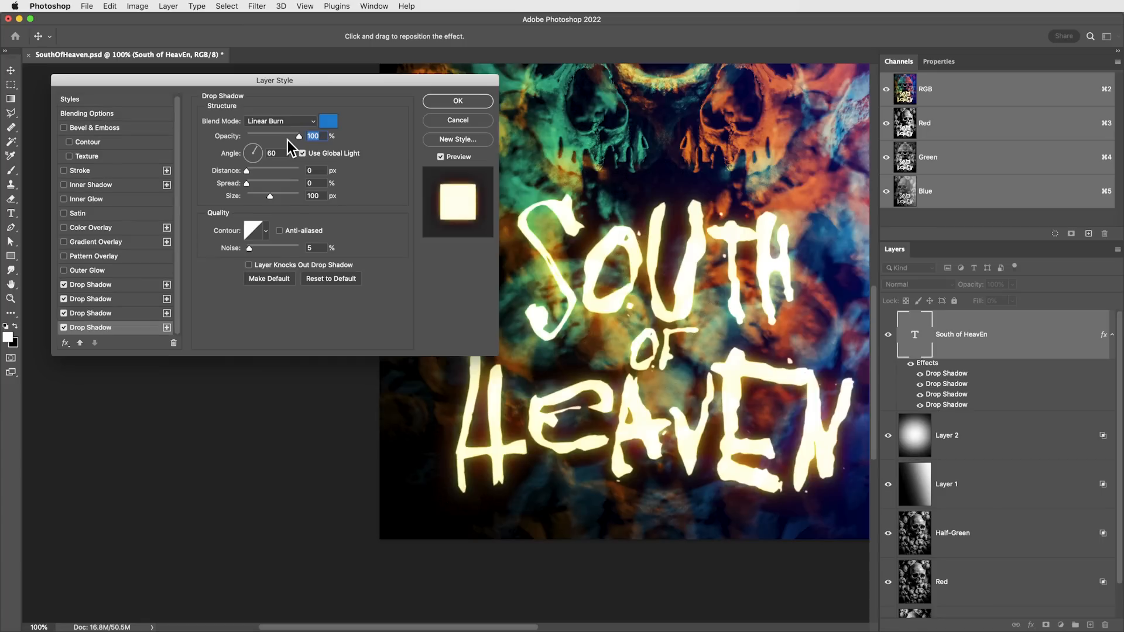
pyautogui.moveTo(299, 136); pyautogui.dragTo(293, 136)
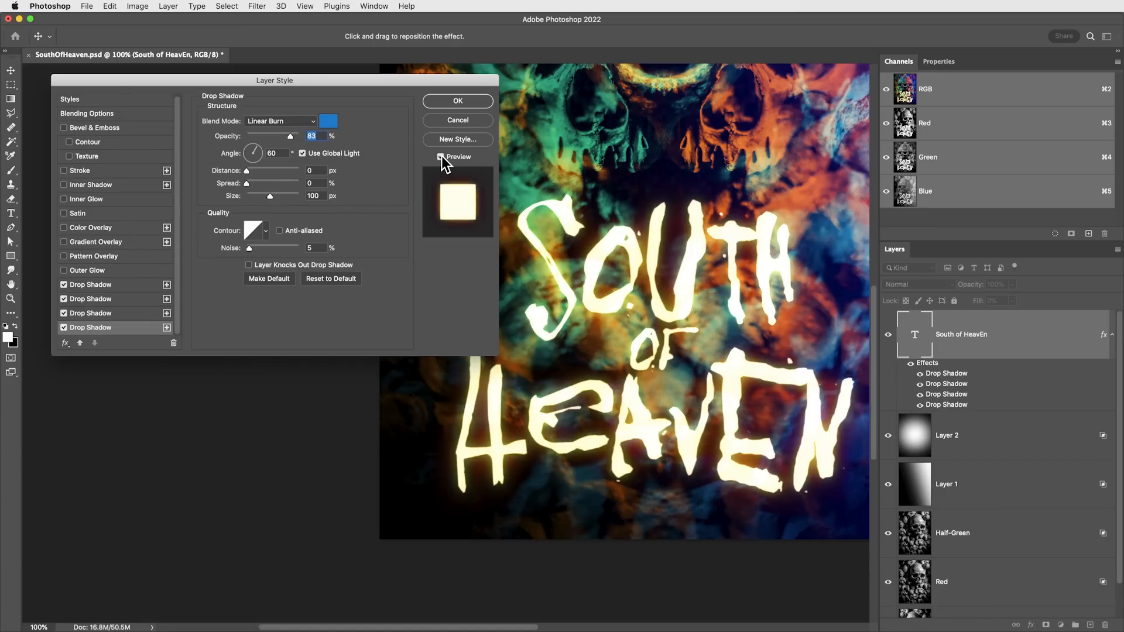
# Step: Apply the stacked shadows and bring in the Texturelabs_LensFX_219 texture layer above the title
pyautogui.click(458, 100)
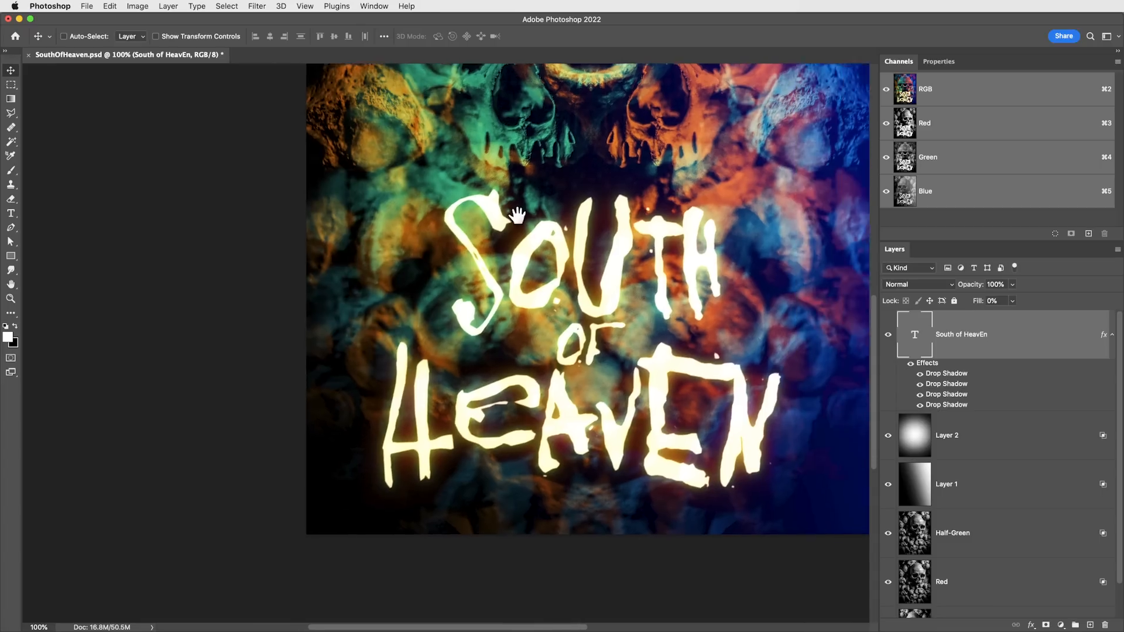
pyautogui.click(12, 213)
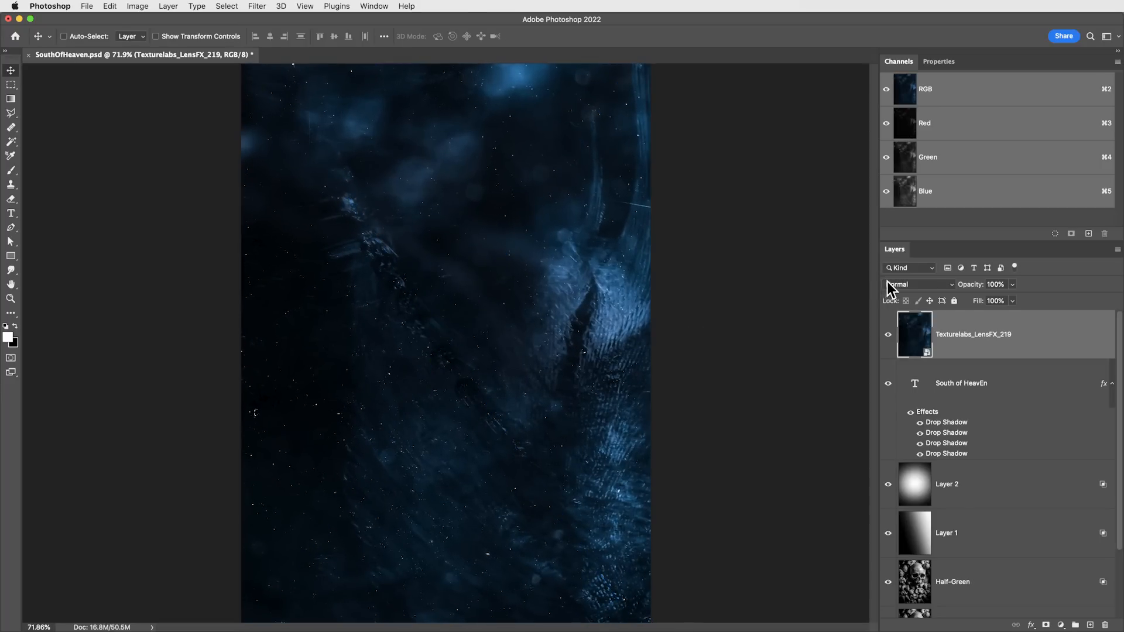
# Step: Set the Texturelabs_LensFX_219 layer's blend mode to Screen
pyautogui.click(918, 284)
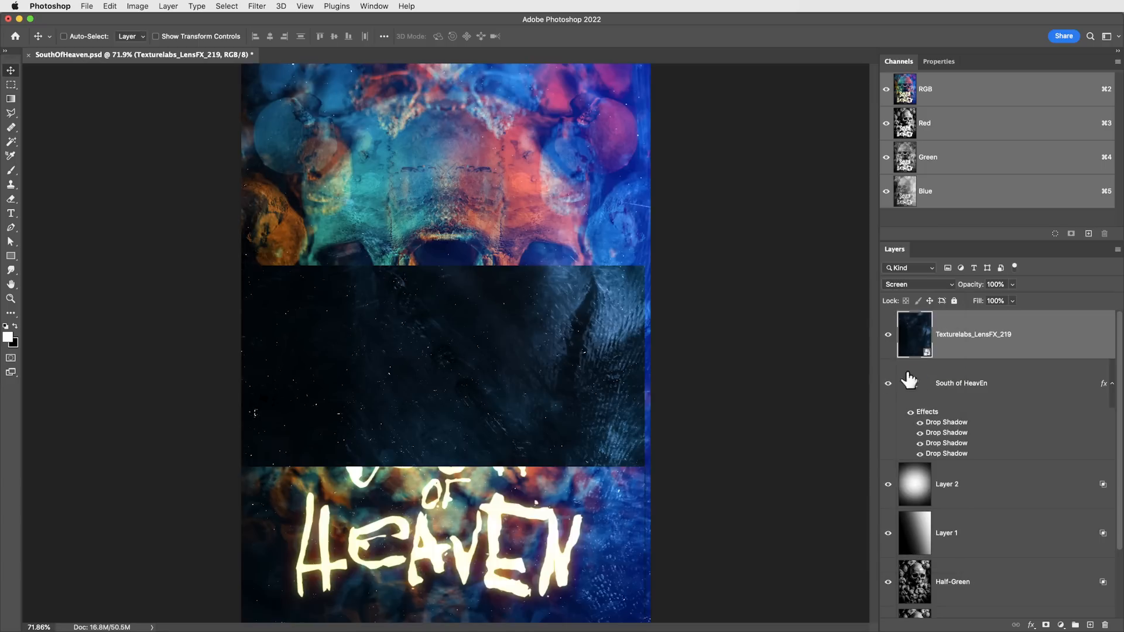